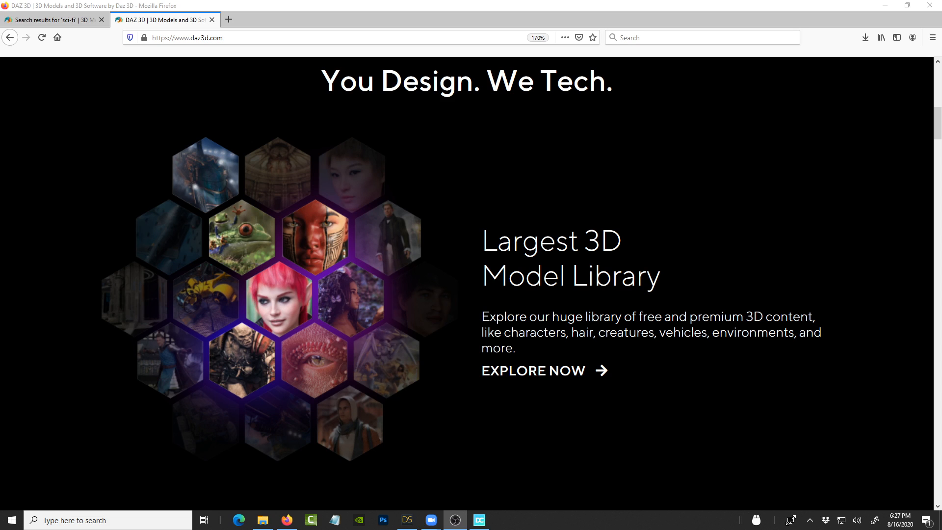
mouse_move(476, 272)
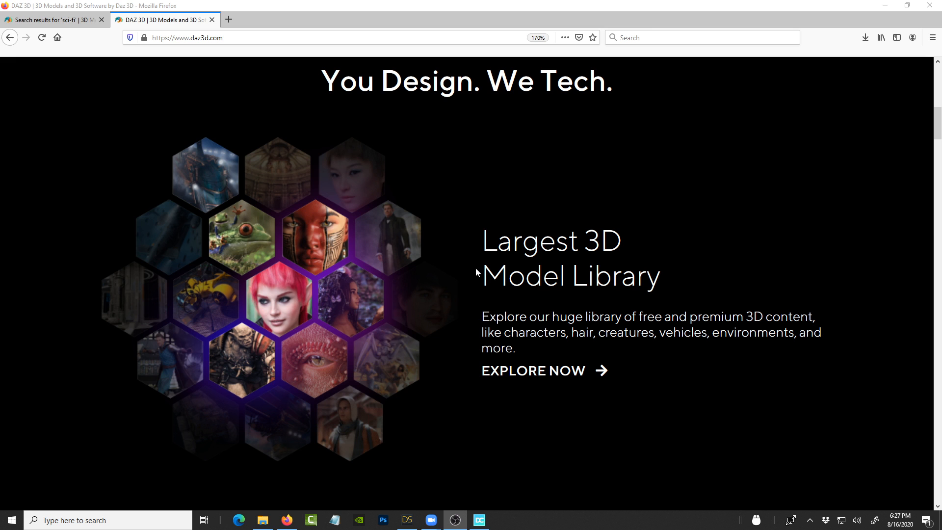
mouse_move(402, 242)
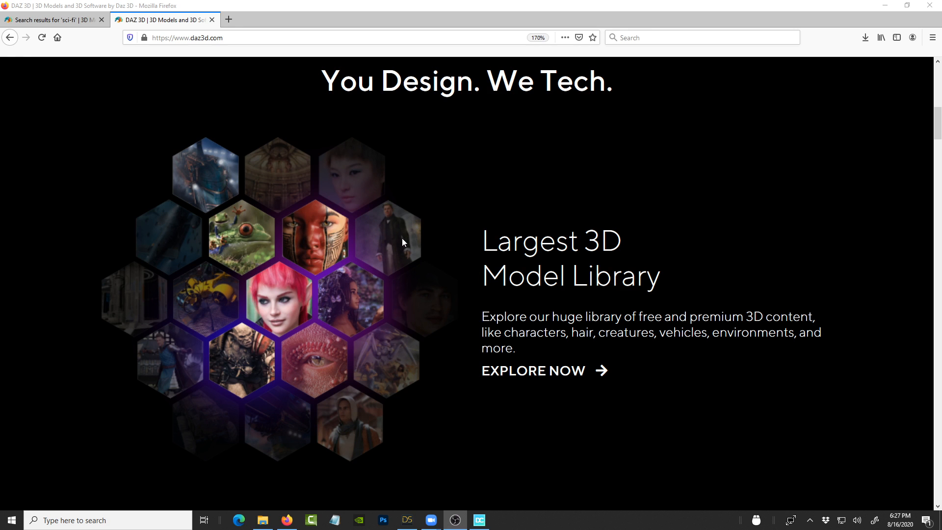
Step: Scroll up and down through the Daz 3D sci-fi search results
scroll("up", 3)
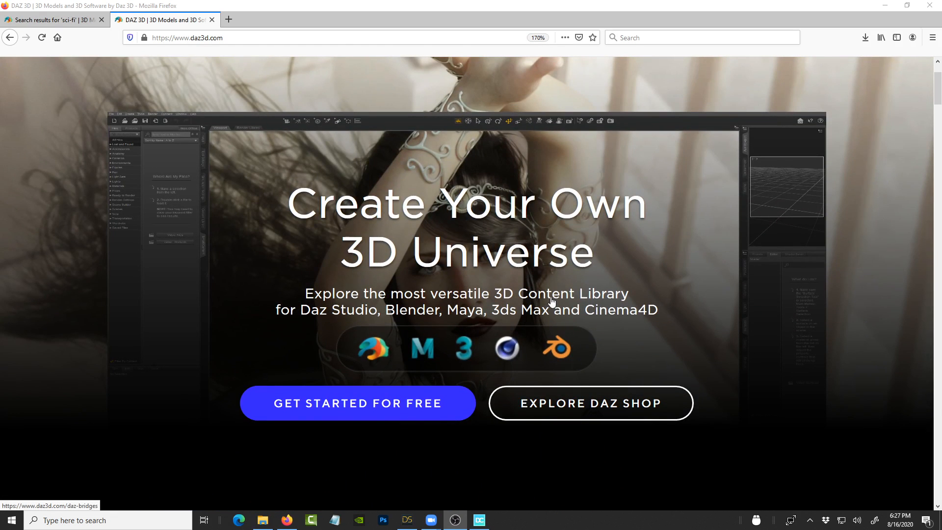
scroll("up", 3)
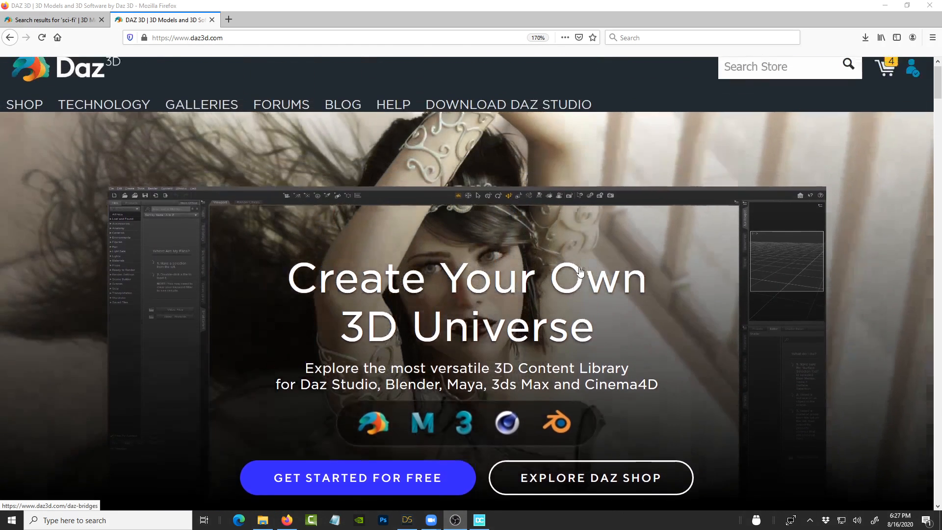
scroll("down", 3)
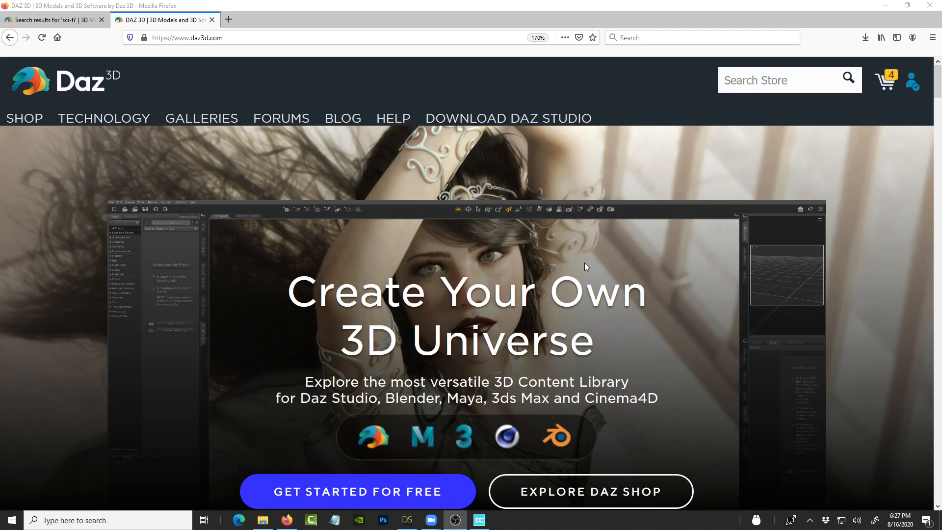
scroll("down", 3)
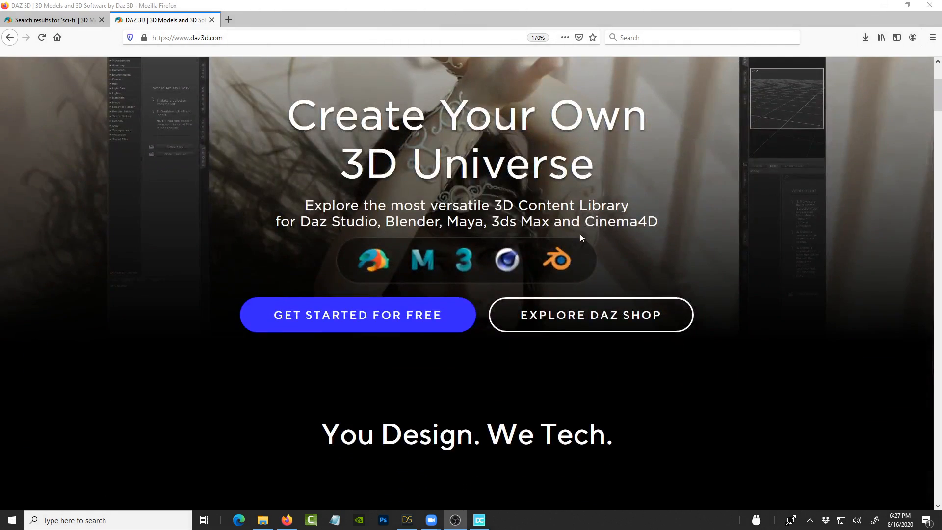
scroll("up", 3)
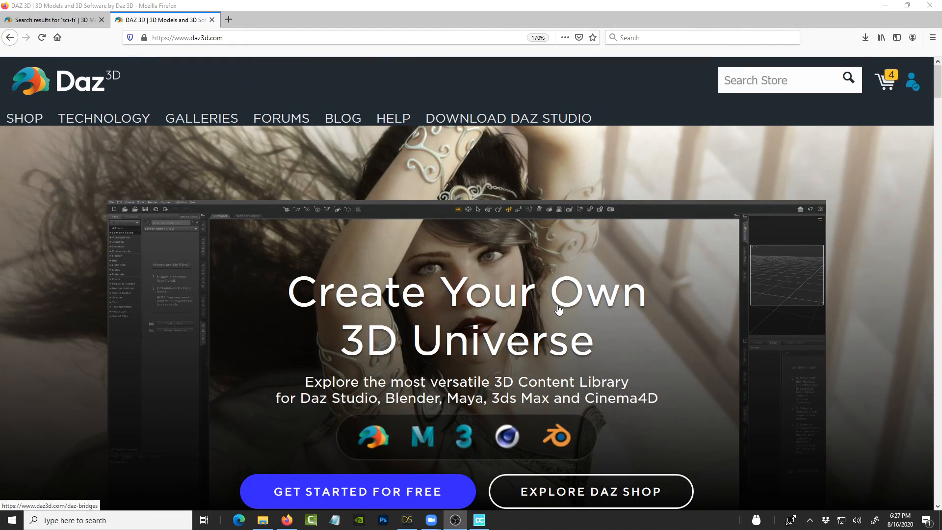
mouse_move(514, 296)
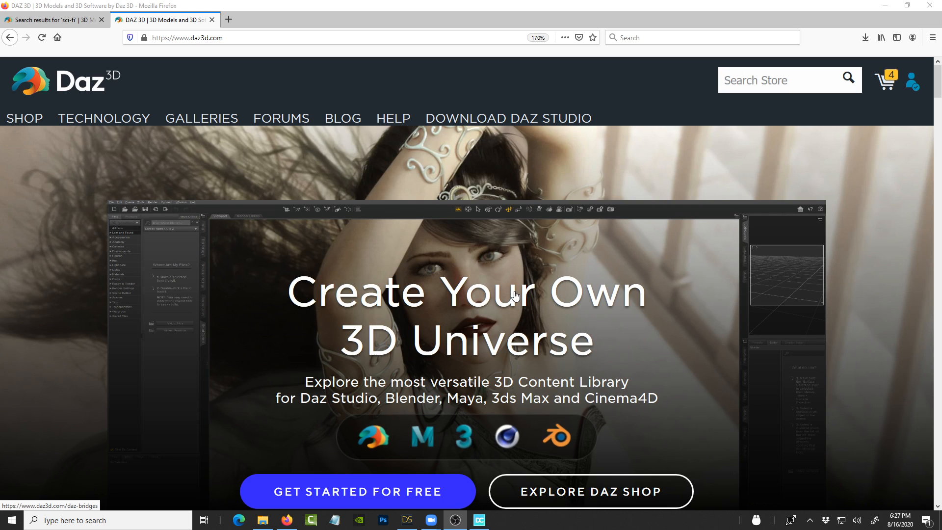
scroll("down", 3)
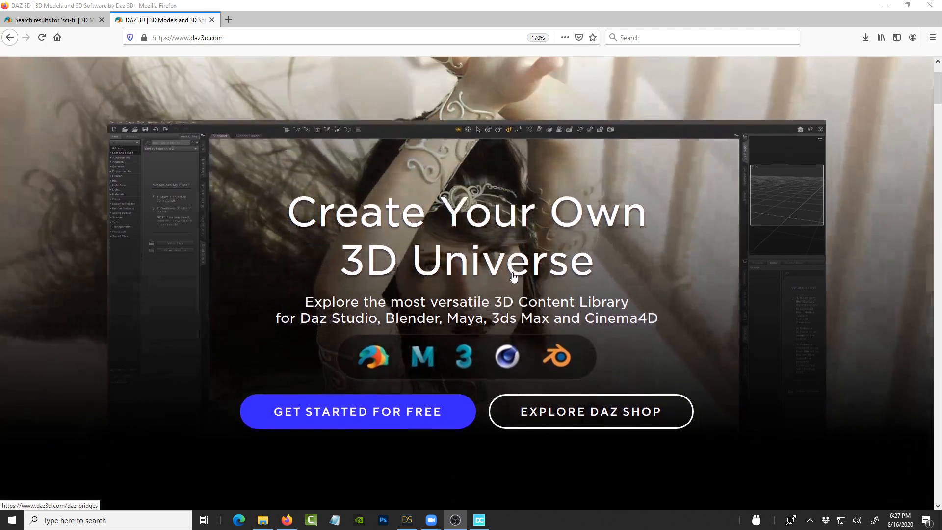
scroll("down", 3)
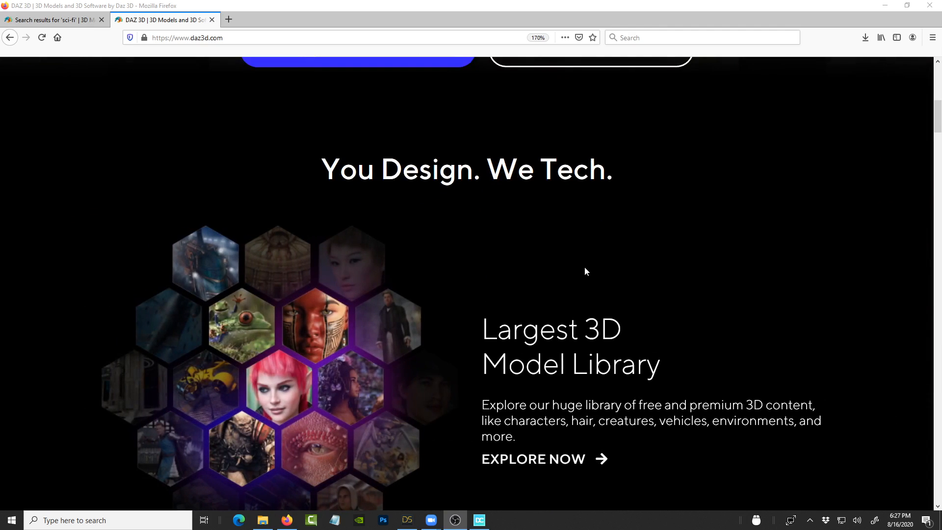
mouse_move(577, 266)
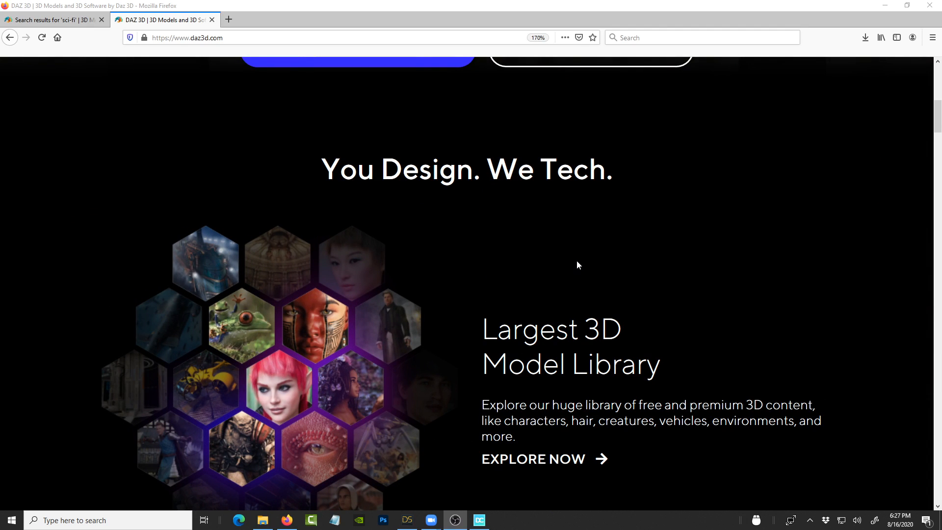
scroll("down", 3)
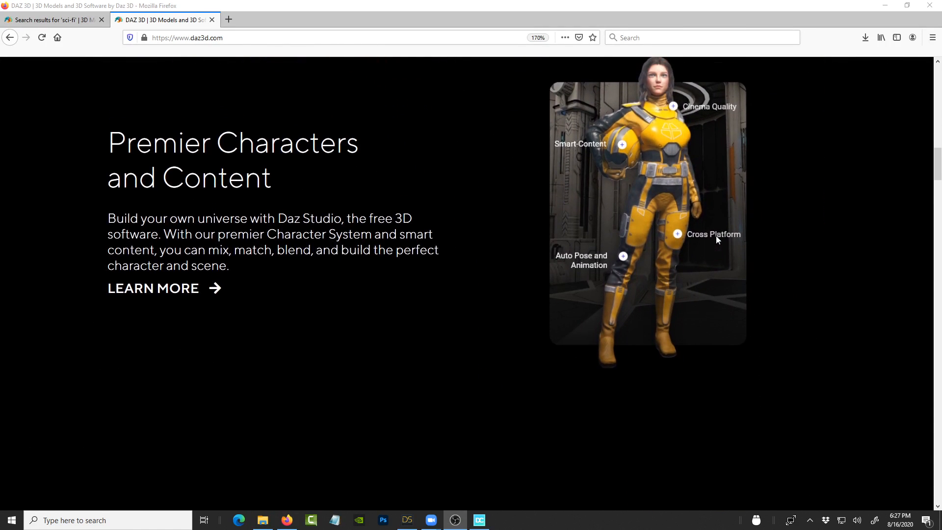
scroll("down", 3)
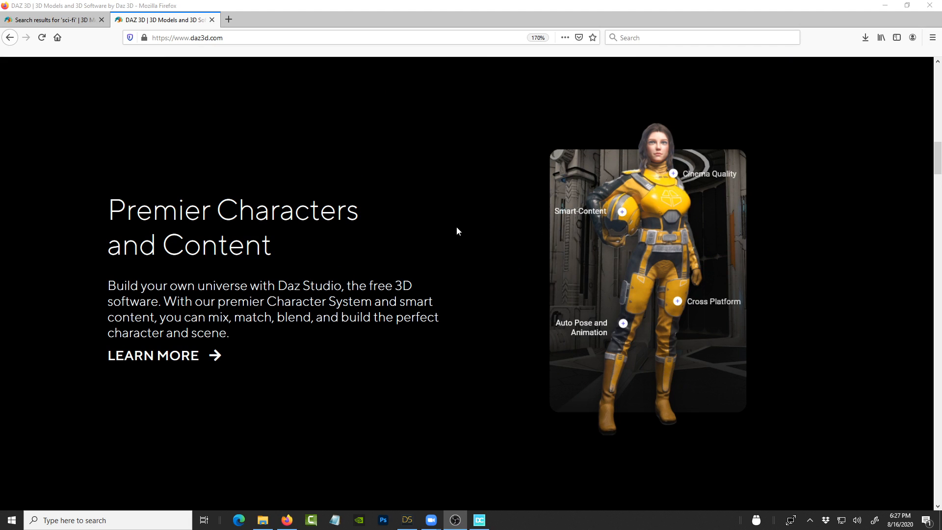
scroll("down", 3)
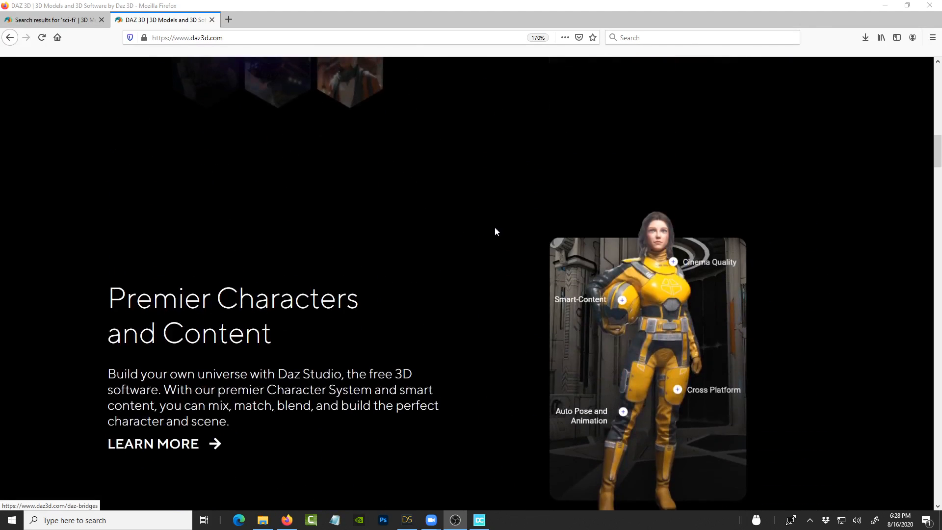
scroll("up", 3)
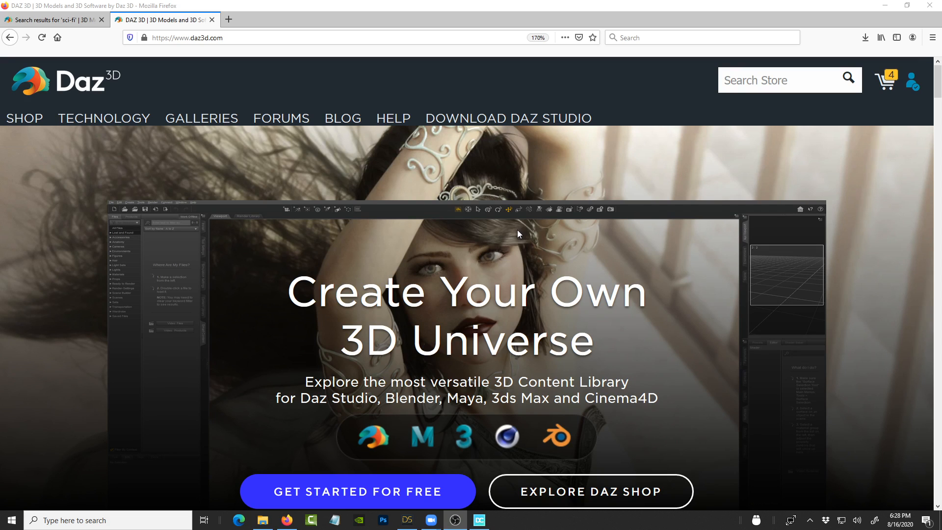
scroll("down", 3)
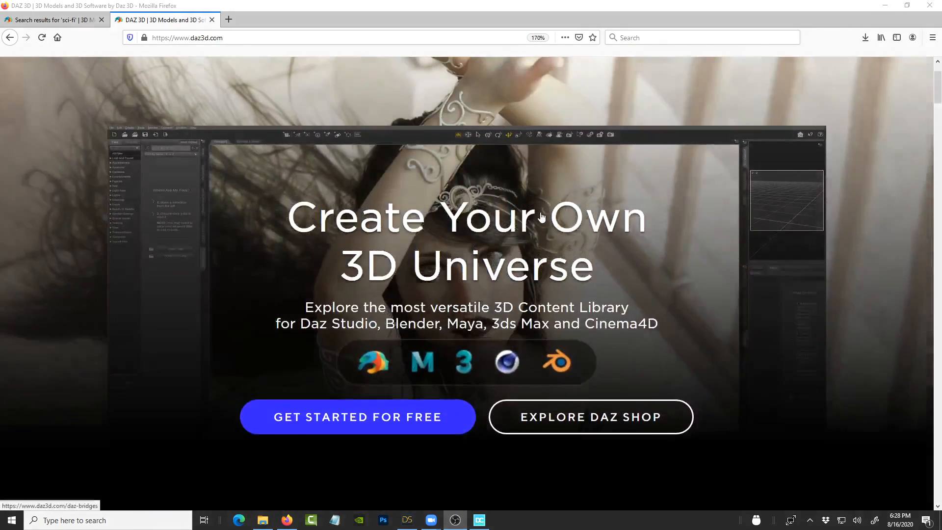
Step: Return to the sci-fi results tab, scroll down, then back up to Clothing and Accessories
left_click(51, 19)
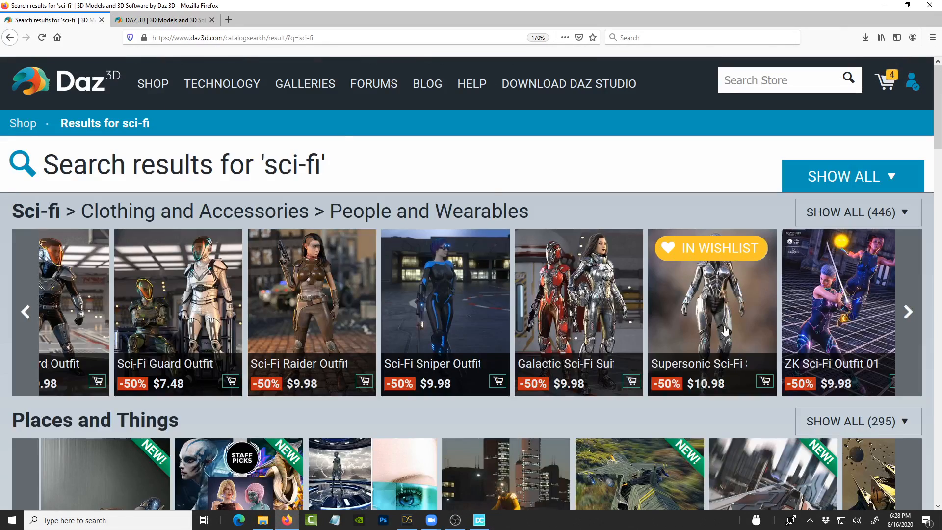
mouse_move(553, 192)
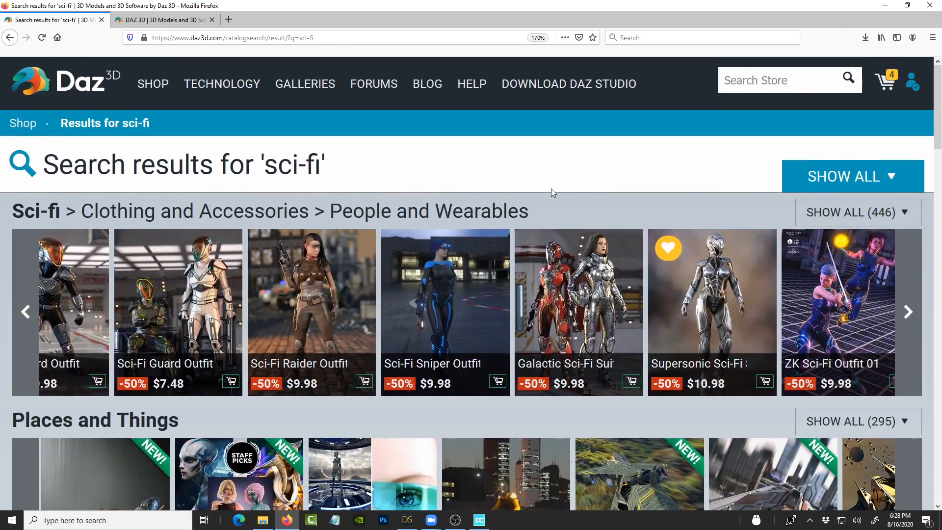
scroll("down", 3)
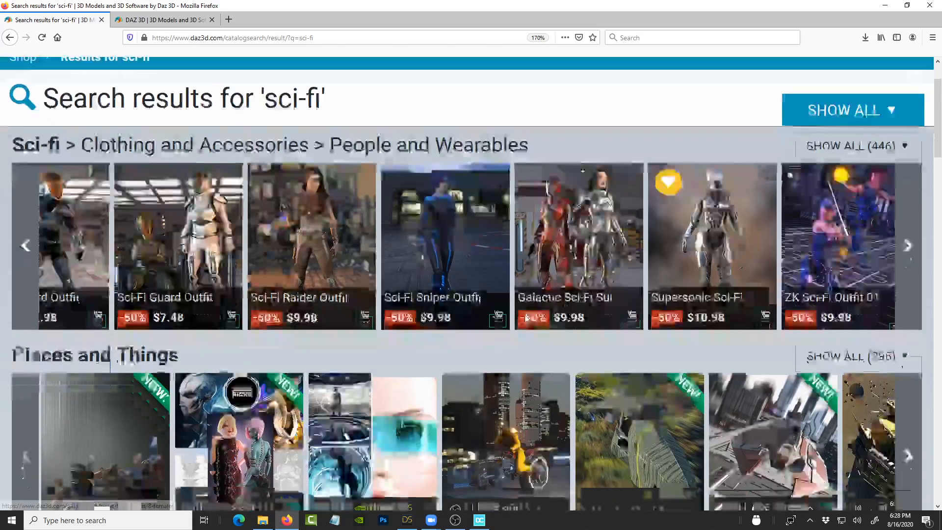
scroll("down", 3)
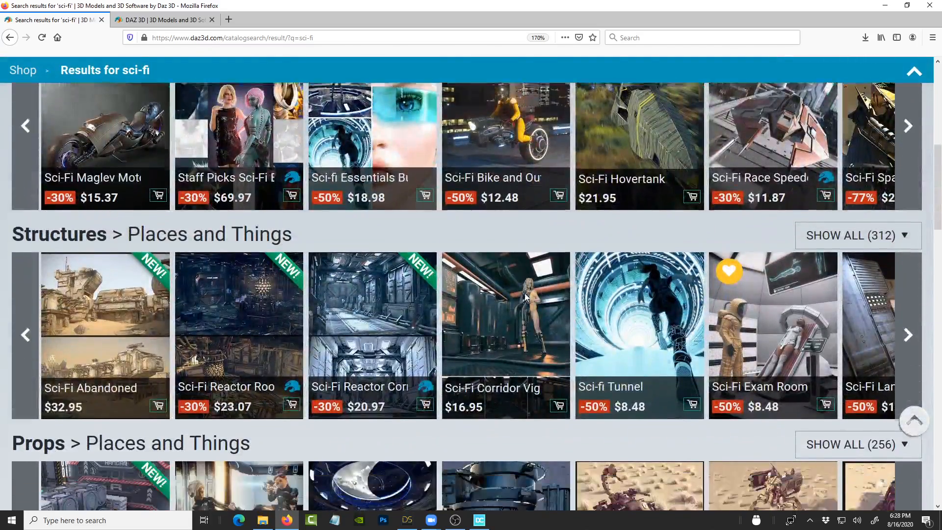
scroll("down", 3)
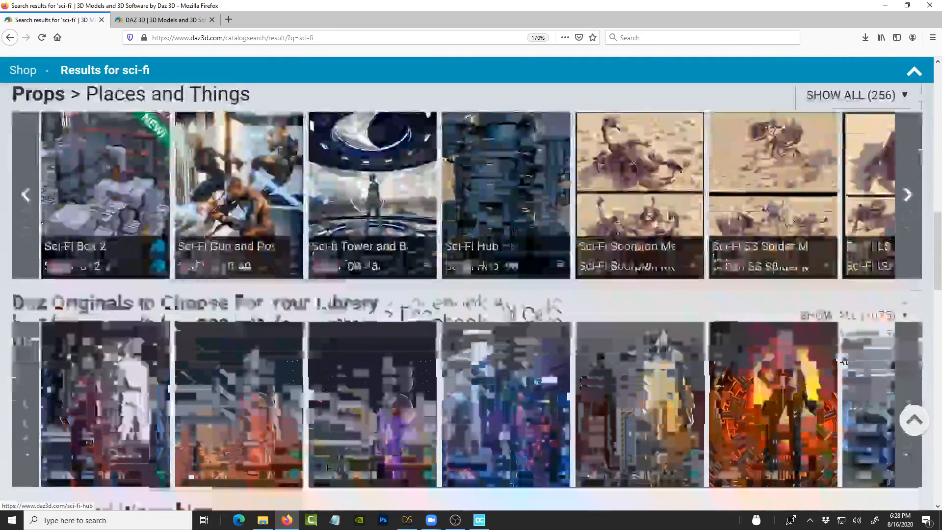
scroll("down", 3)
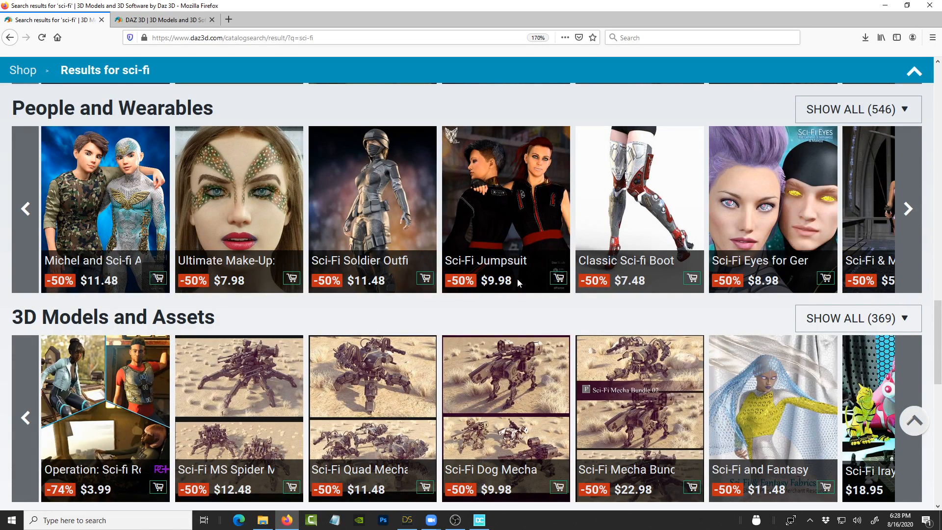
scroll("down", 3)
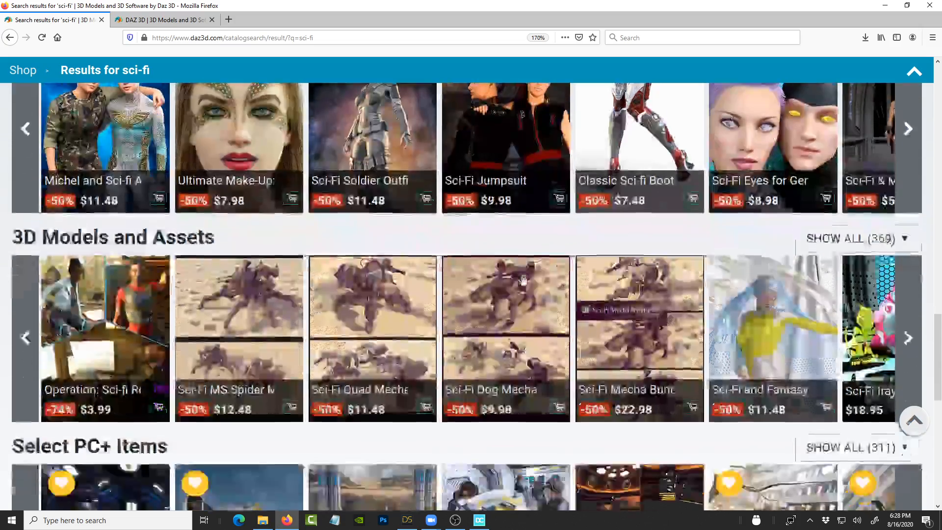
scroll("down", 3)
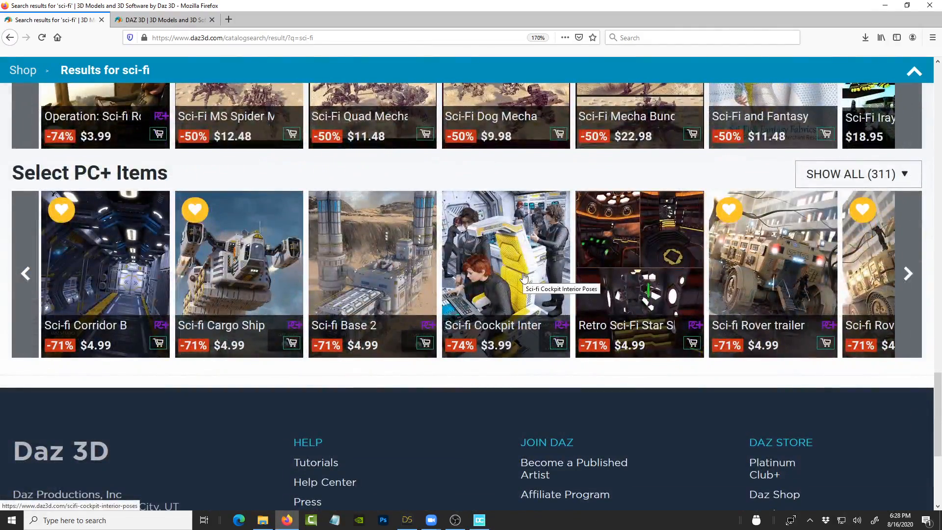
mouse_move(540, 411)
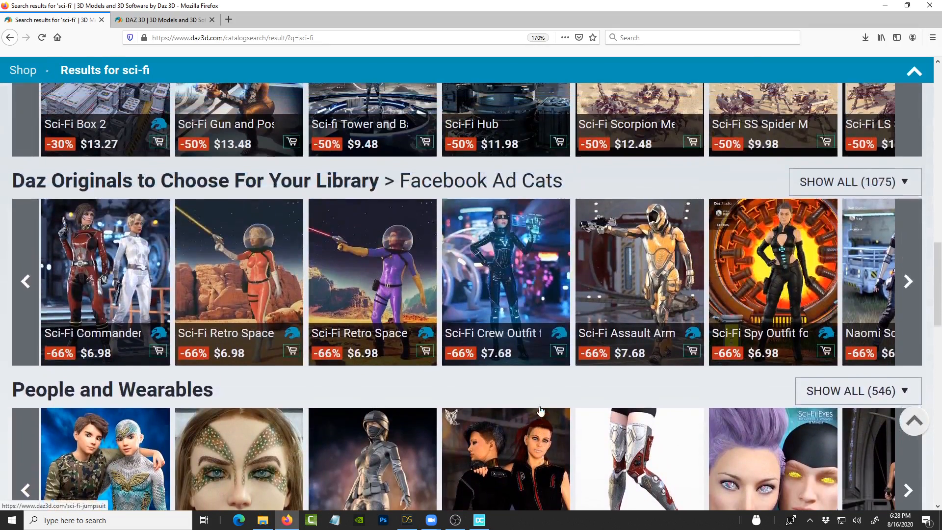
scroll("down", 3)
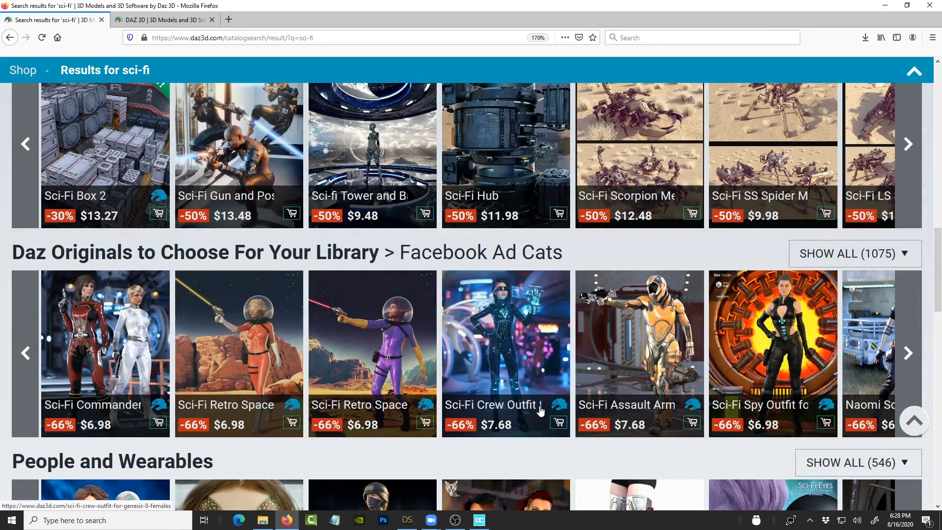
scroll("down", 3)
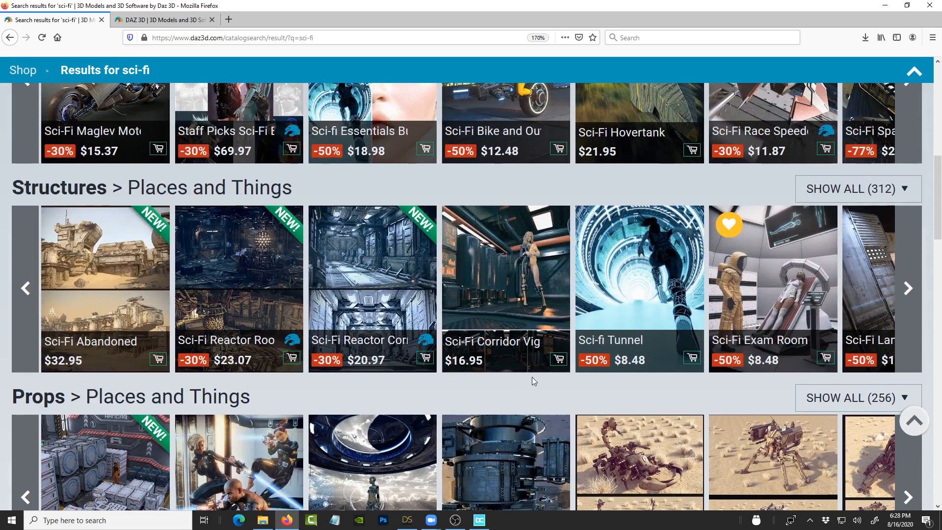
mouse_move(430, 321)
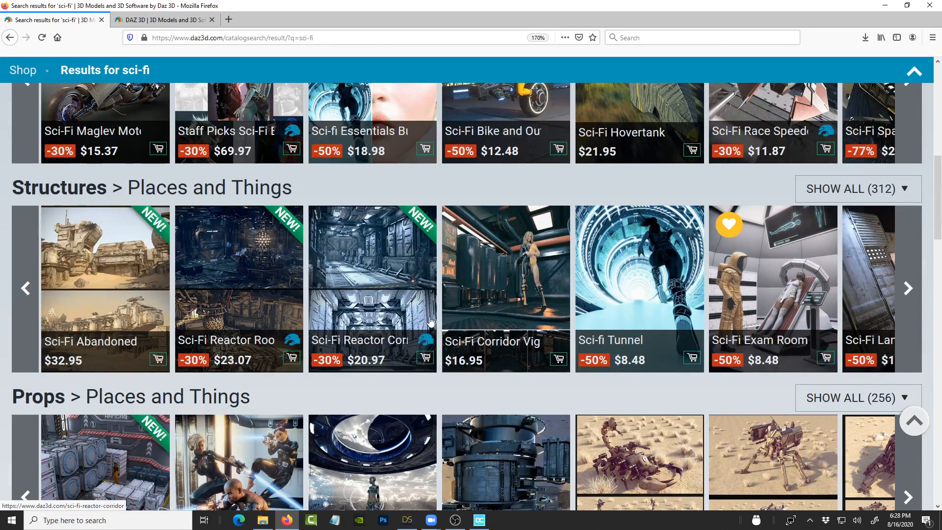
mouse_move(490, 305)
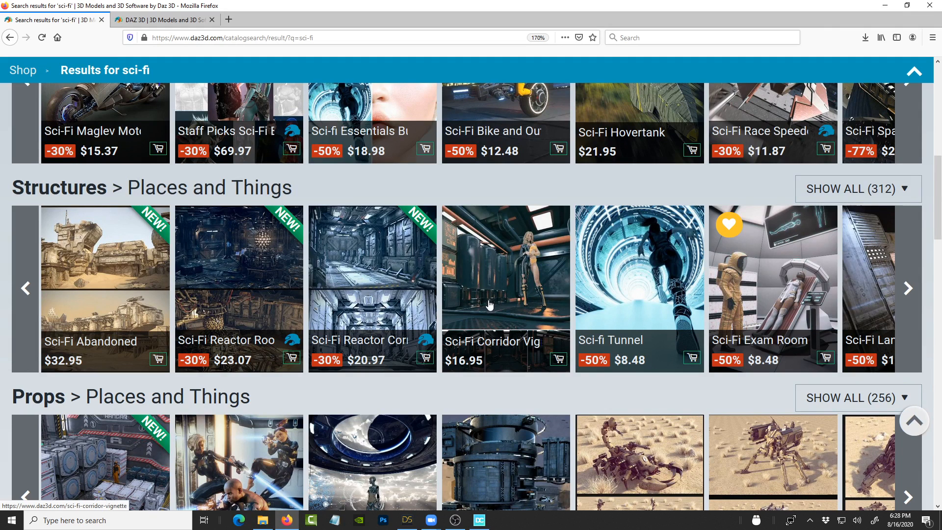
scroll("up", 3)
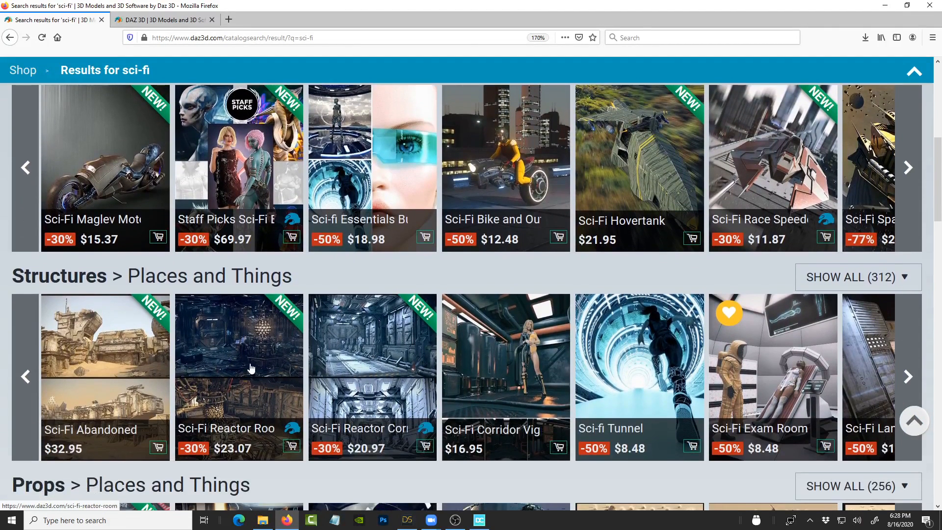
mouse_move(257, 348)
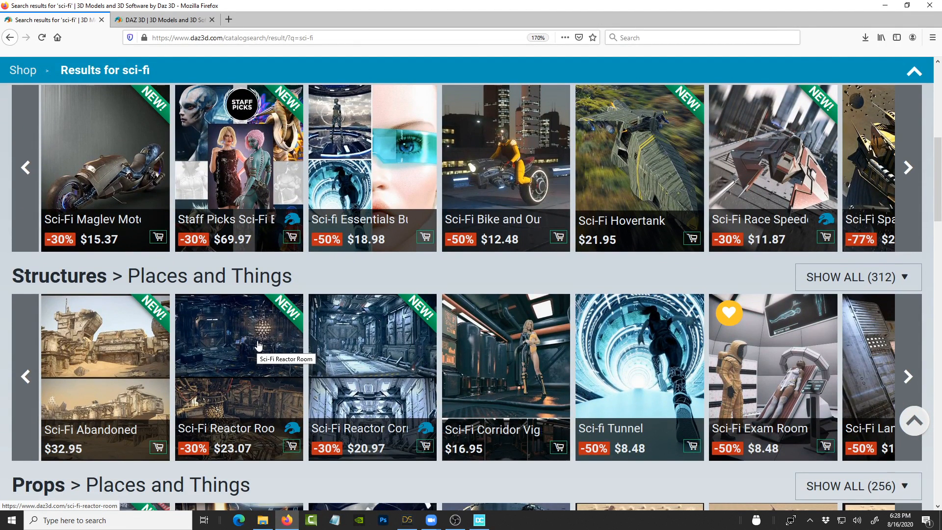
scroll("up", 3)
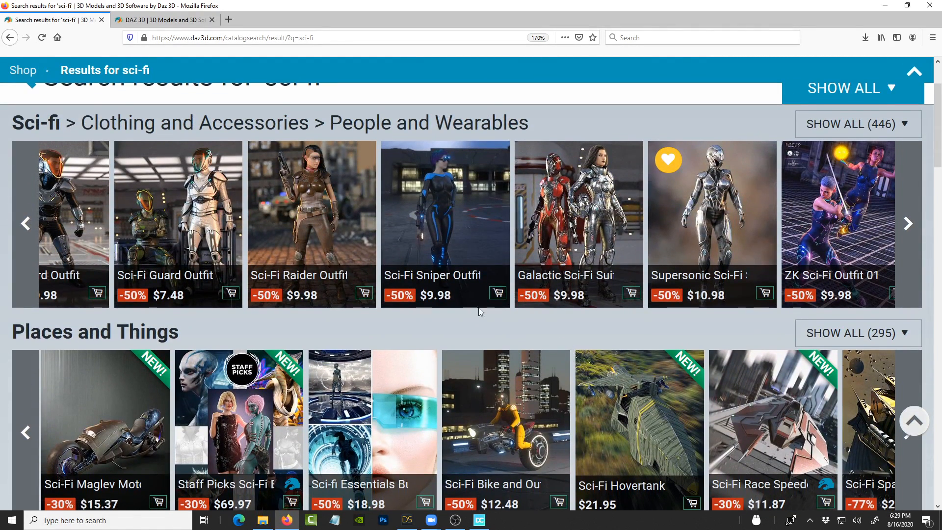
Step: Switch to the second tab with the Daz 3D home page and scroll down slightly
left_click(162, 19)
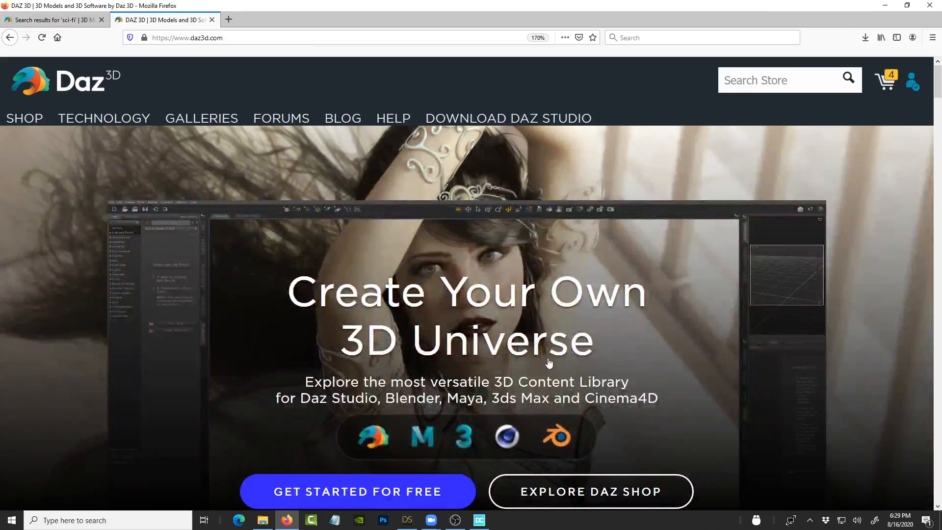
scroll("down", 3)
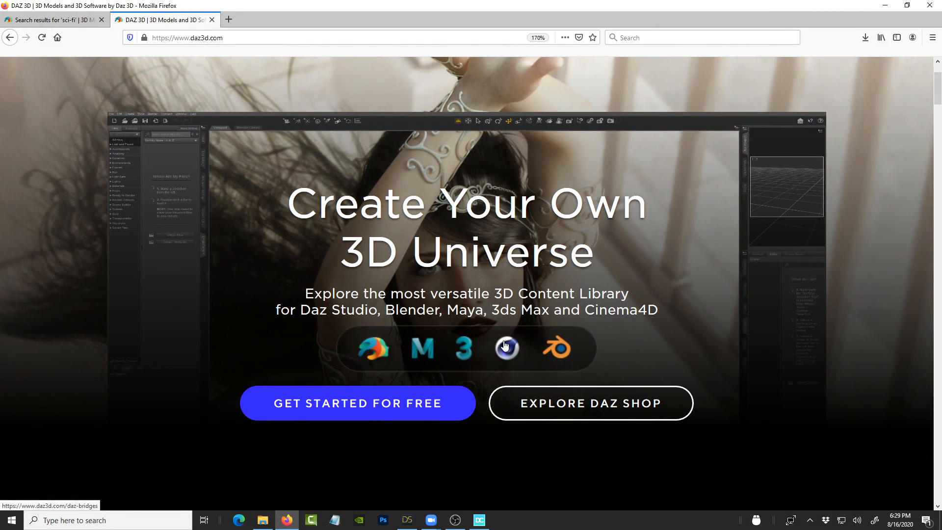
mouse_move(487, 305)
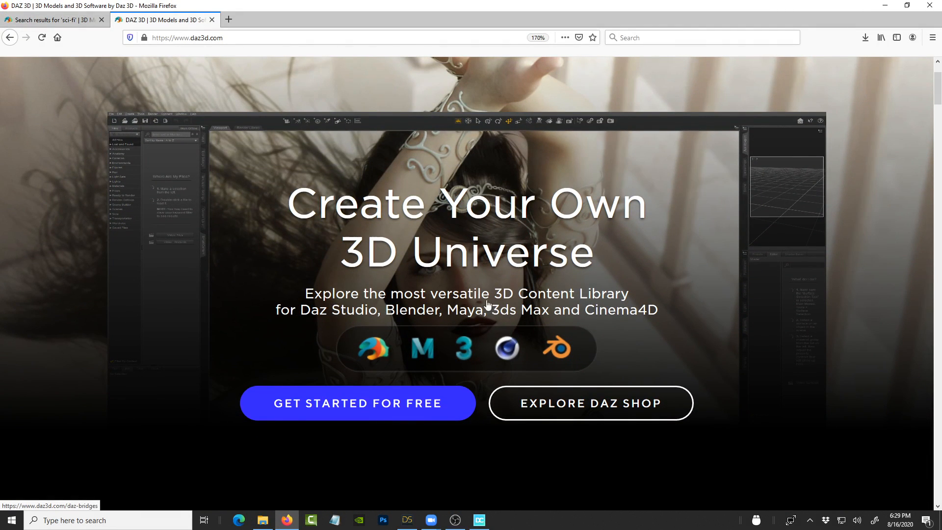
mouse_move(466, 319)
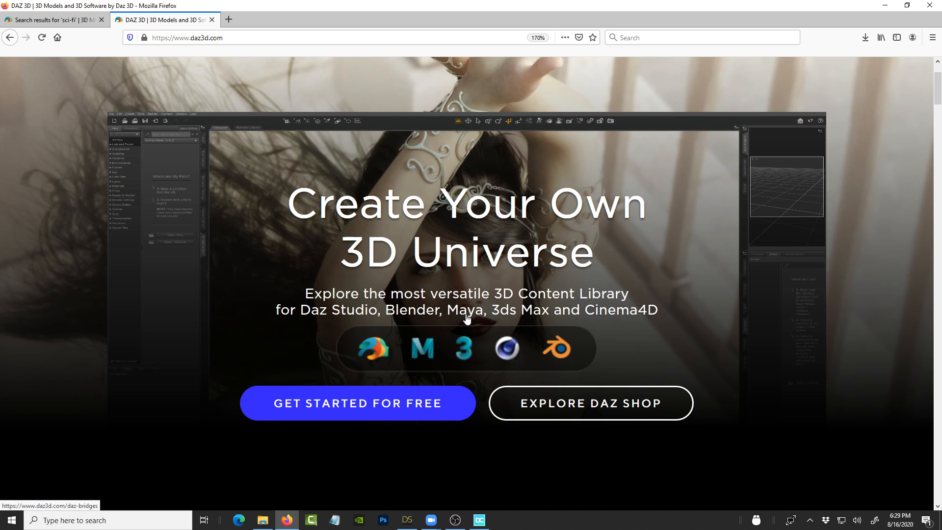
mouse_move(611, 353)
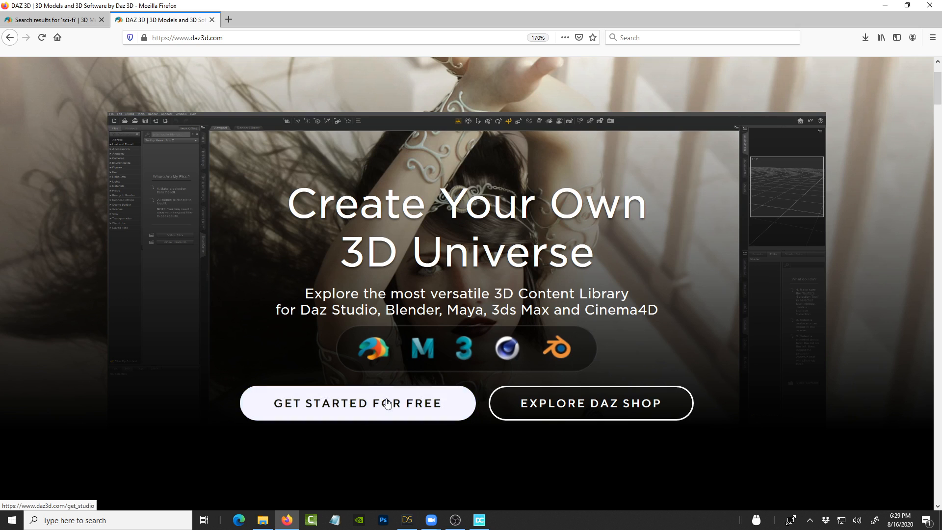
mouse_move(611, 351)
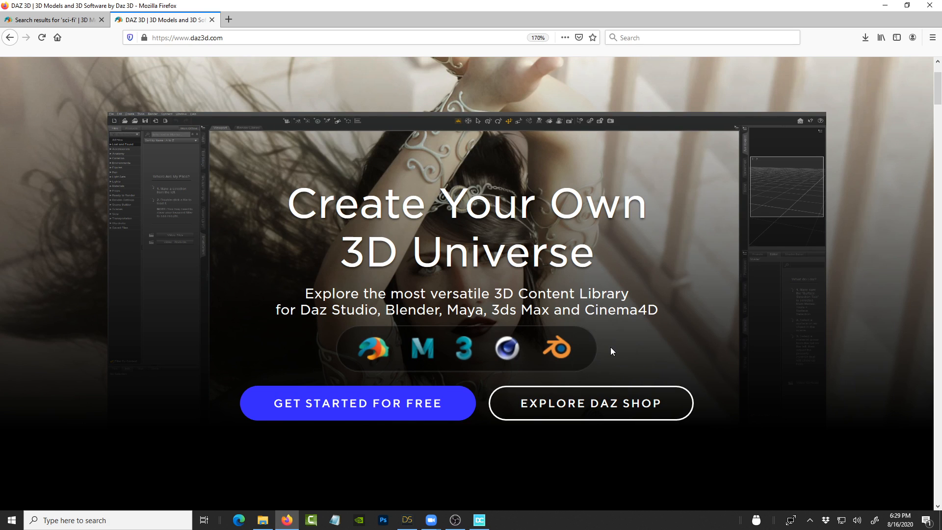
mouse_move(575, 348)
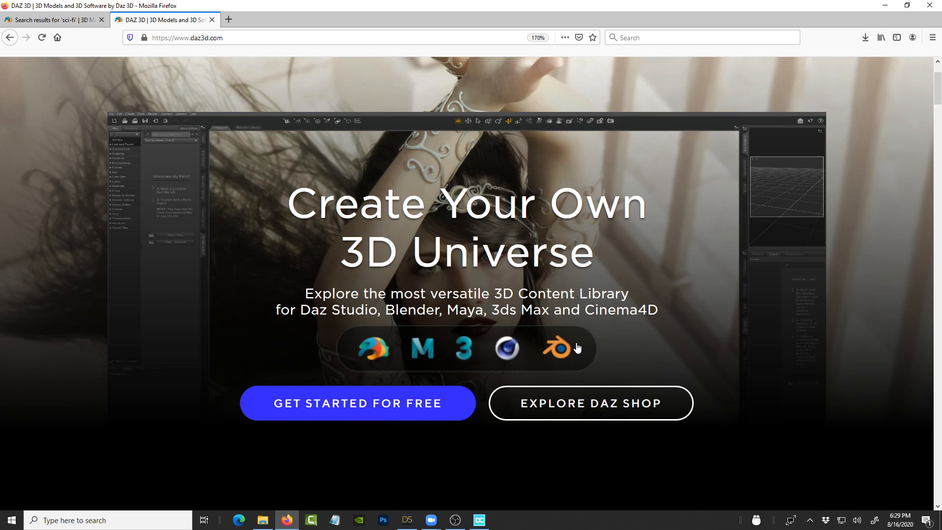
mouse_move(614, 293)
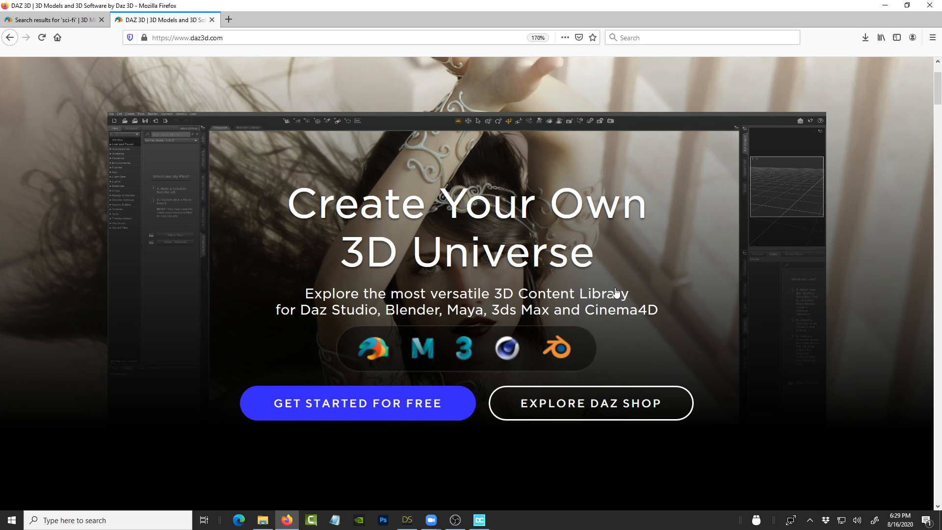
mouse_move(683, 276)
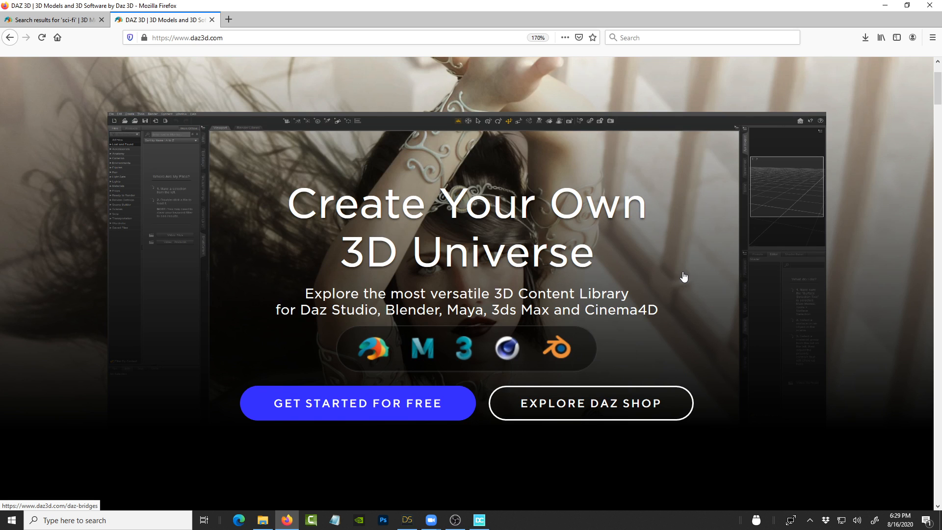
mouse_move(620, 280)
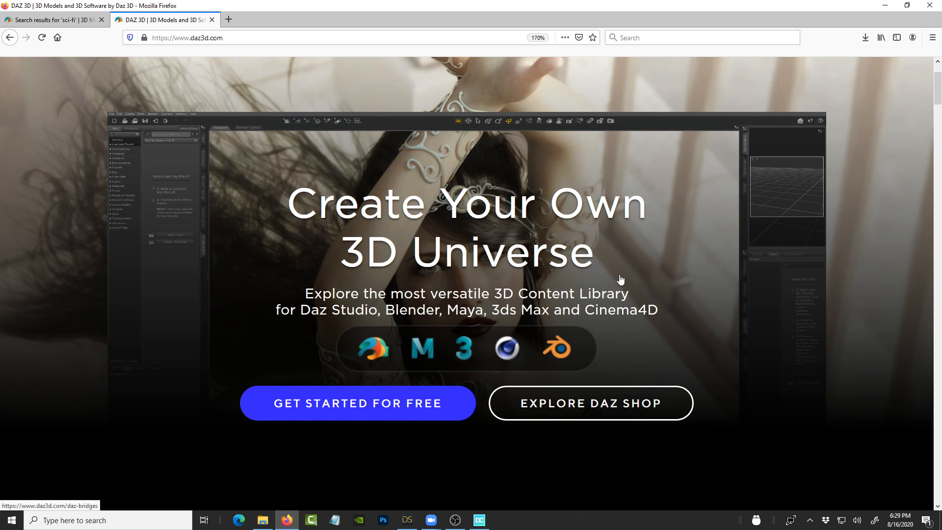
scroll("down", 3)
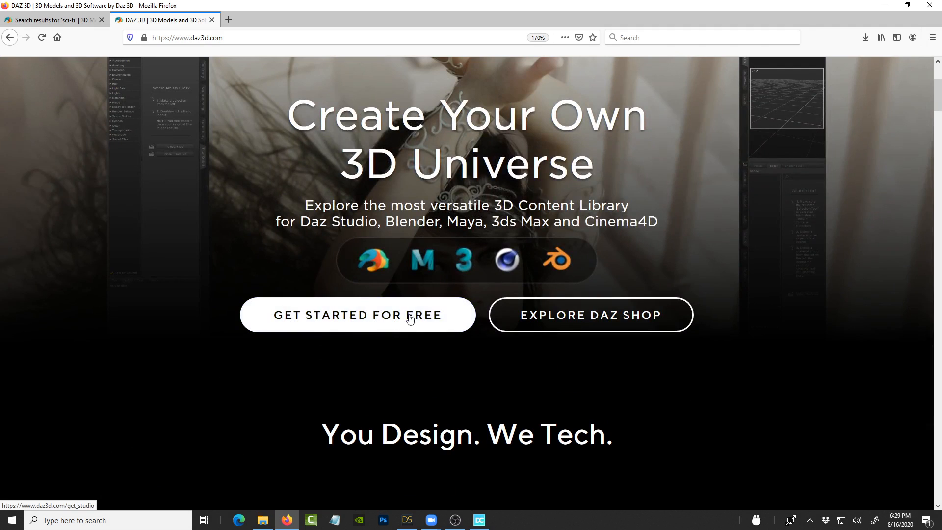
mouse_move(358, 315)
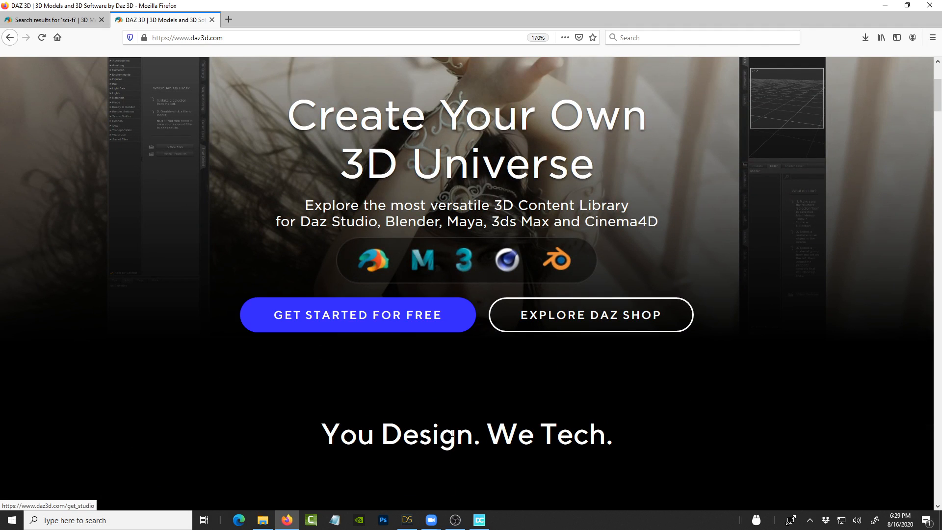
Step: Launch DazCentral from the taskbar to view its Dashboard of Daz Studio and bridges
left_click(479, 520)
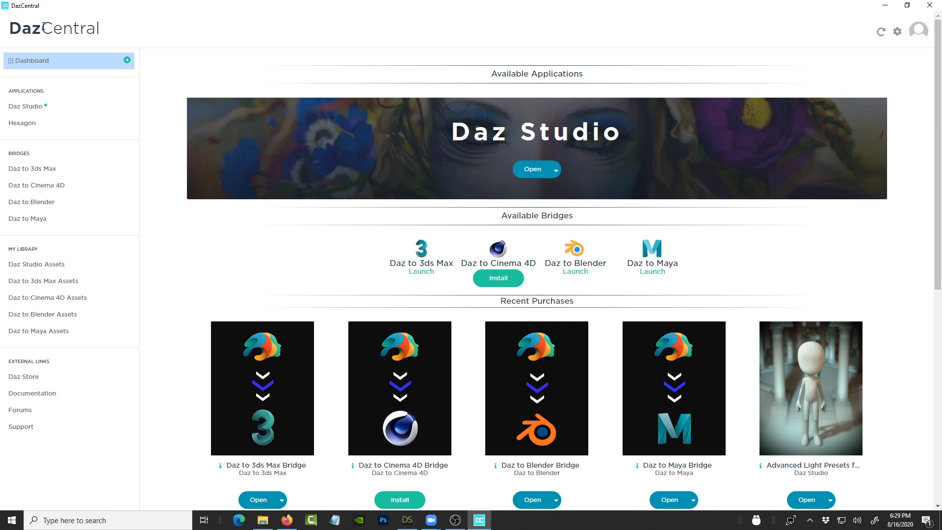
mouse_move(764, 222)
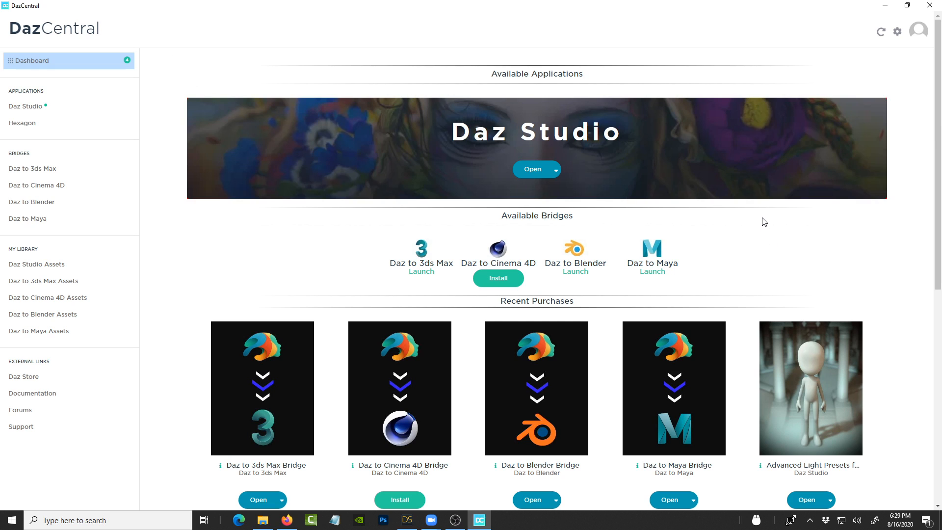
mouse_move(739, 226)
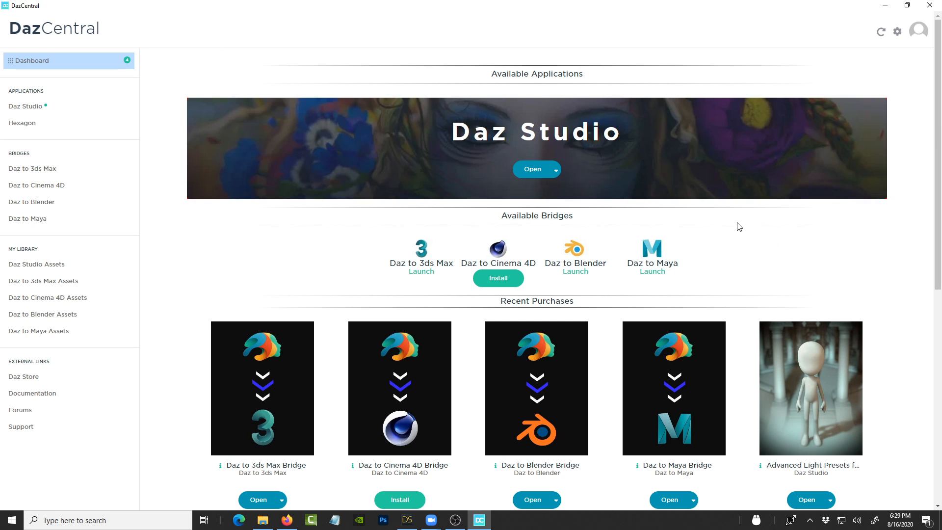
mouse_move(466, 261)
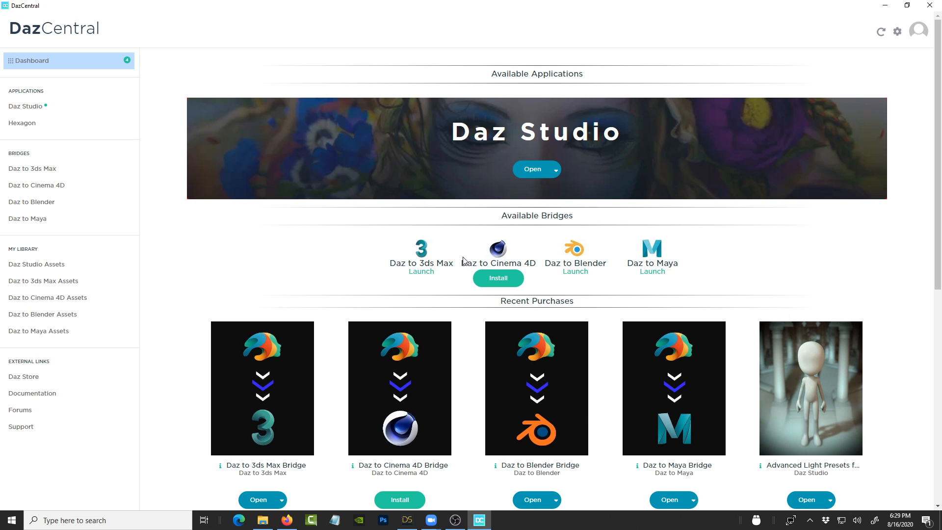
mouse_move(412, 276)
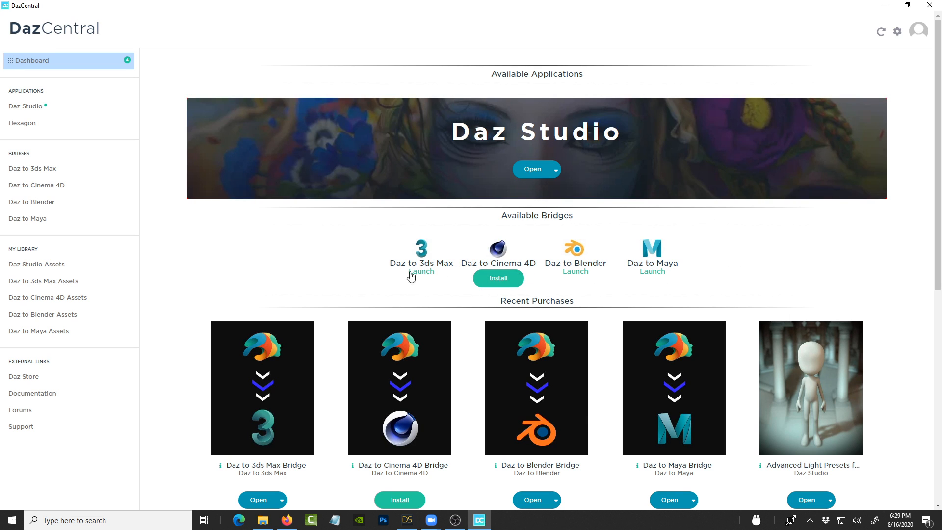
mouse_move(452, 267)
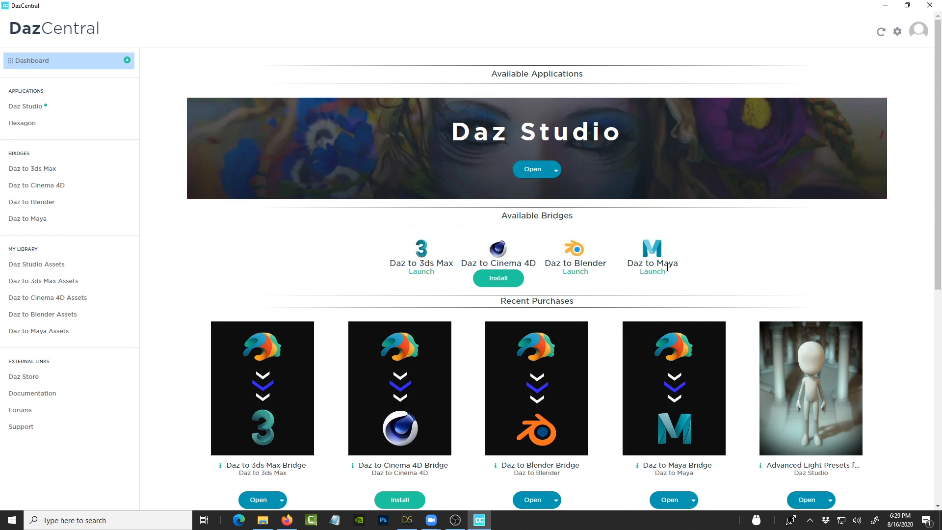
mouse_move(669, 288)
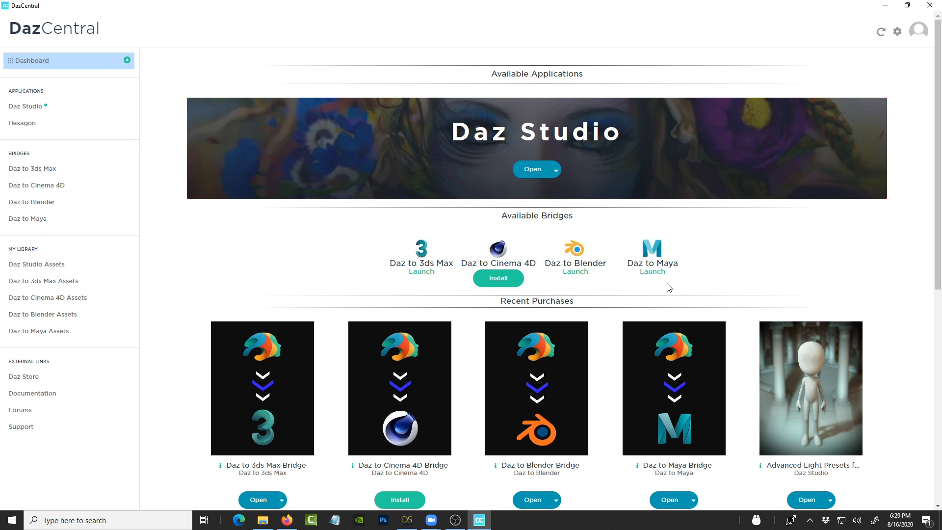
mouse_move(597, 271)
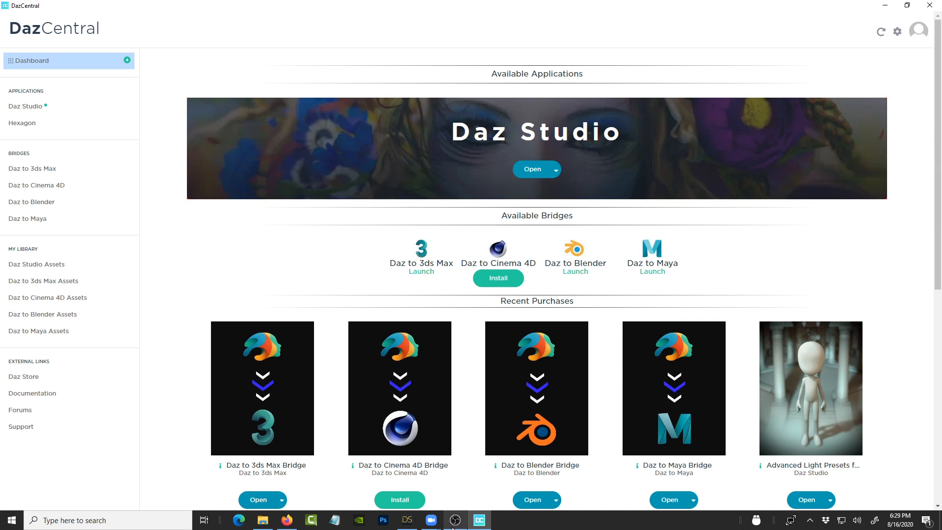
Step: Bring Daz Studio forward and open its Scripts > Bridges submenu for Blender
left_click(407, 520)
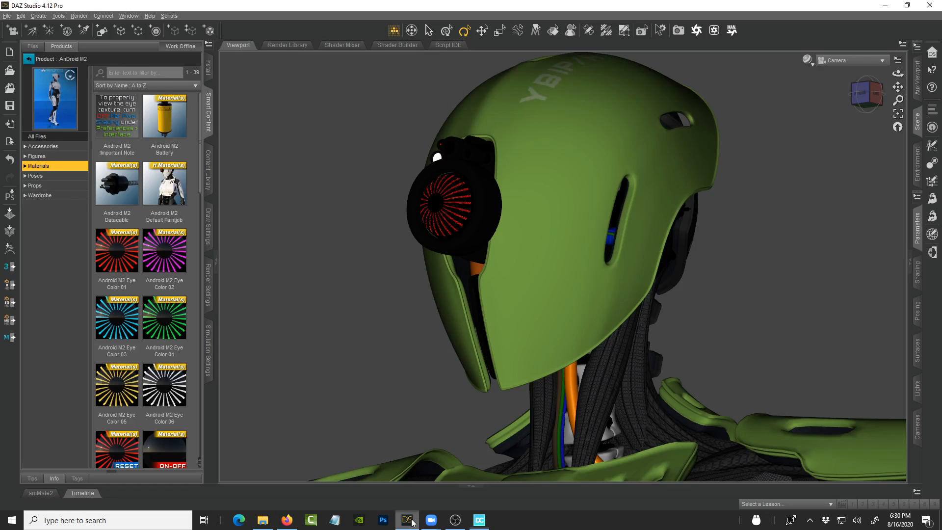
mouse_move(169, 15)
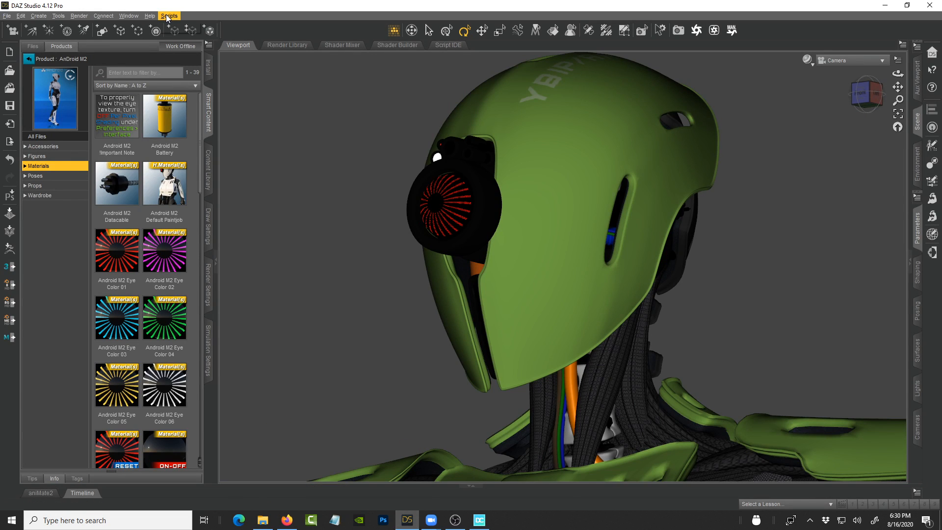
left_click(169, 16)
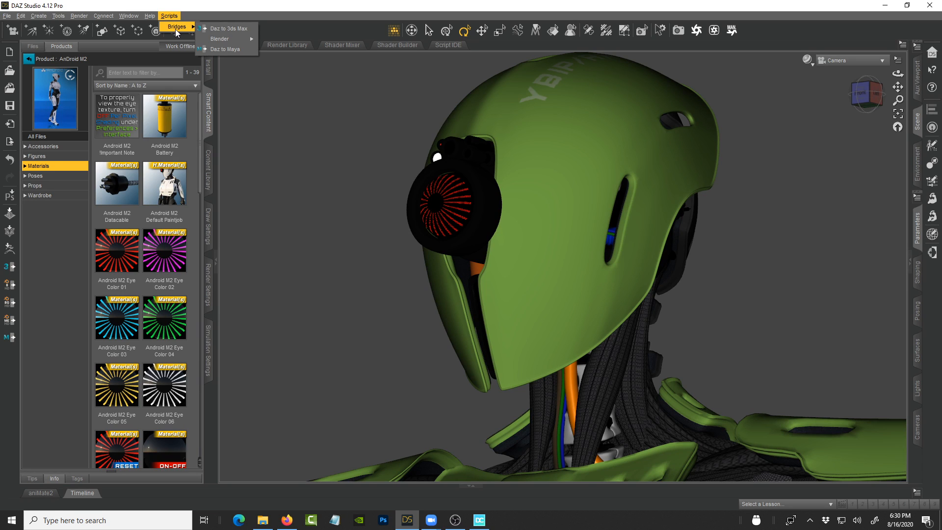
mouse_move(227, 38)
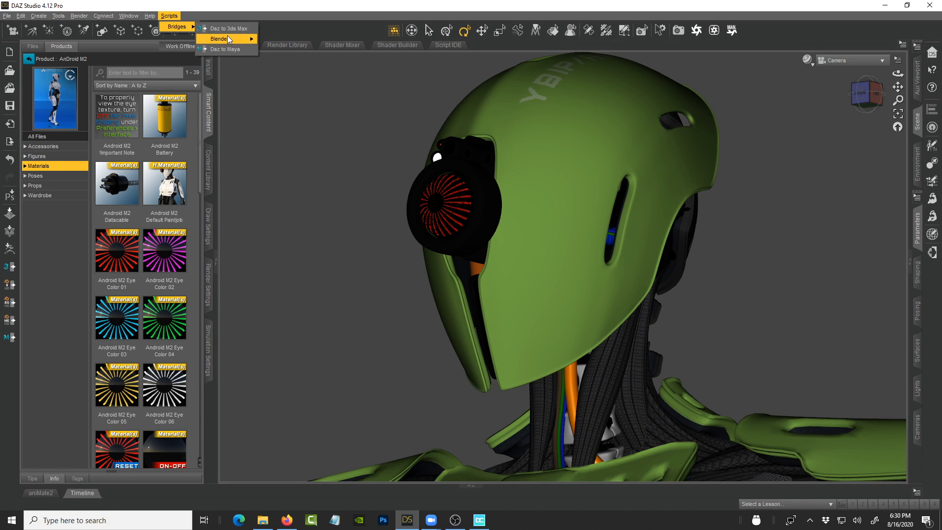
mouse_move(233, 41)
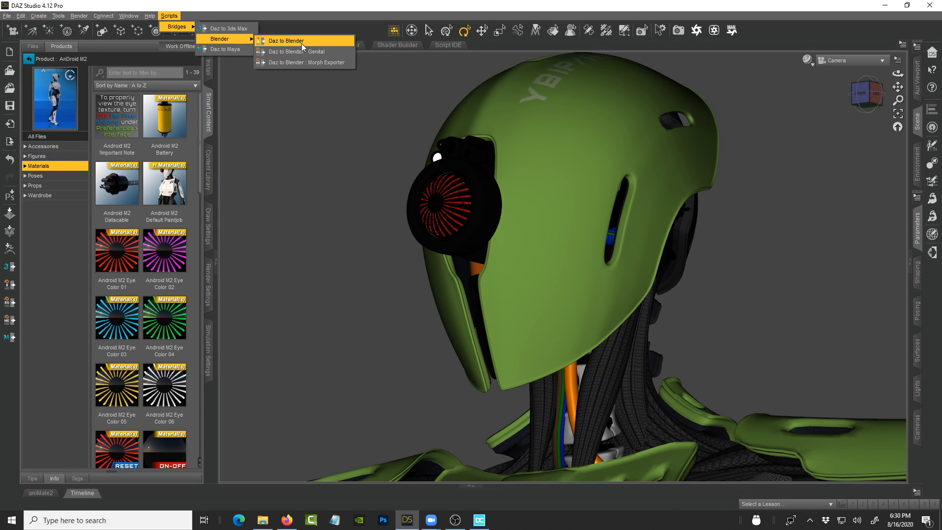
mouse_move(300, 44)
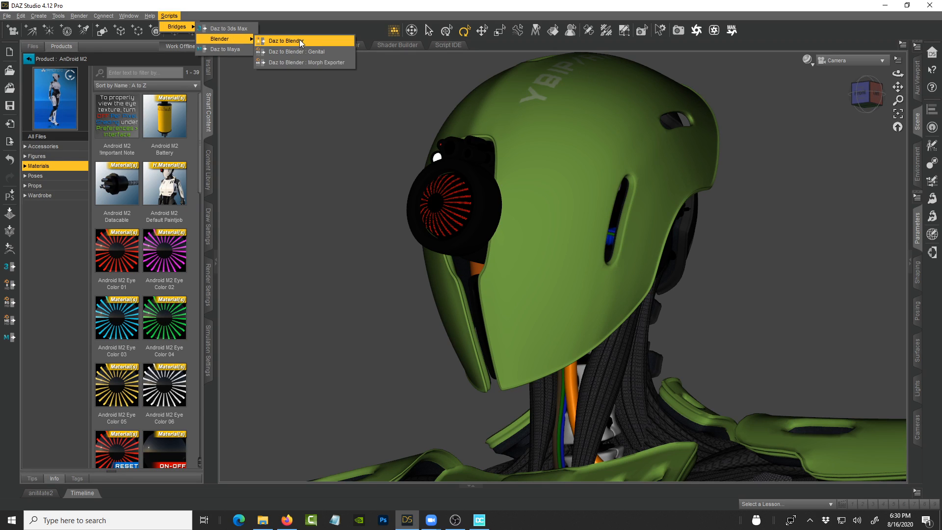
mouse_move(268, 16)
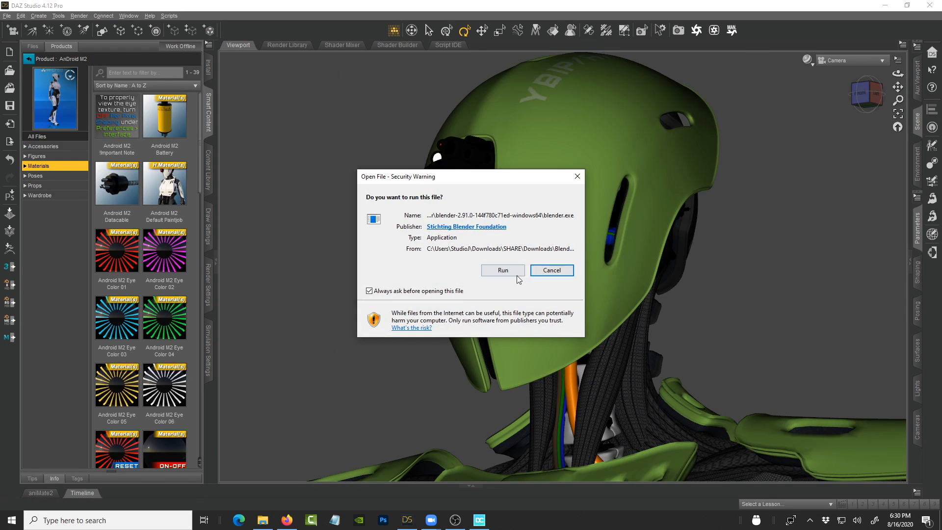
Step: Let Blender 2.91 start and dismiss its splash screen over the default scene
left_click(502, 270)
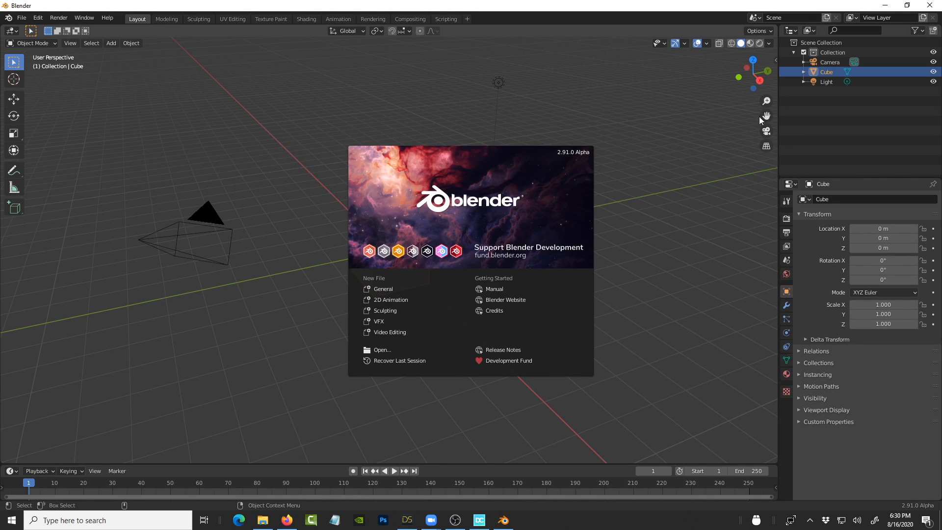
mouse_move(574, 185)
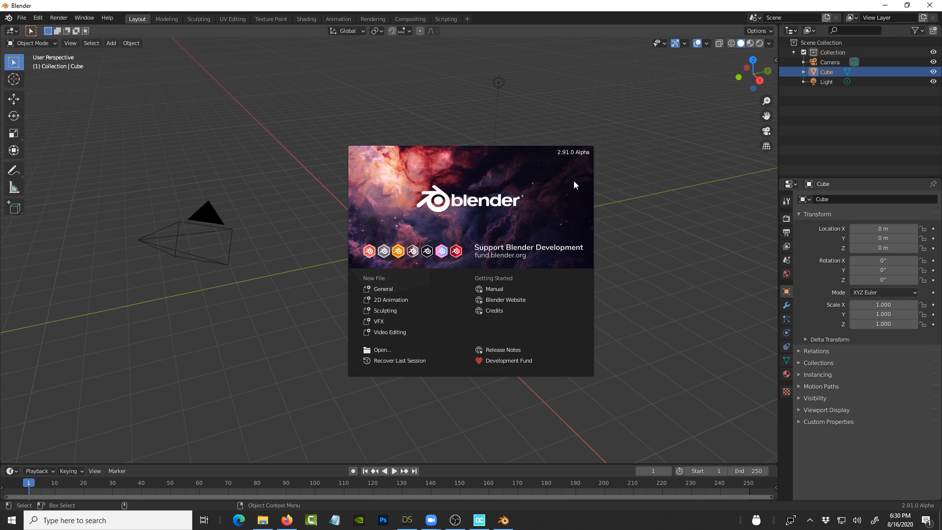
mouse_move(562, 158)
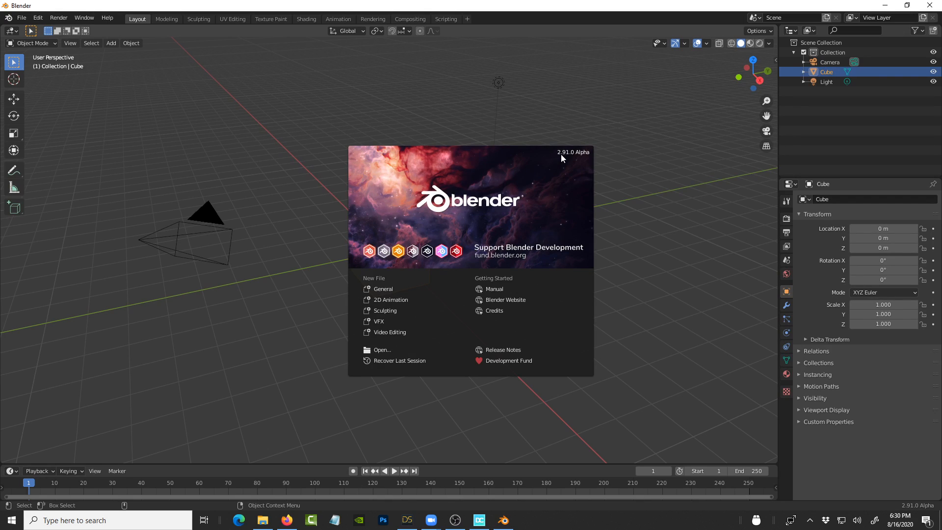
mouse_move(621, 229)
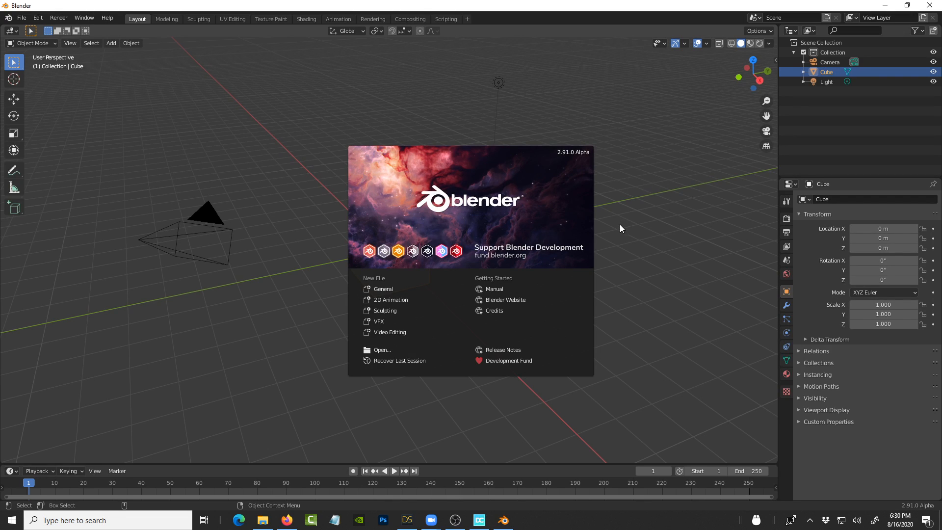
mouse_move(610, 225)
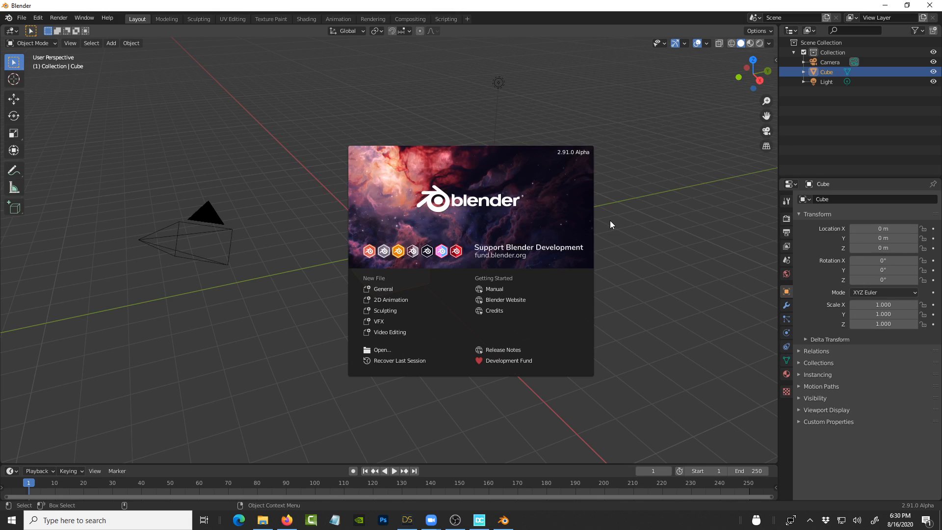
mouse_move(623, 233)
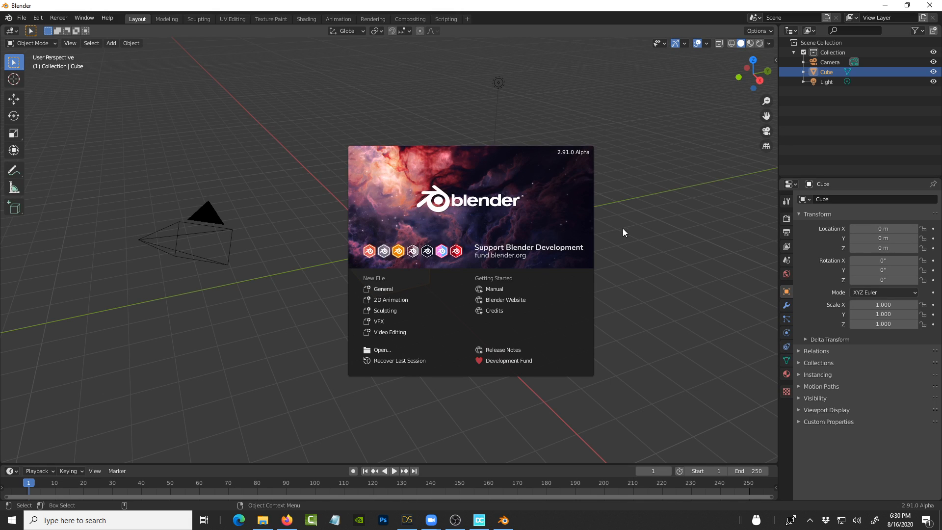
mouse_move(639, 253)
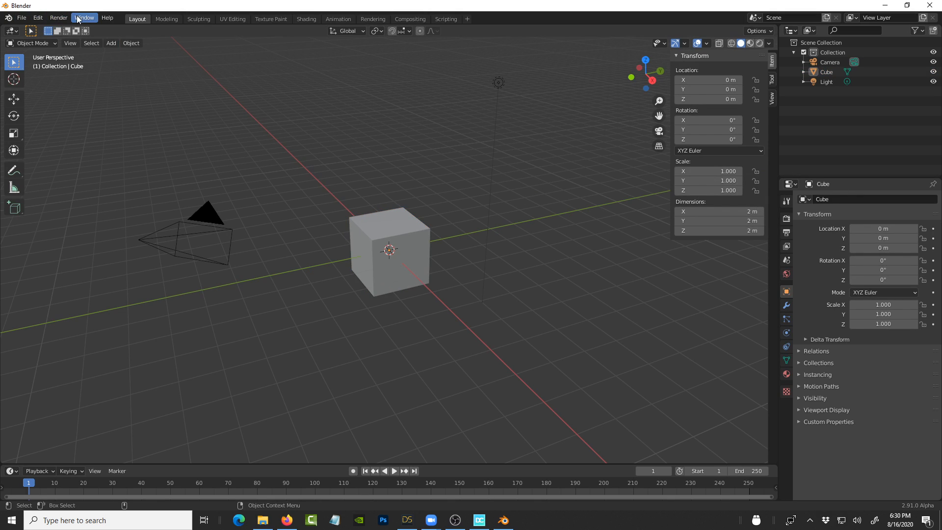
left_click(37, 18)
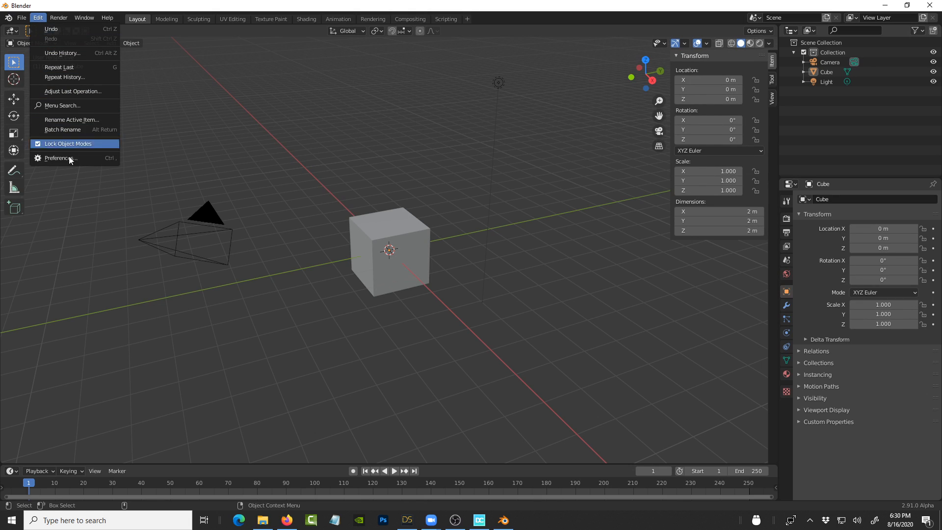
left_click(59, 158)
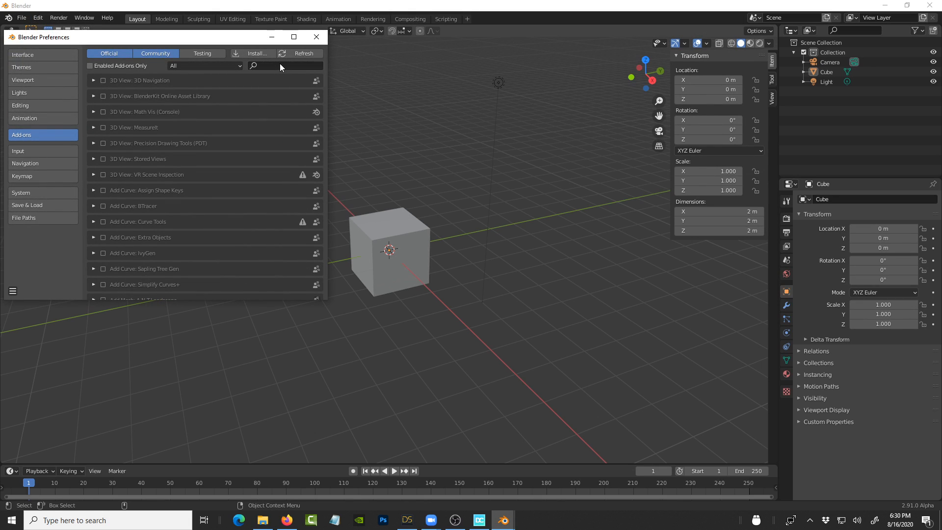
type("c")
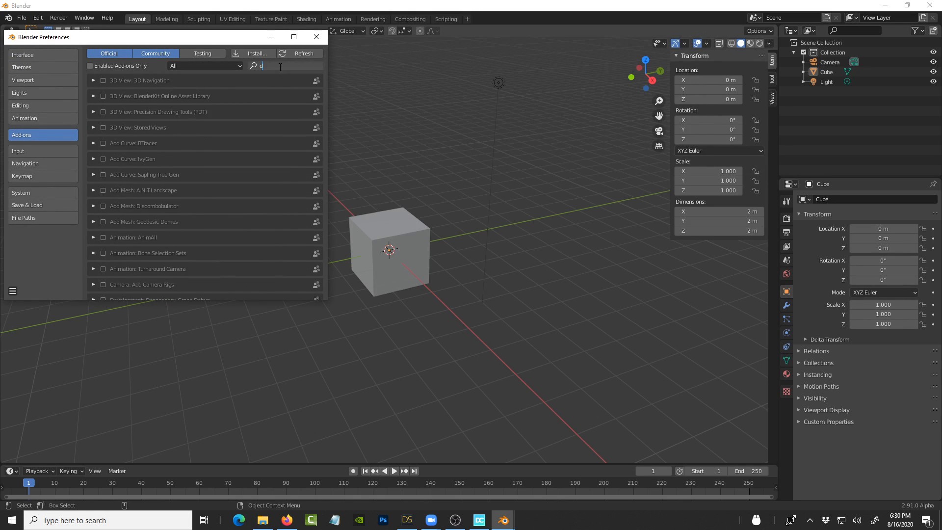
type("az")
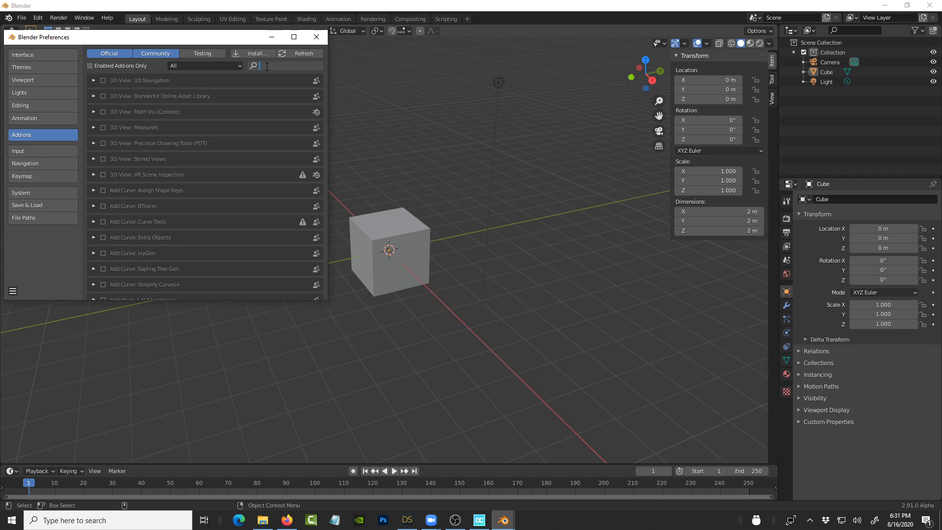
left_click(315, 37)
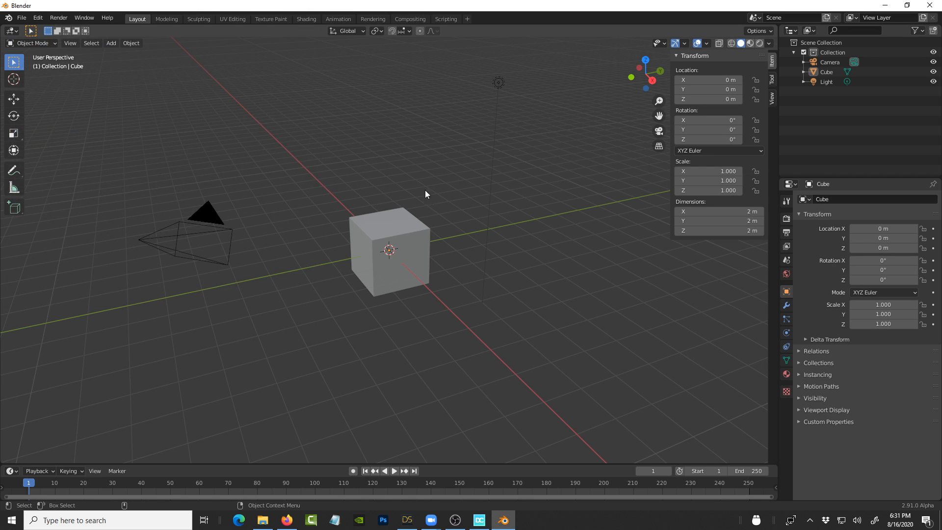
left_click(263, 520)
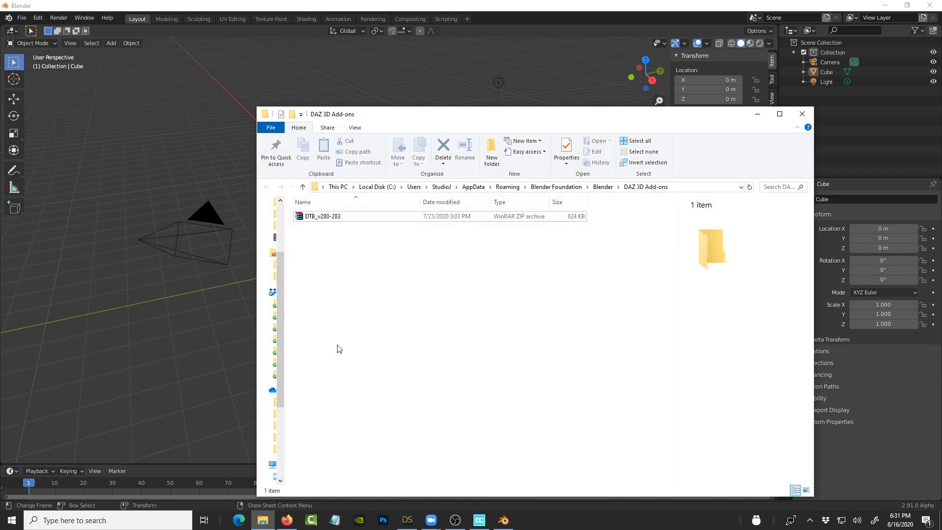
mouse_move(402, 191)
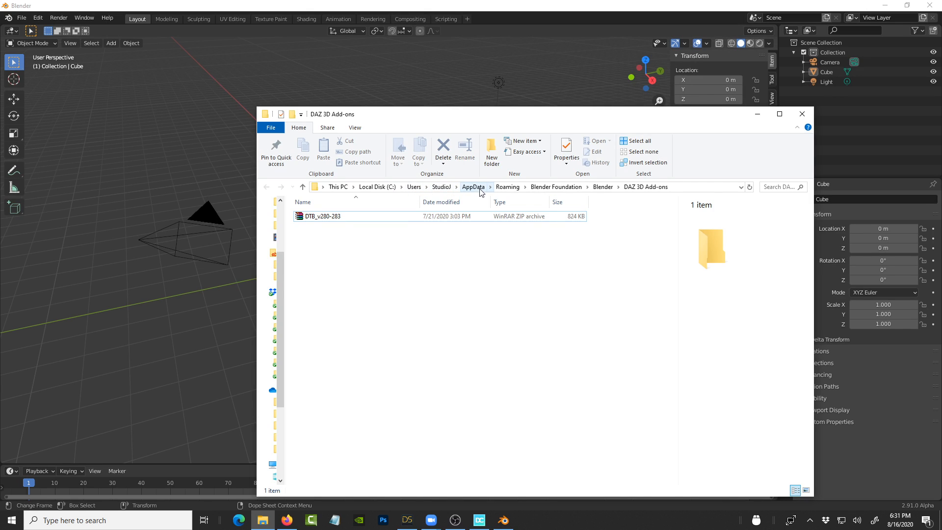
mouse_move(546, 187)
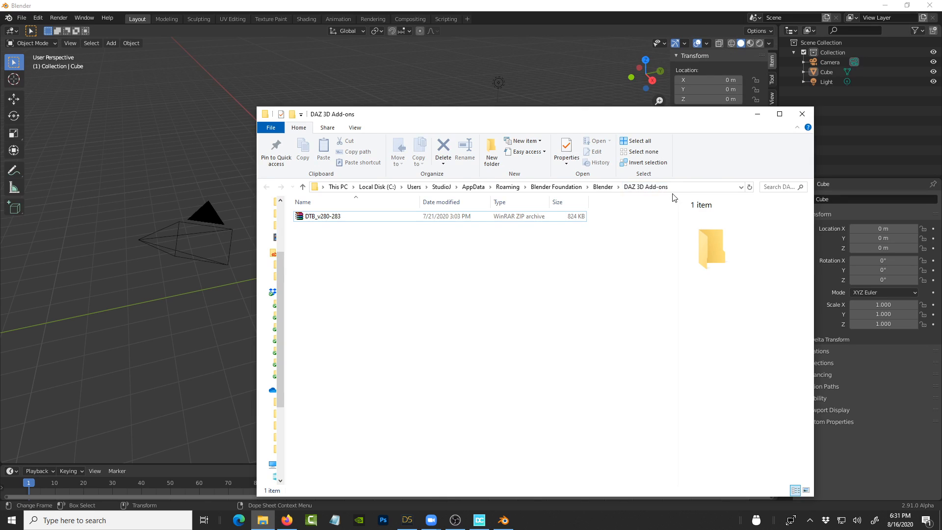
left_click(302, 186)
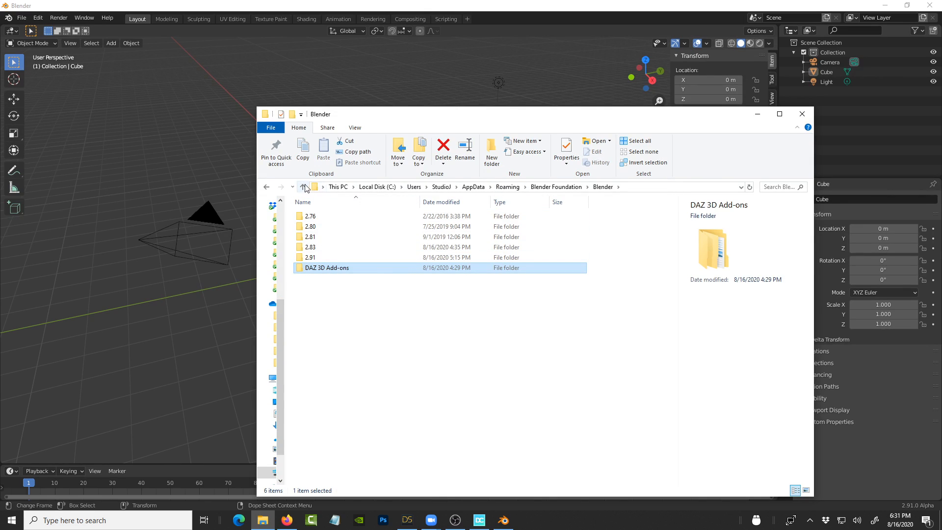
left_click(302, 187)
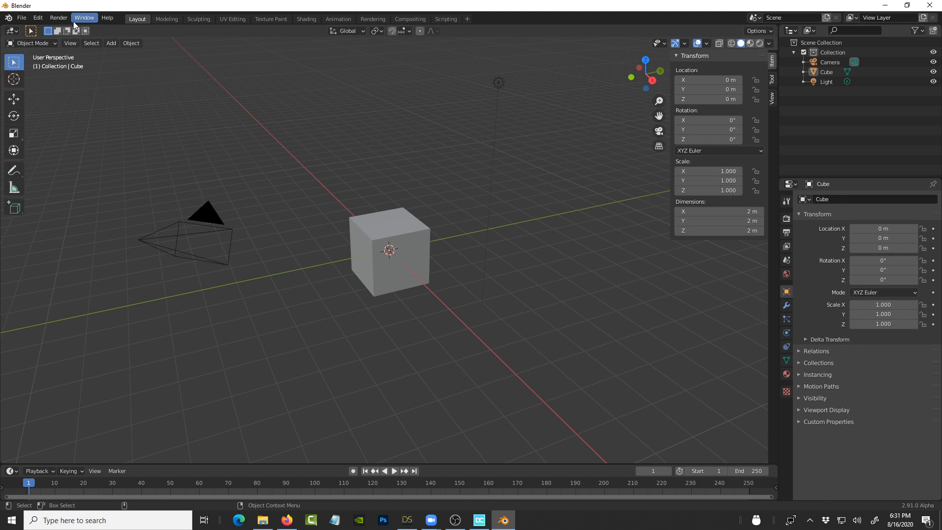
Step: Open Preferences, filter add-ons by 'daz', and start the add-on installer
left_click(37, 18)
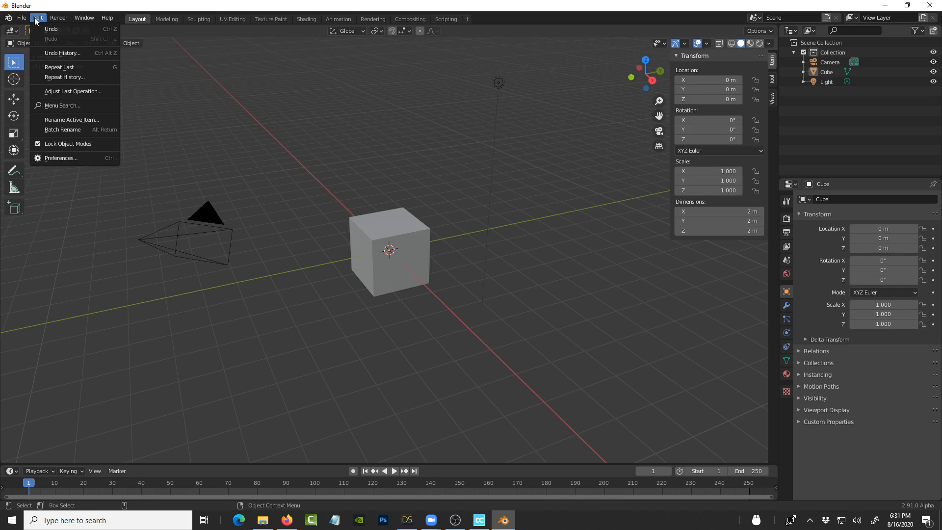
mouse_move(60, 158)
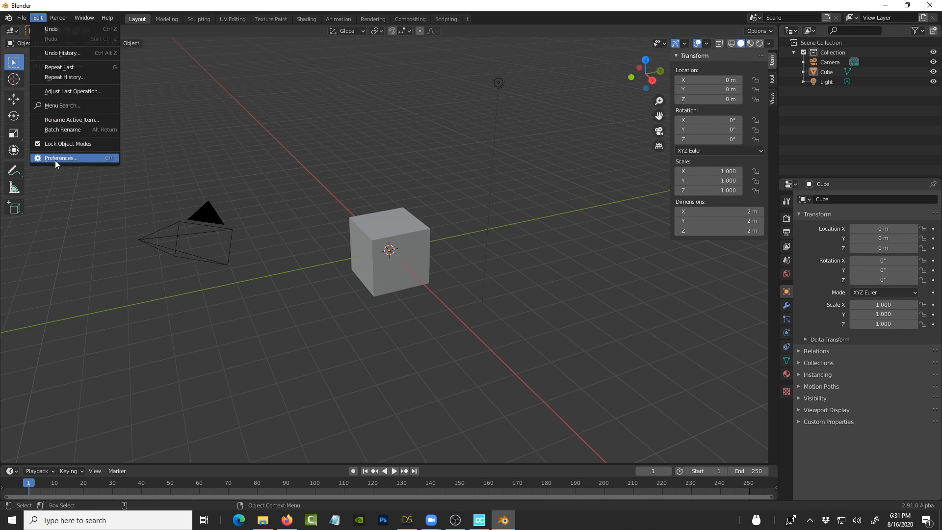
mouse_move(60, 158)
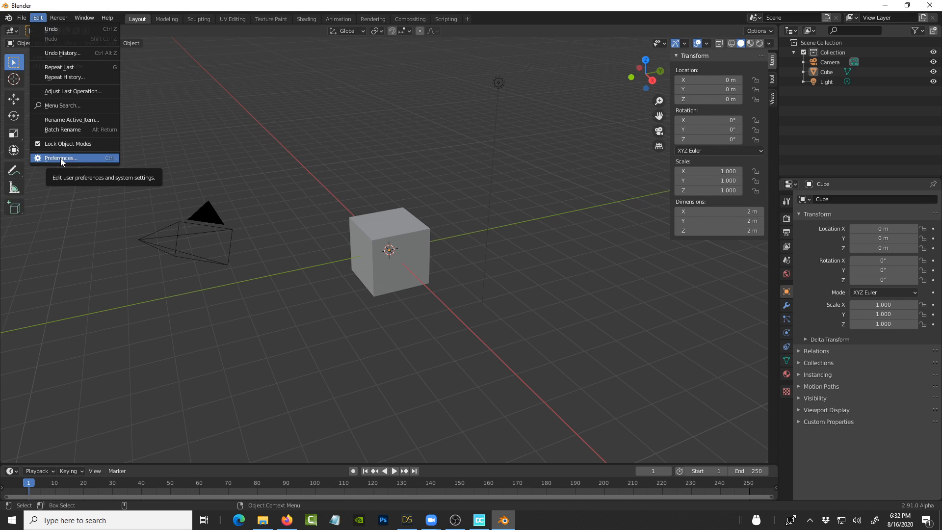
left_click(61, 158)
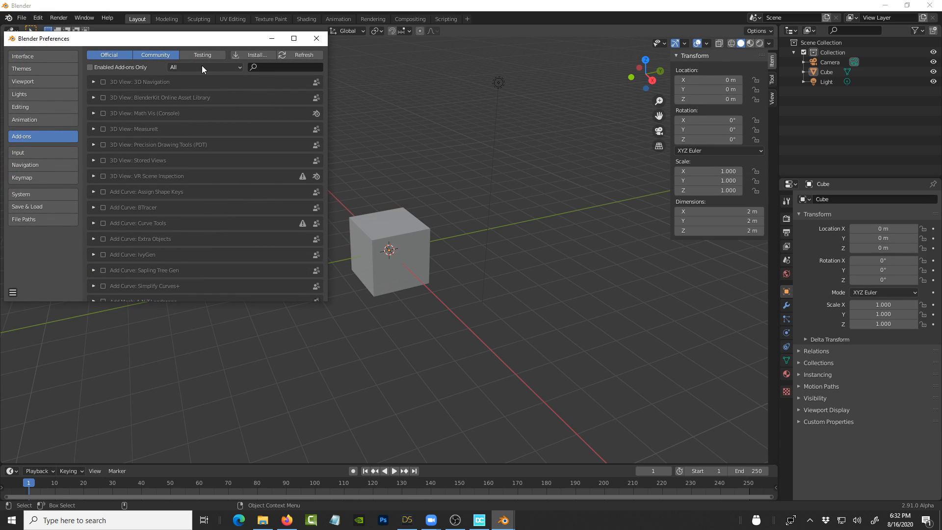
mouse_move(255, 75)
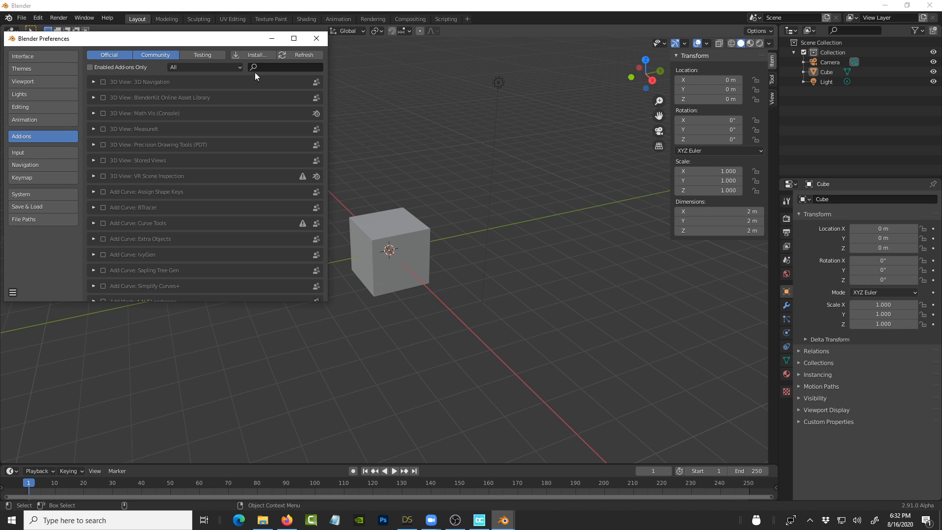
type("daz")
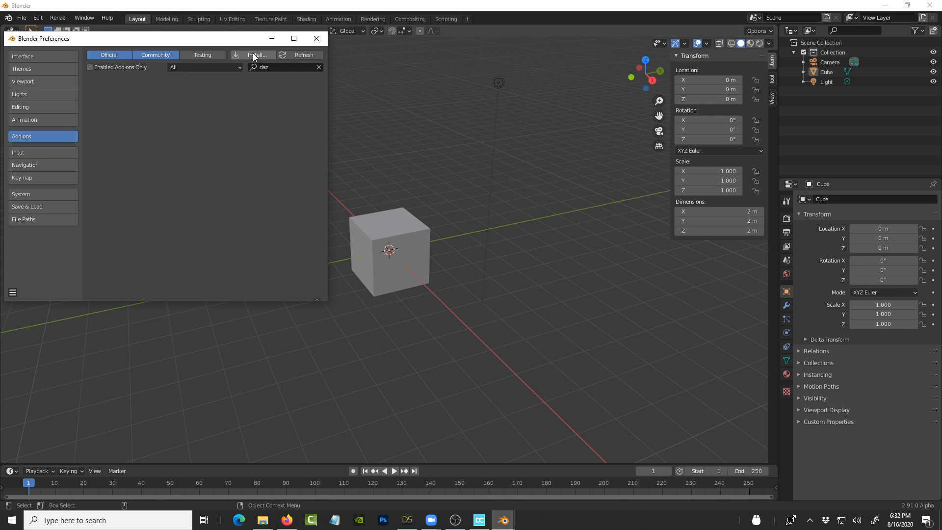
left_click(256, 54)
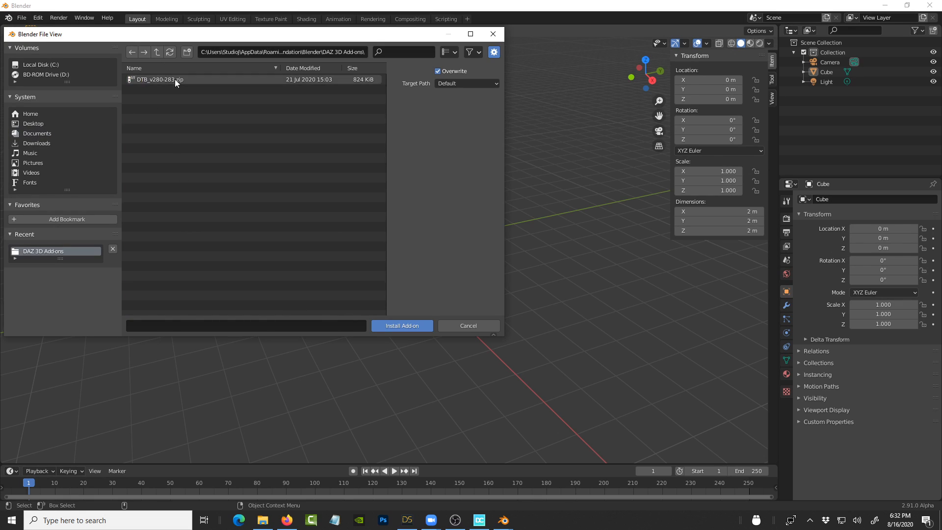
Step: Install the DTB_v280-283 zip, enable Armature: DazToBlender, and open its sidebar panel
left_click(161, 79)
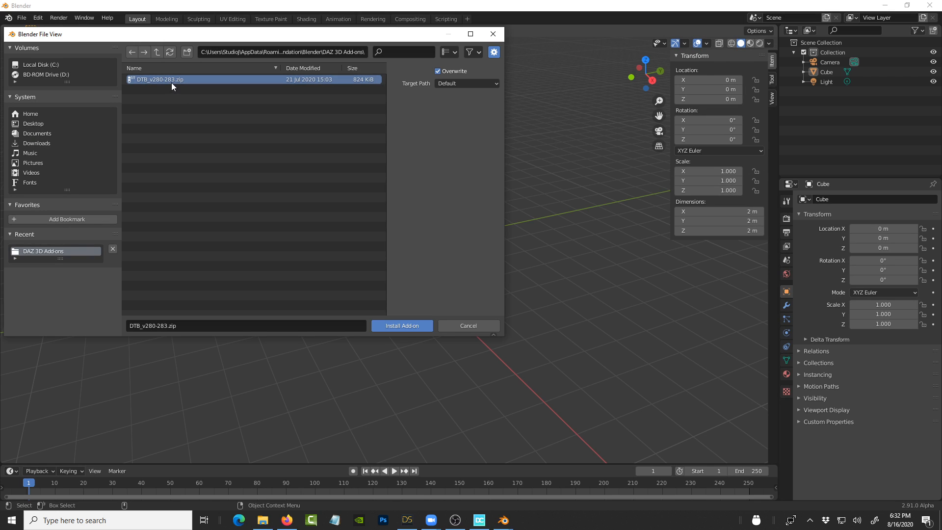
mouse_move(171, 86)
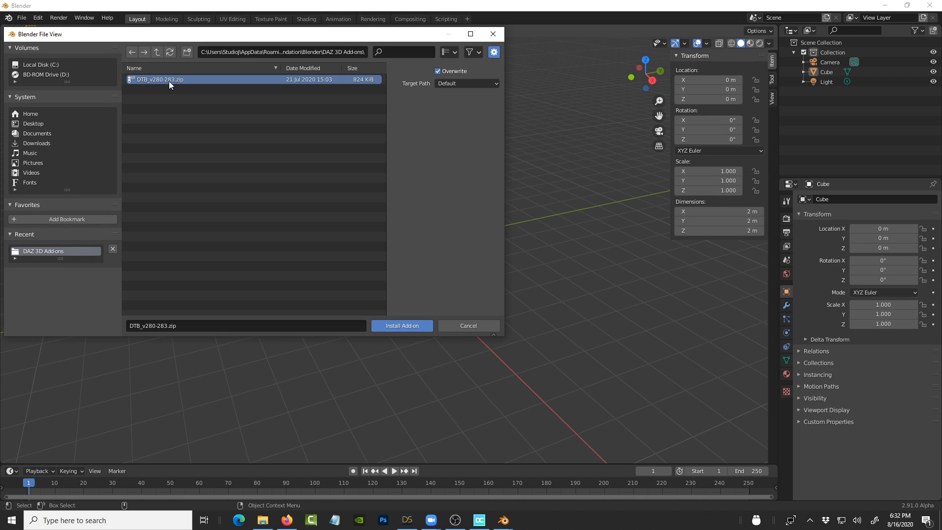
mouse_move(311, 294)
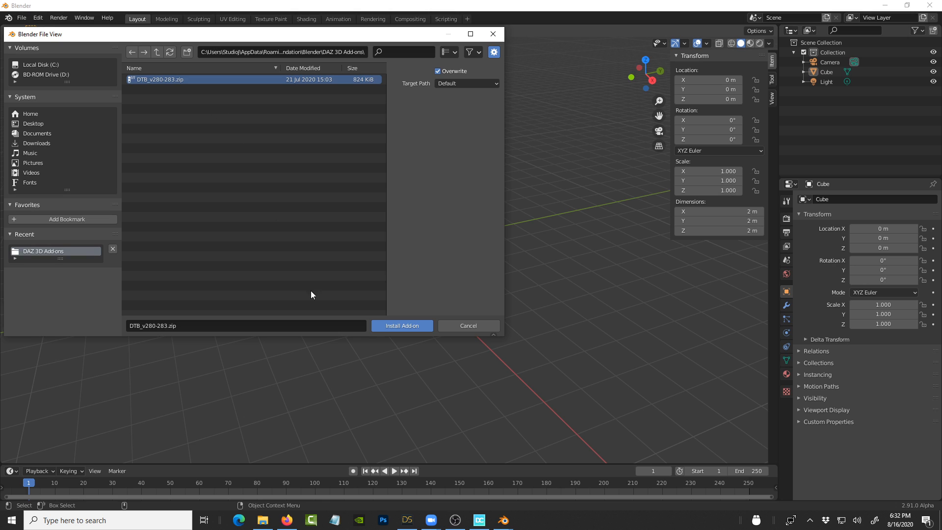
left_click(401, 324)
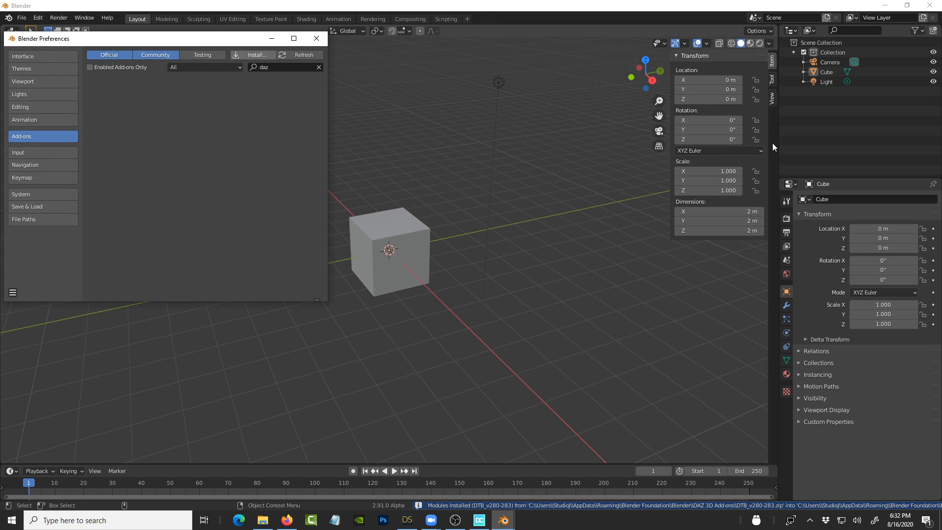
mouse_move(776, 123)
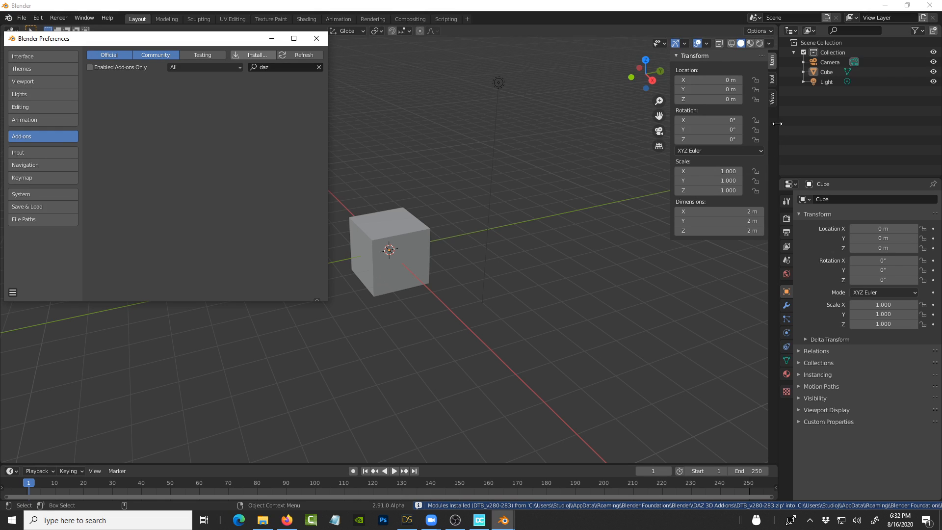
mouse_move(777, 151)
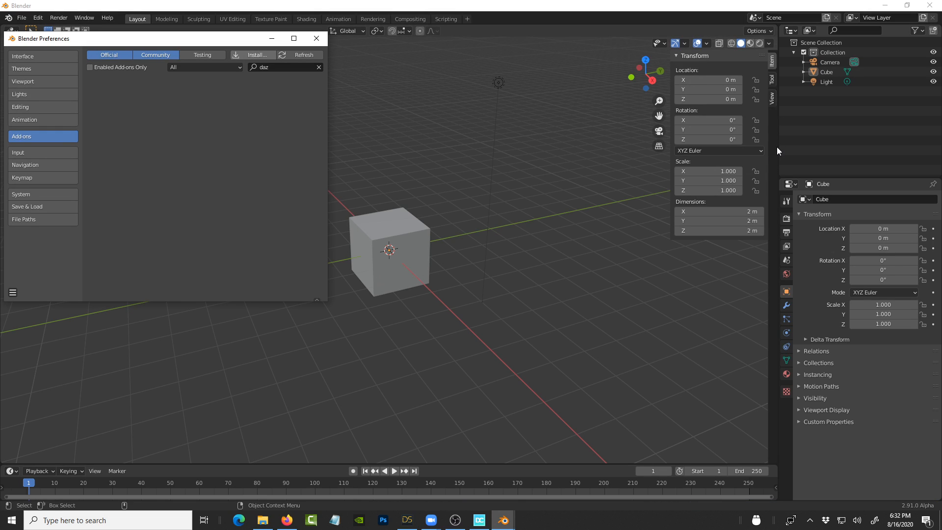
mouse_move(771, 159)
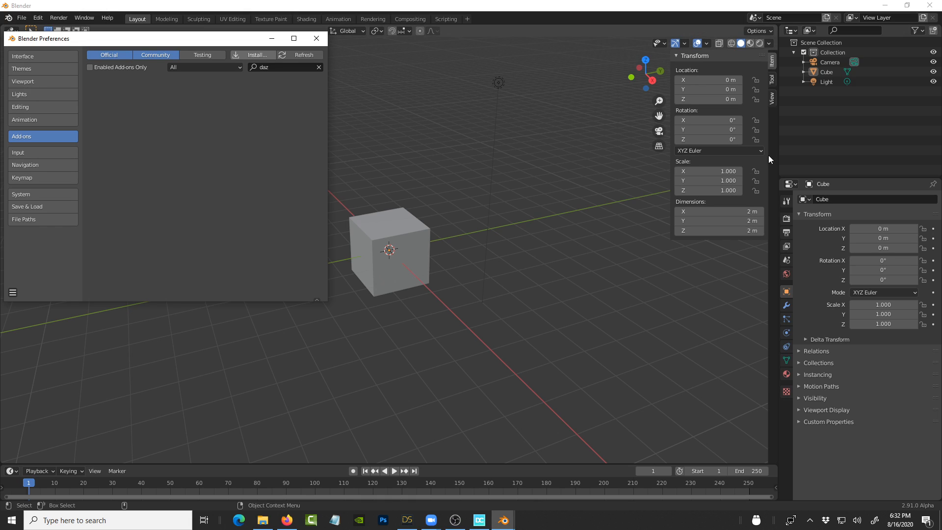
mouse_move(774, 134)
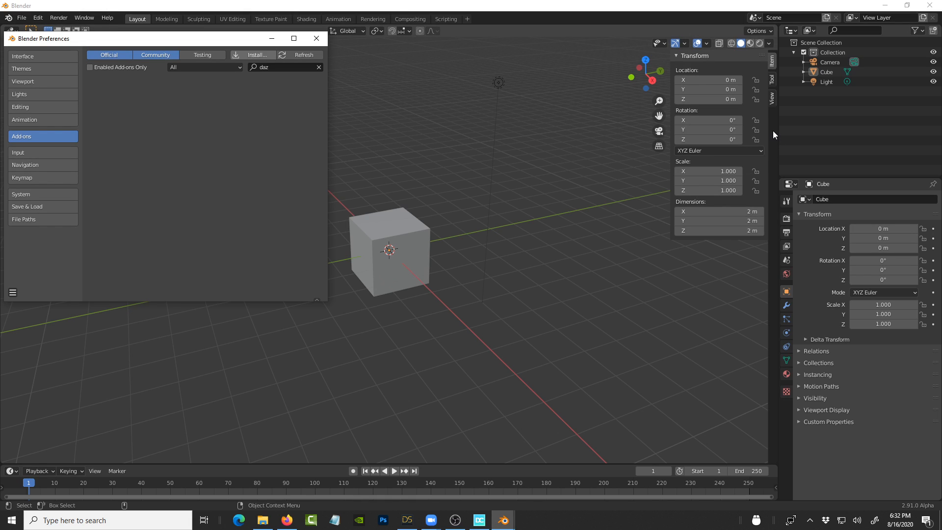
type("DazToBlender")
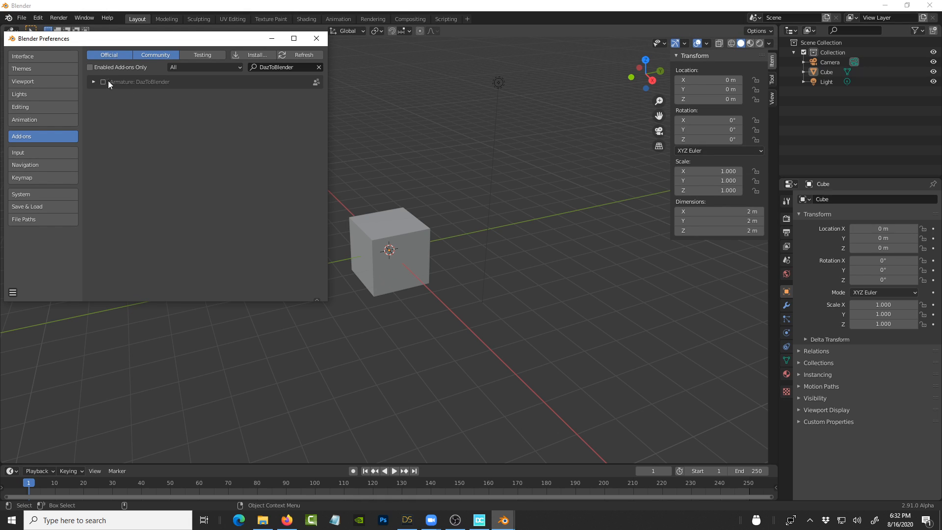
mouse_move(342, 118)
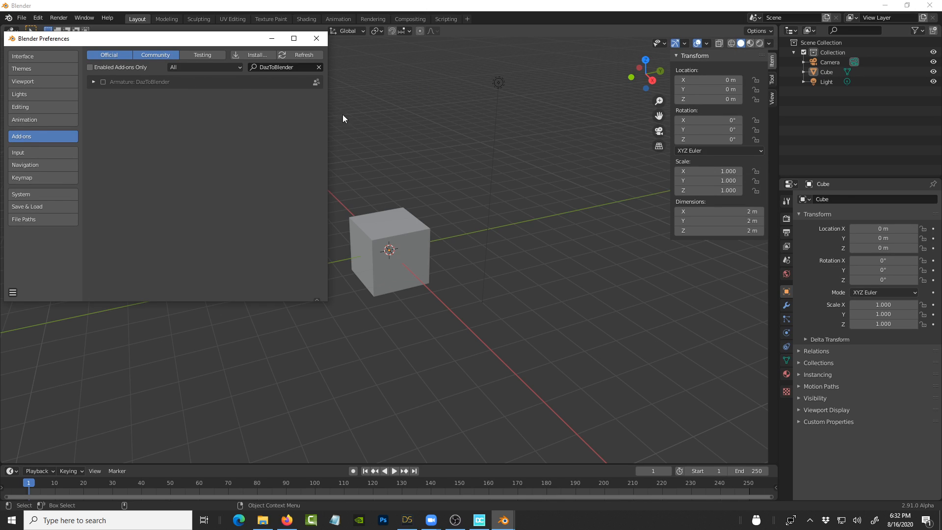
mouse_move(775, 150)
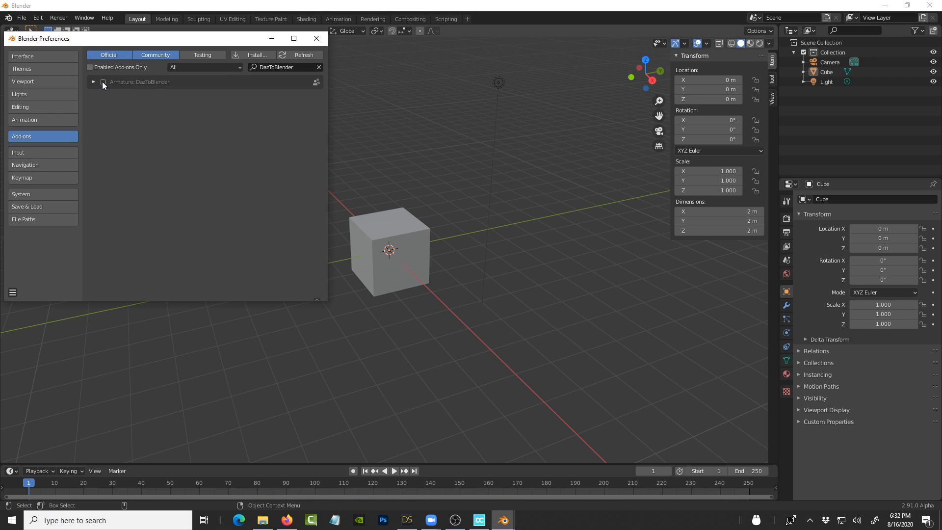
left_click(102, 82)
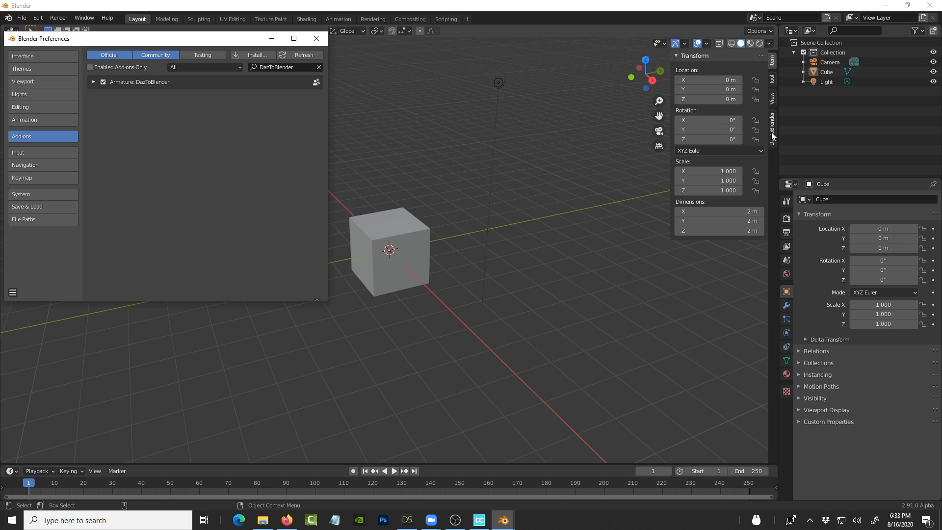
mouse_move(316, 38)
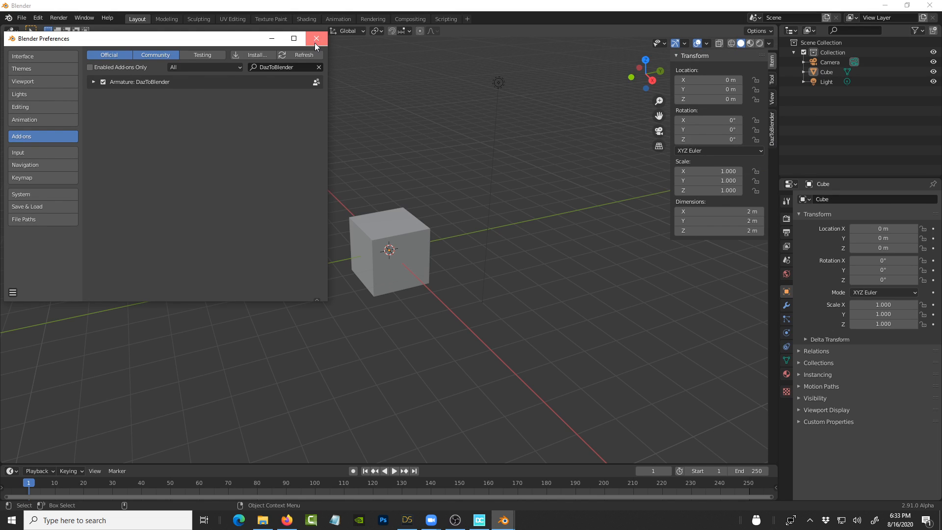
left_click(316, 38)
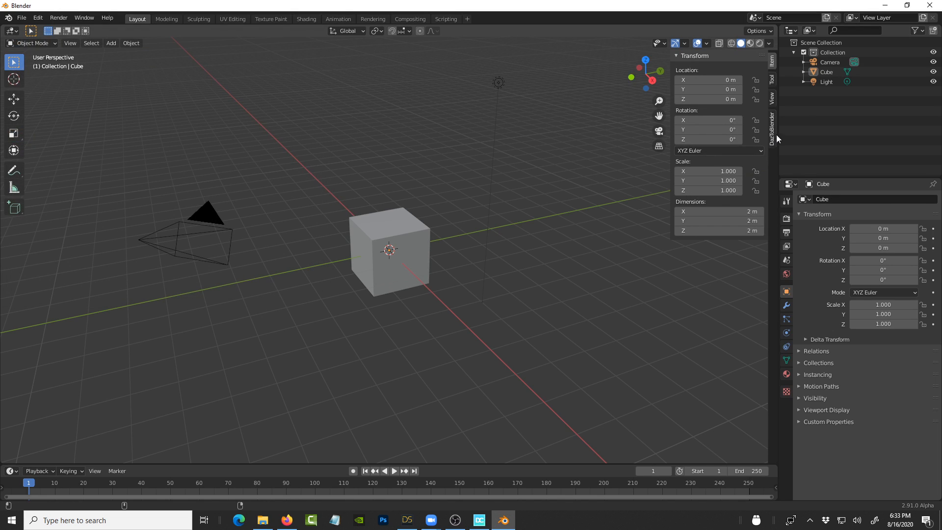
left_click(772, 126)
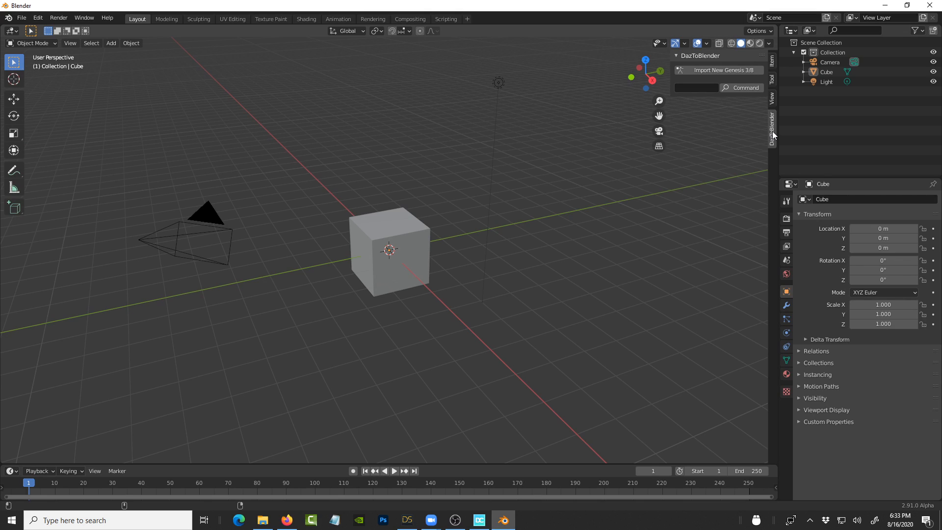
mouse_move(771, 139)
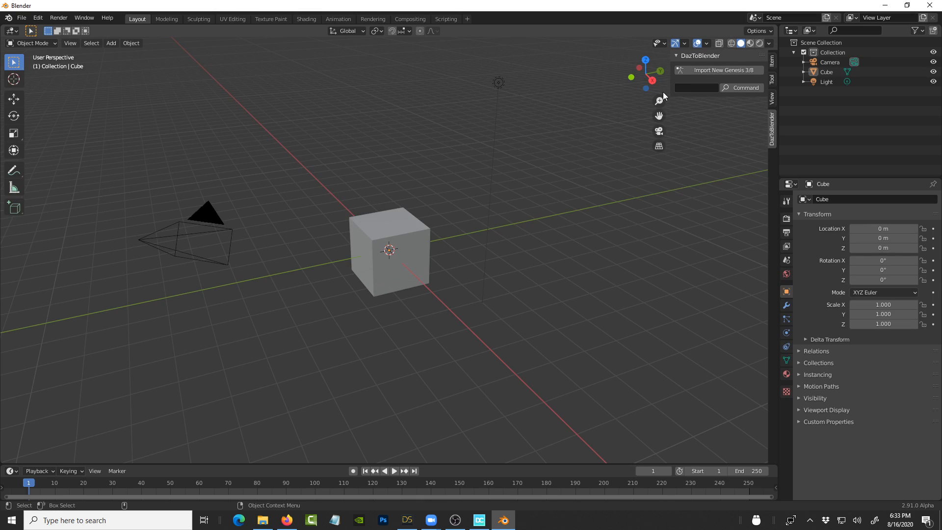
left_click(775, 59)
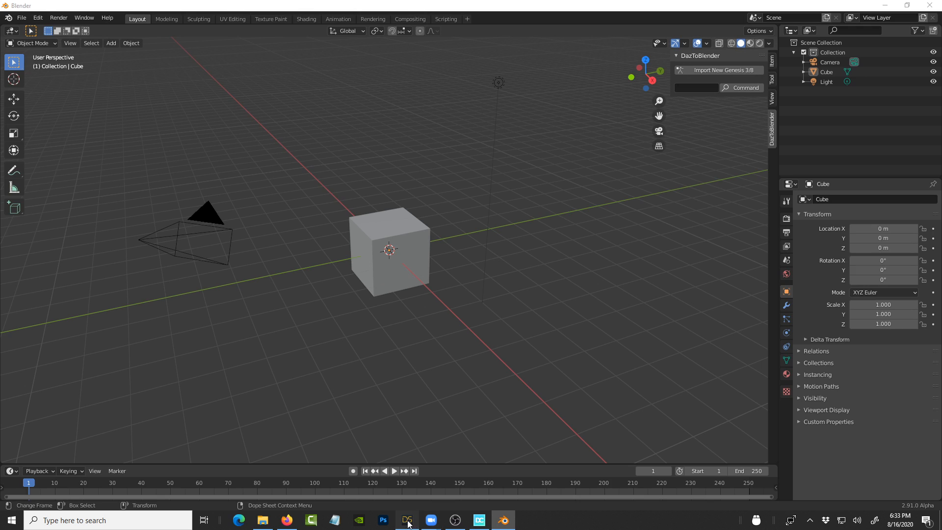
Step: Switch to Daz Studio and list the AnDroid M2 Props > Wardrobe items
left_click(406, 519)
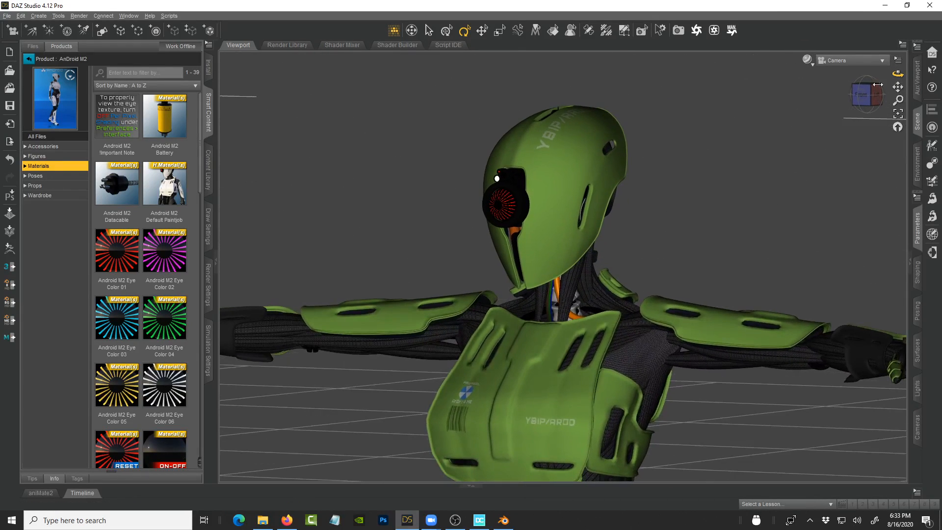
left_click(35, 185)
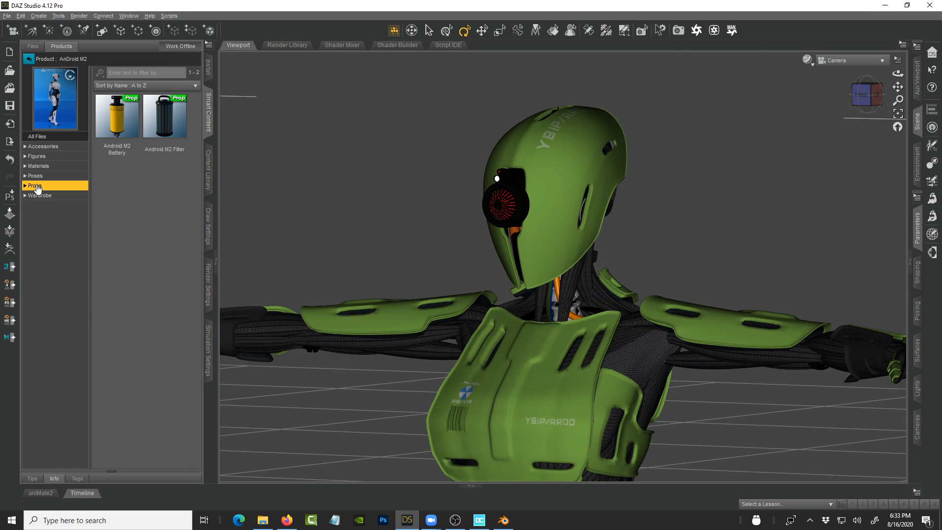
left_click(39, 196)
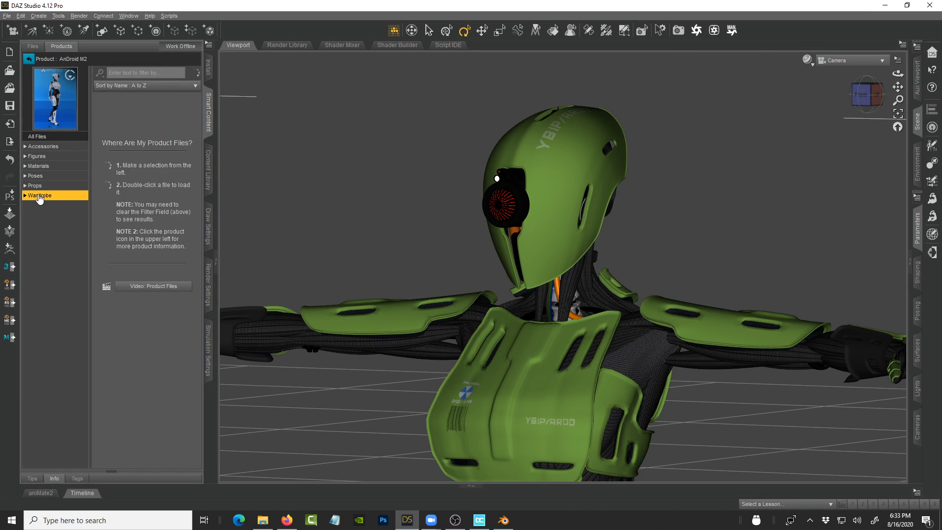
left_click(39, 196)
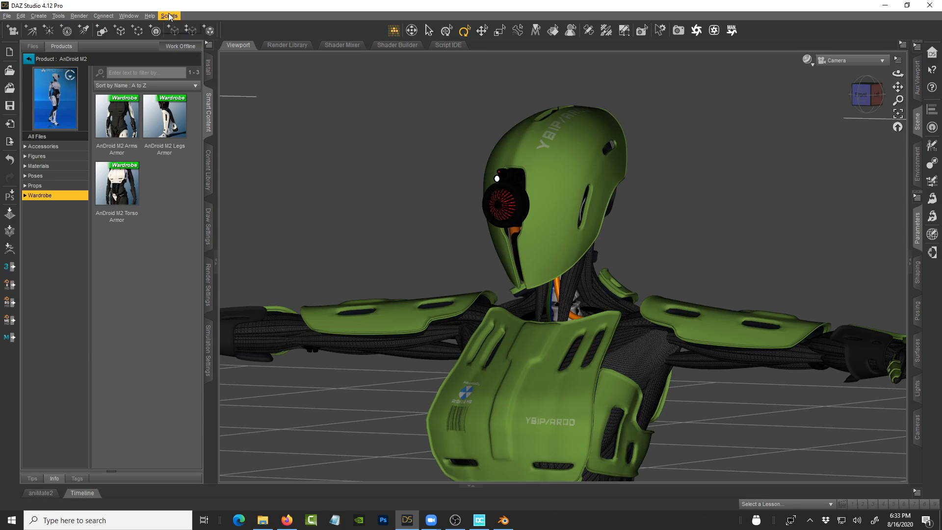
left_click(169, 16)
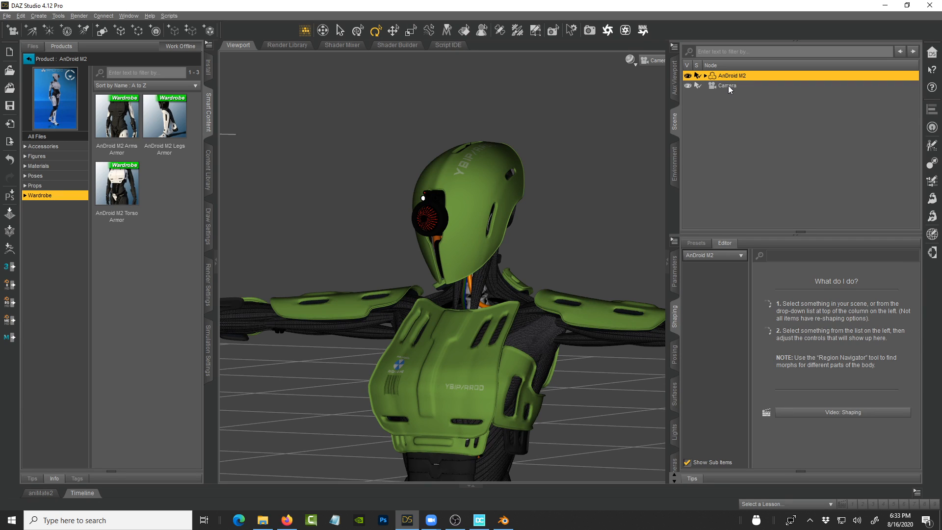
mouse_move(732, 96)
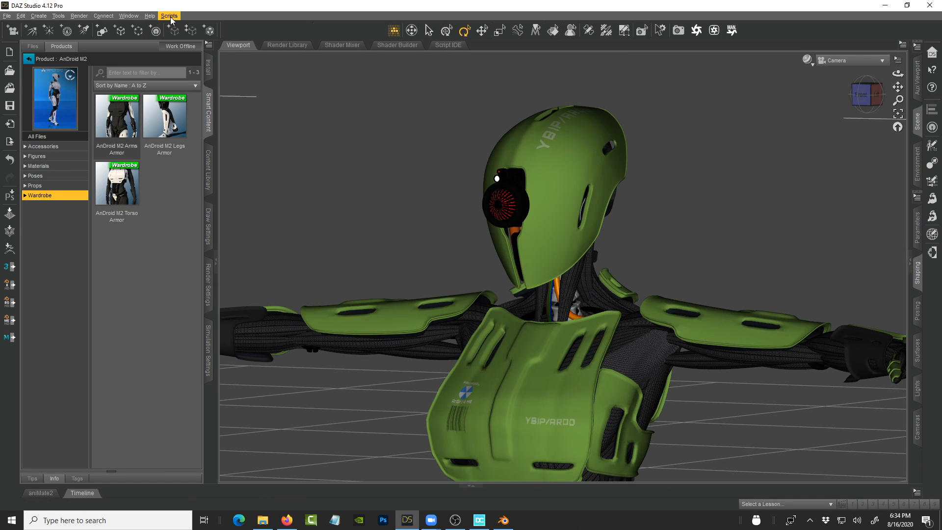
mouse_move(837, 8)
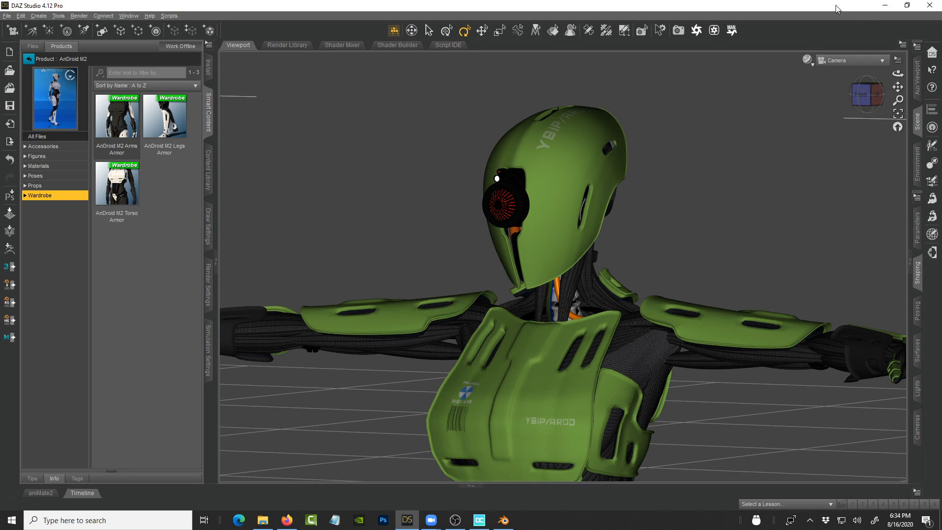
left_click(809, 60)
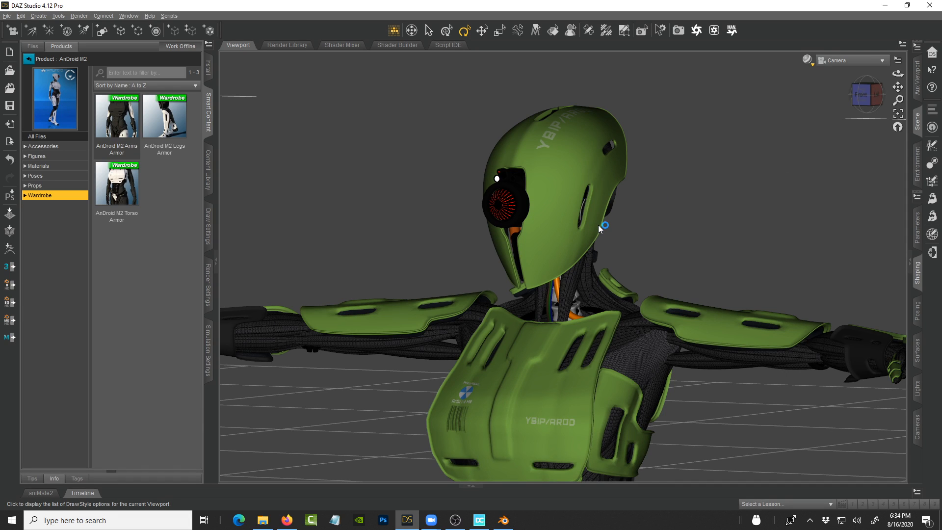
left_click(545, 180)
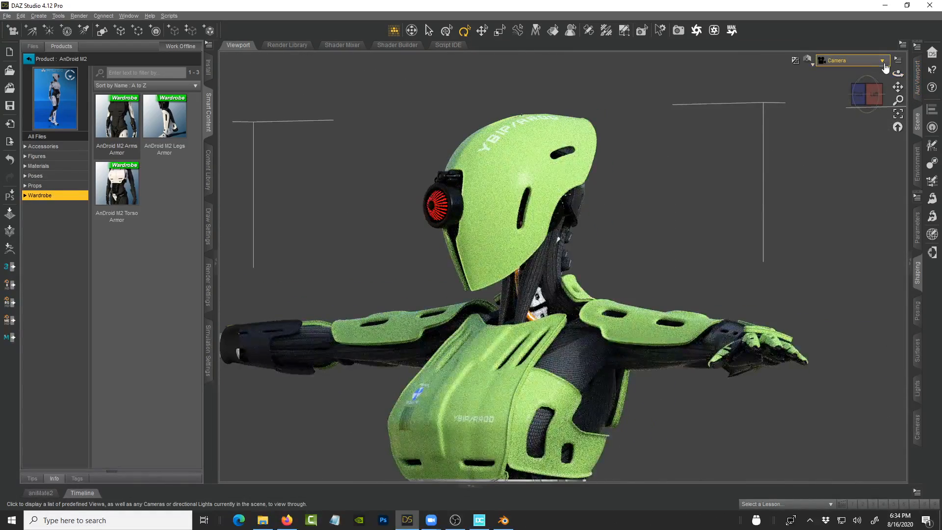
left_click(795, 59)
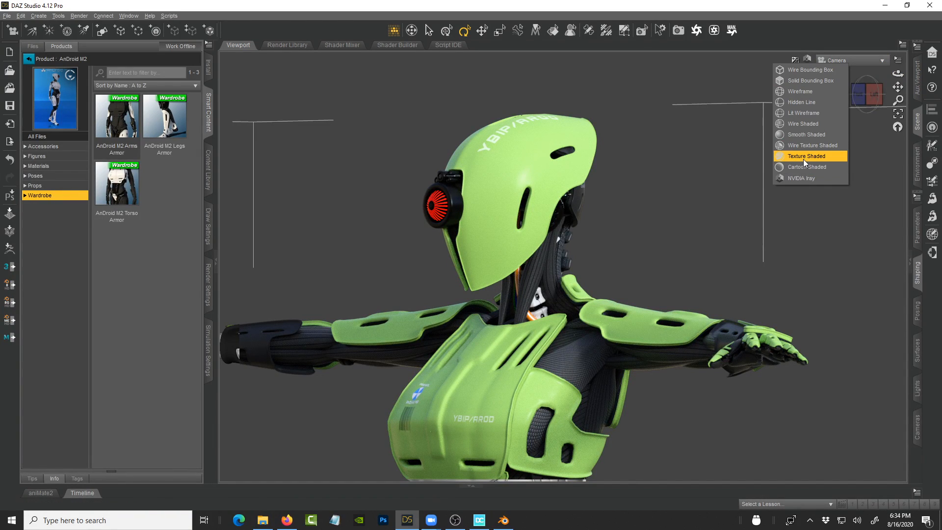
left_click(805, 156)
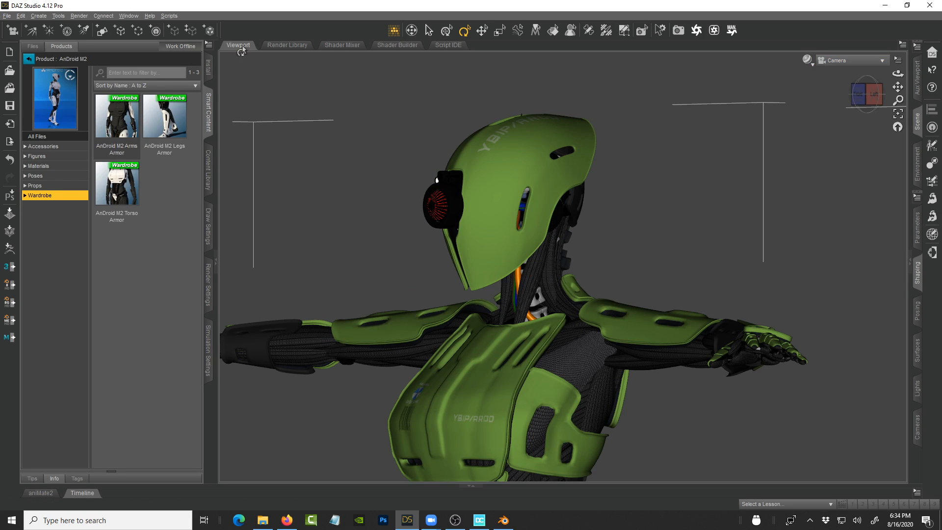
left_click(169, 16)
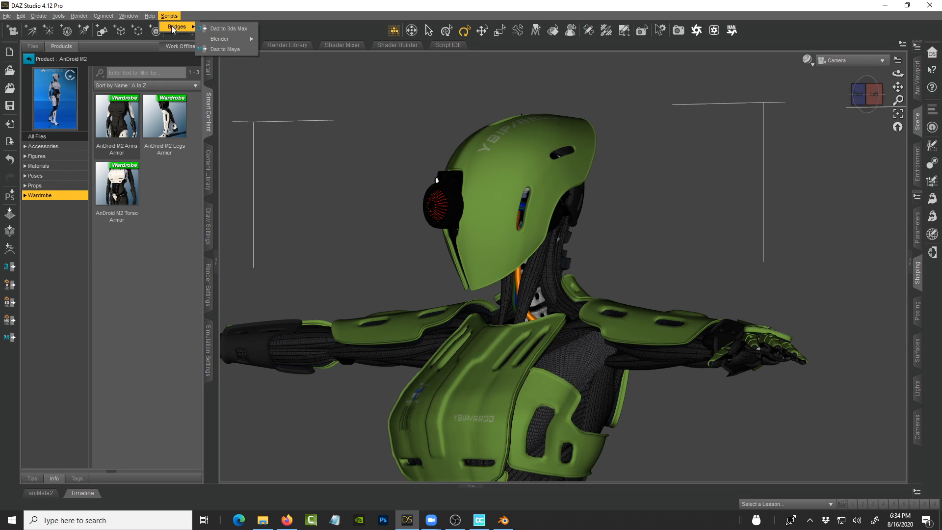
mouse_move(219, 38)
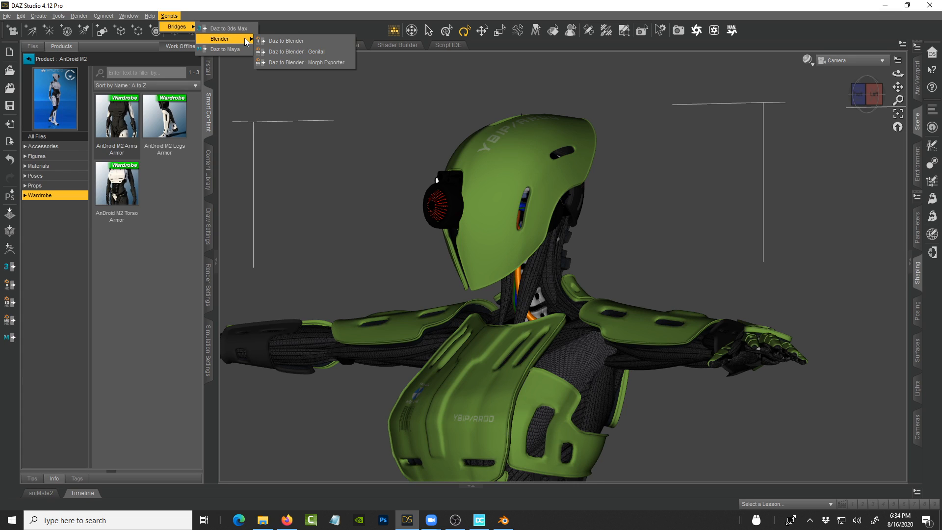
mouse_move(286, 41)
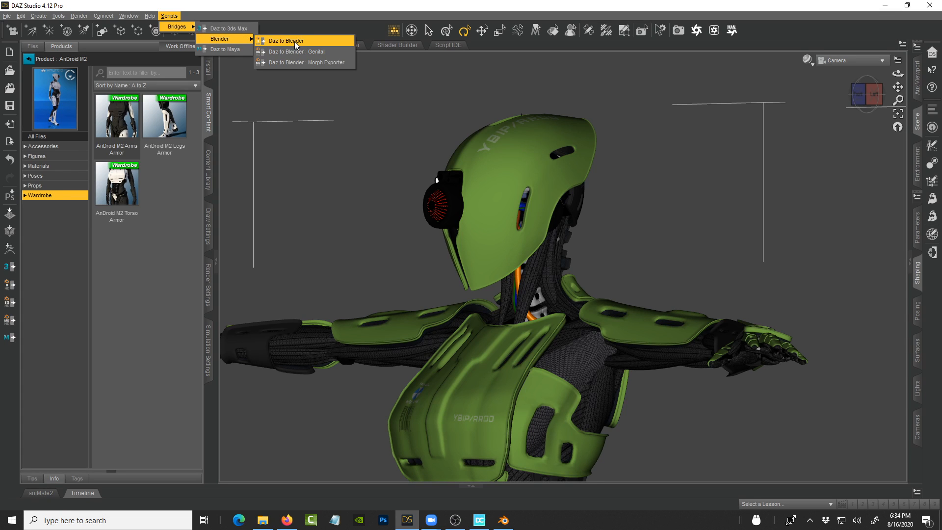
left_click(286, 40)
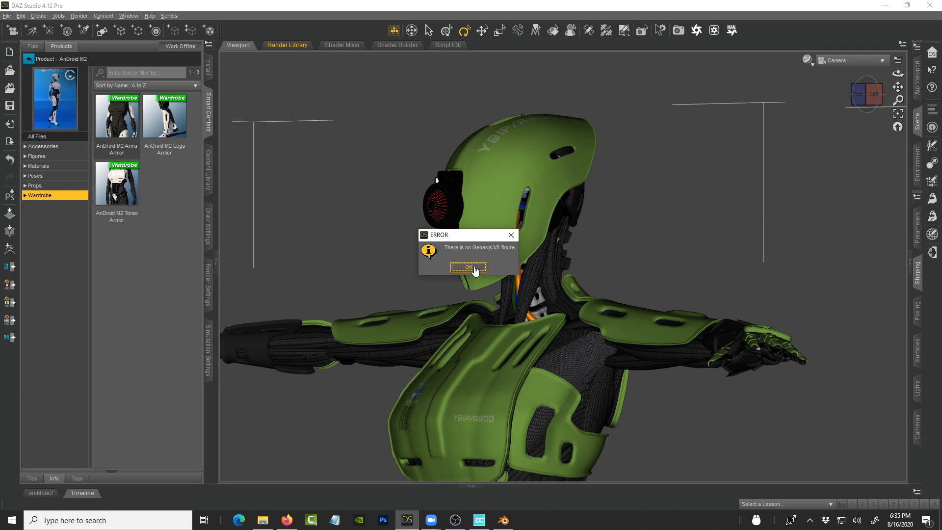
left_click(468, 267)
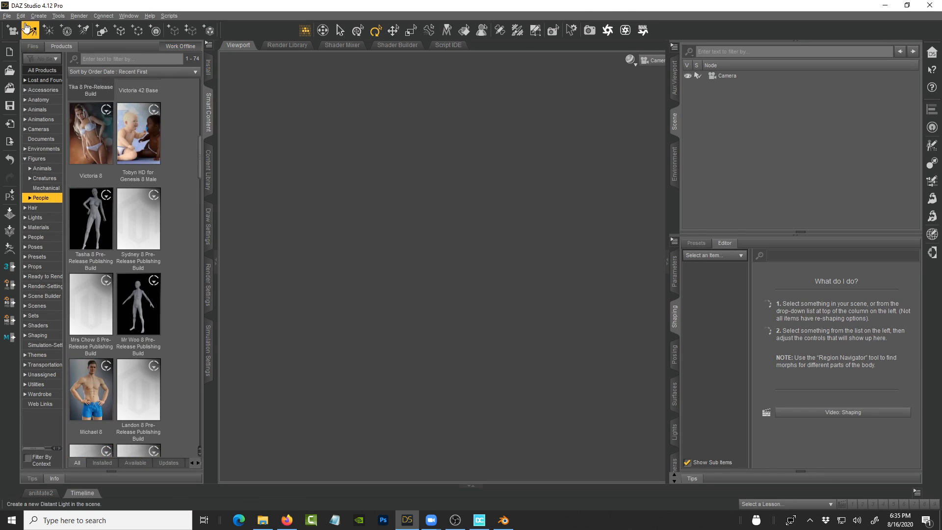
Step: Load Genesis_Character_03.duf from the File menu
left_click(7, 16)
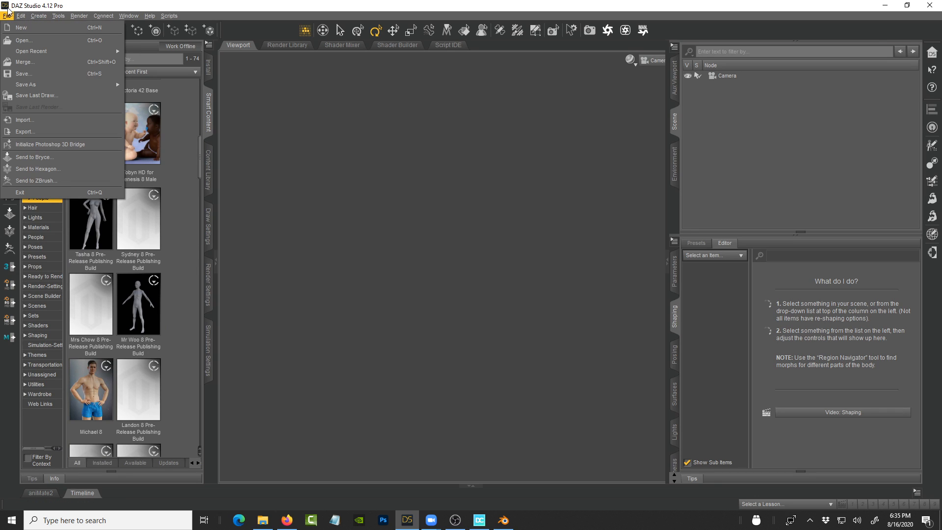
mouse_move(30, 51)
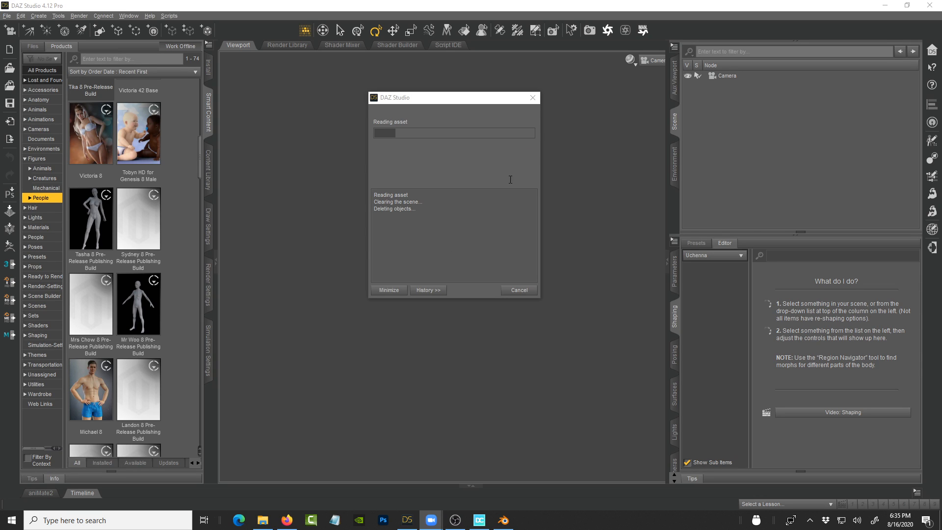
mouse_move(480, 214)
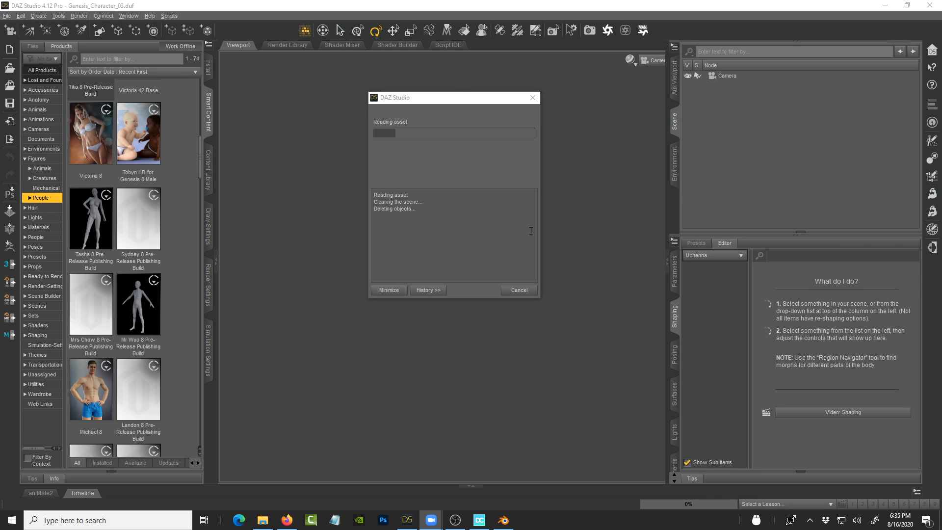
left_click(518, 290)
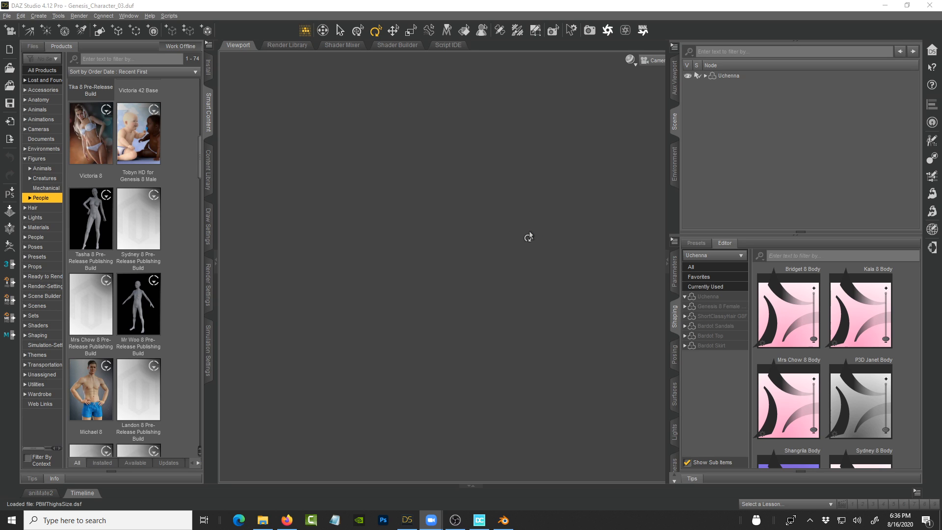
mouse_move(573, 243)
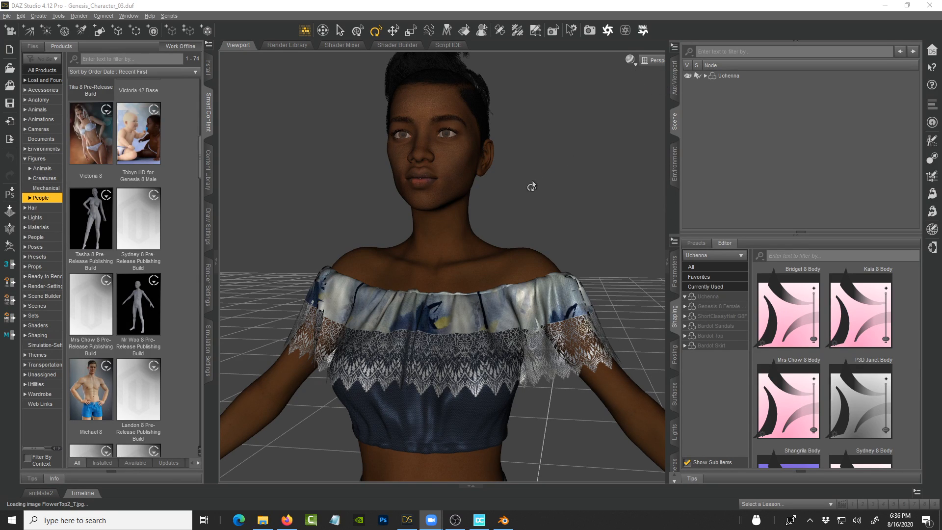
Step: Select the Uchenna figure, view its shaping presets, and set DrawStyle to Smooth Shaded
left_click(730, 75)
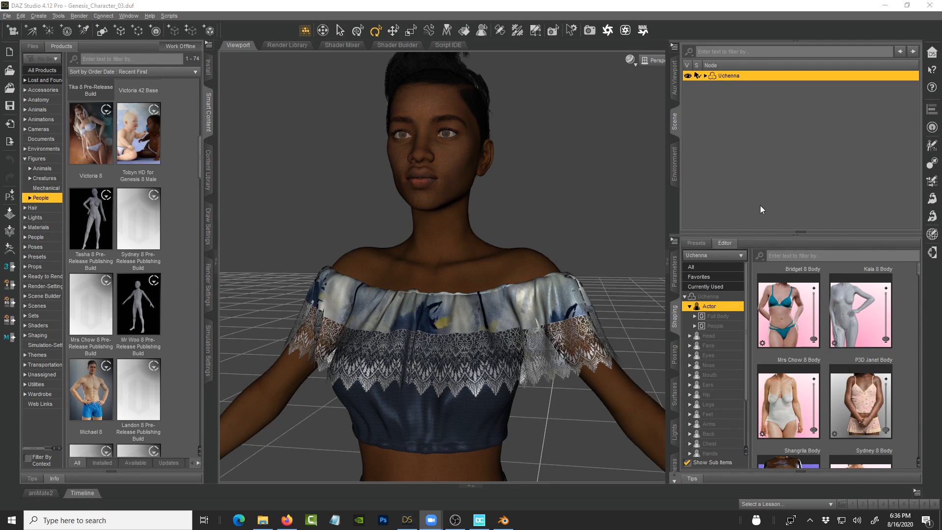
left_click(698, 316)
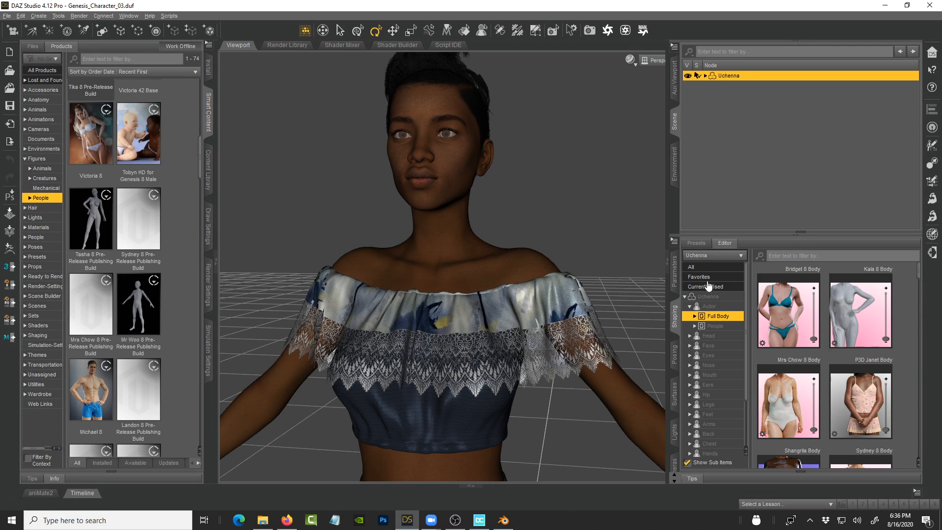
mouse_move(631, 61)
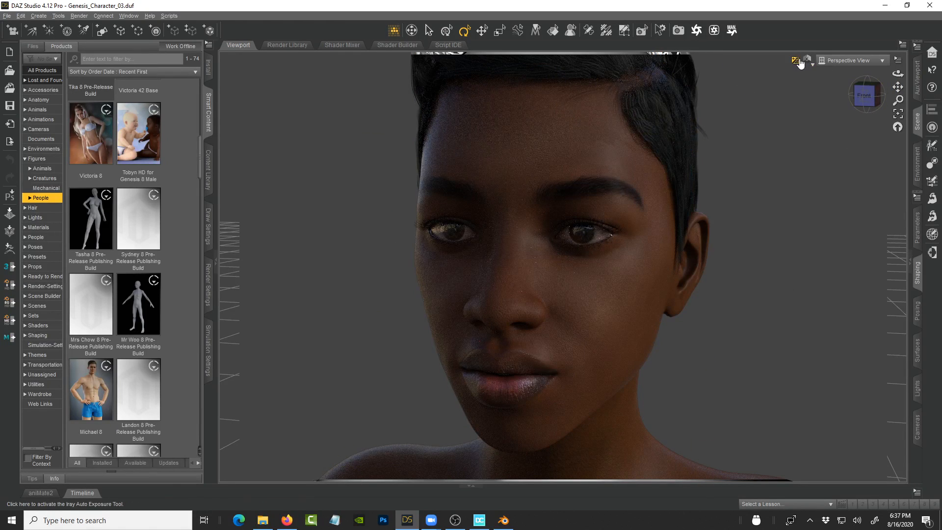
left_click(795, 59)
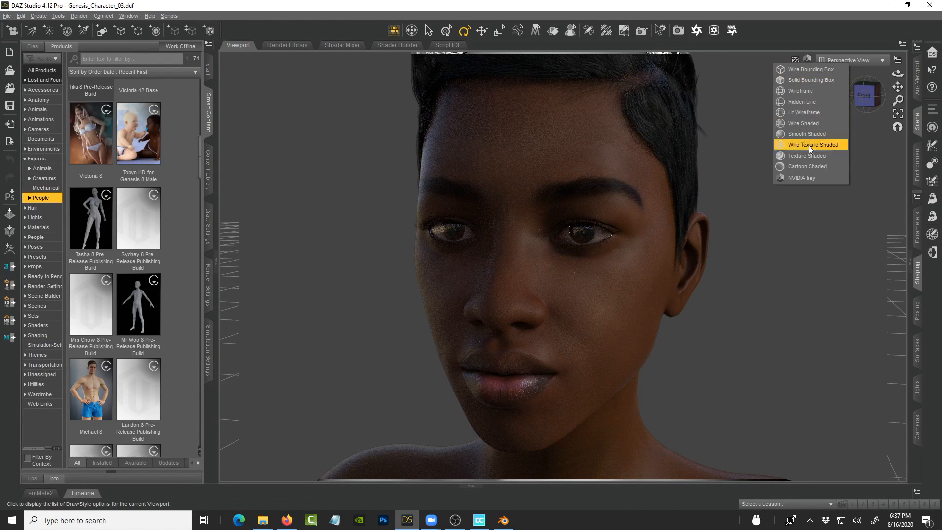
mouse_move(808, 133)
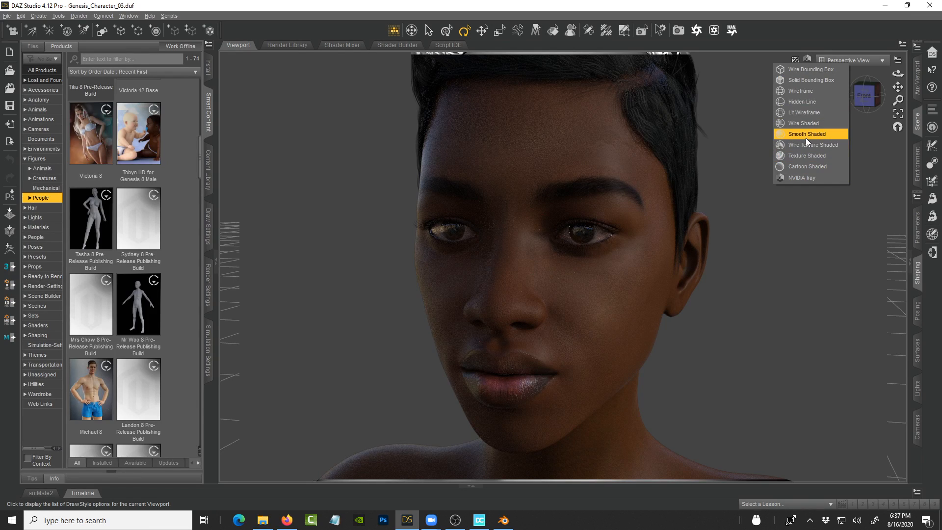
left_click(808, 134)
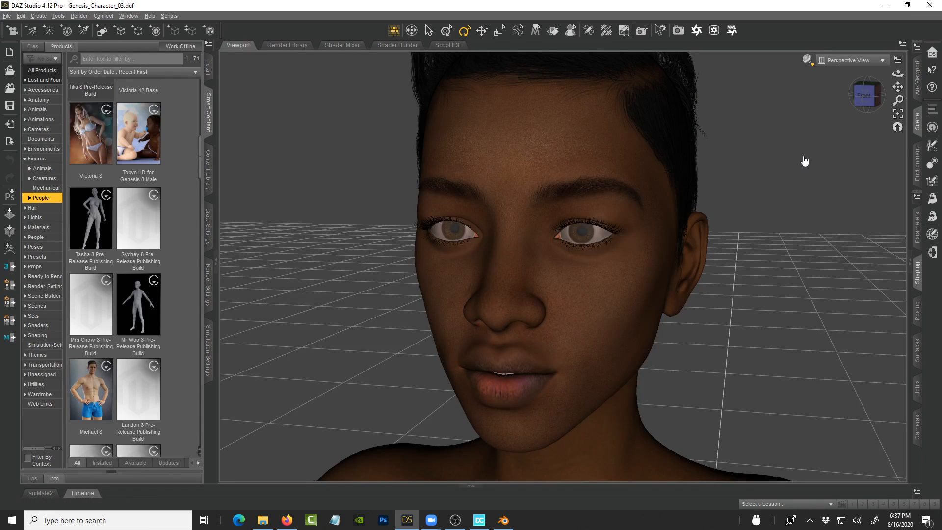
mouse_move(170, 16)
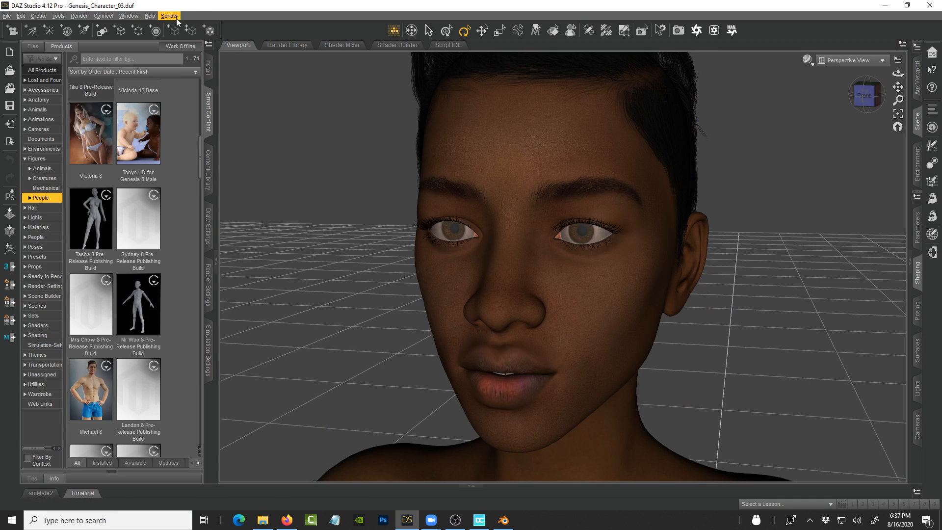
Step: Run the Daz to Blender bridge script at SubDiv 0 and accept the morph names
left_click(170, 16)
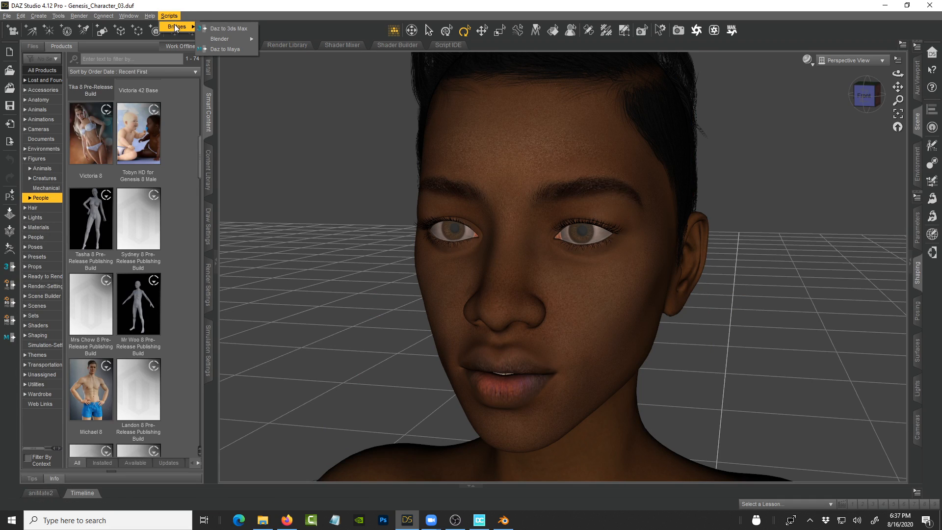
mouse_move(220, 39)
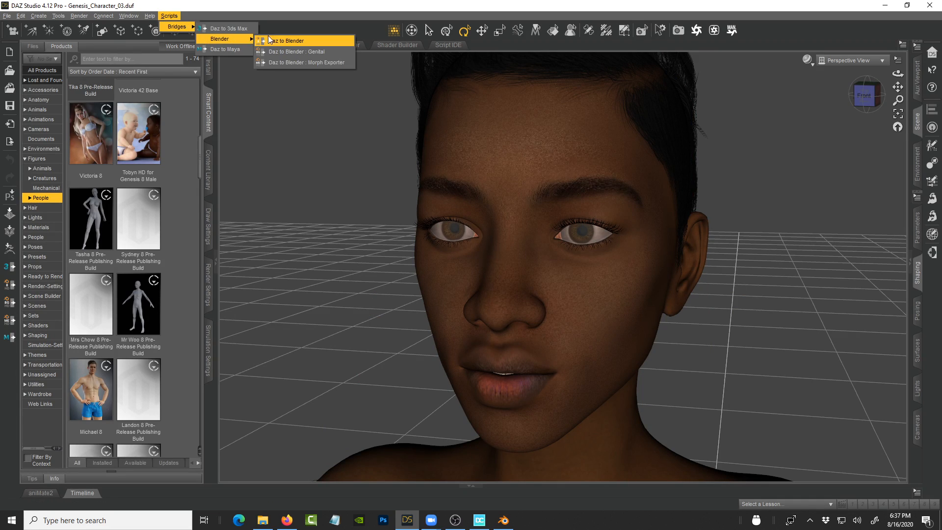
left_click(294, 40)
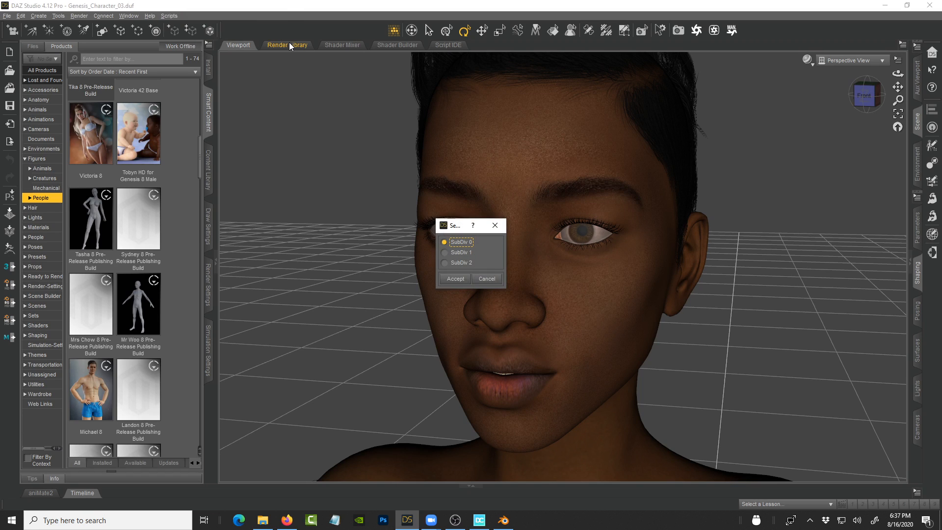
mouse_move(757, 258)
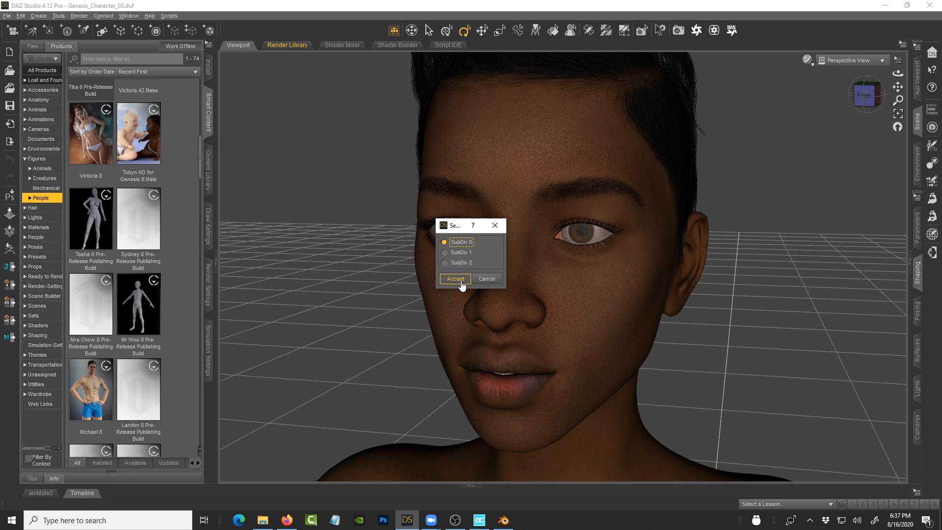
left_click(454, 278)
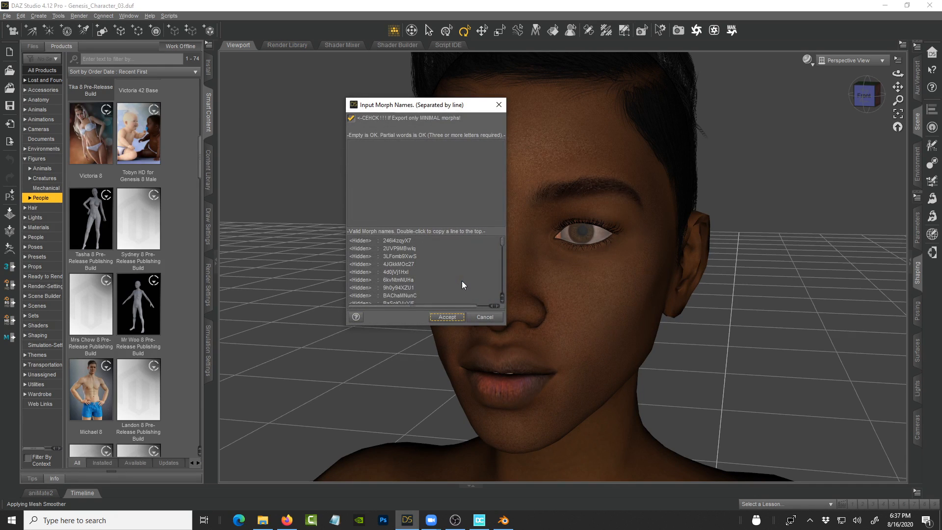
mouse_move(537, 209)
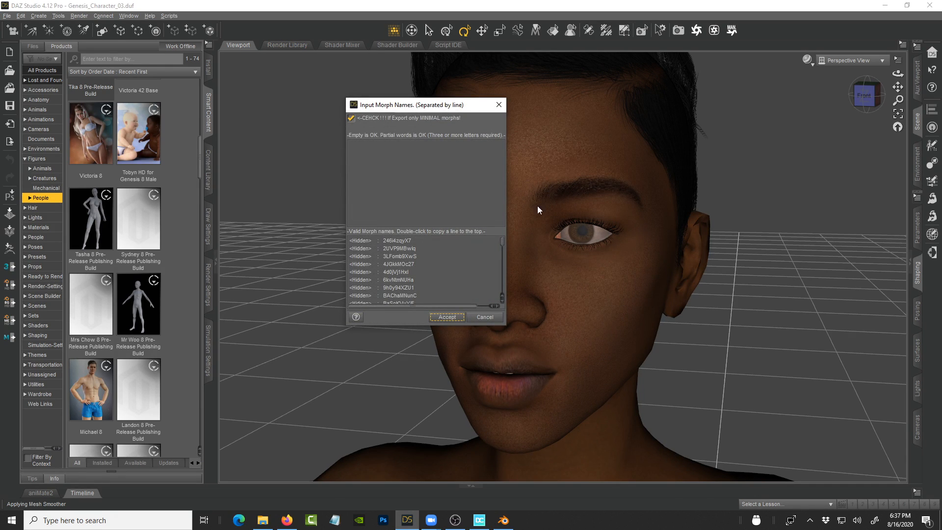
mouse_move(554, 304)
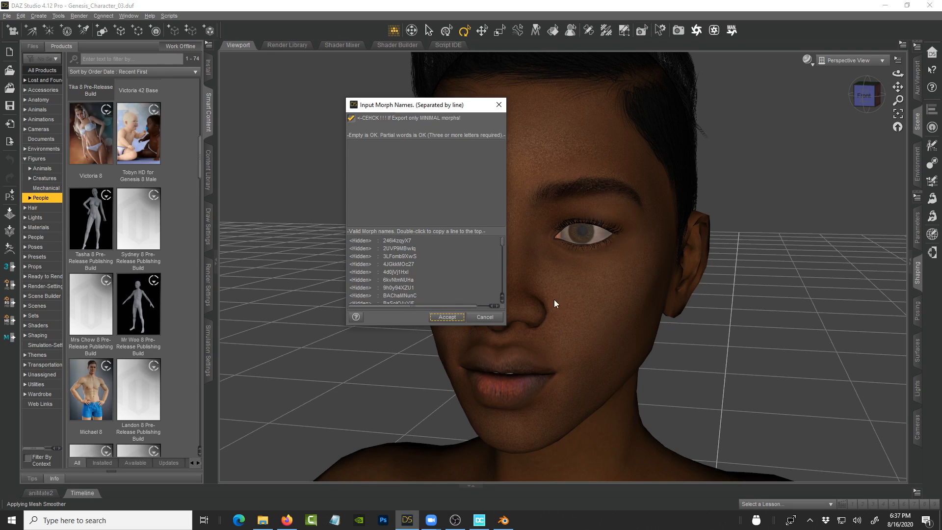
left_click(446, 317)
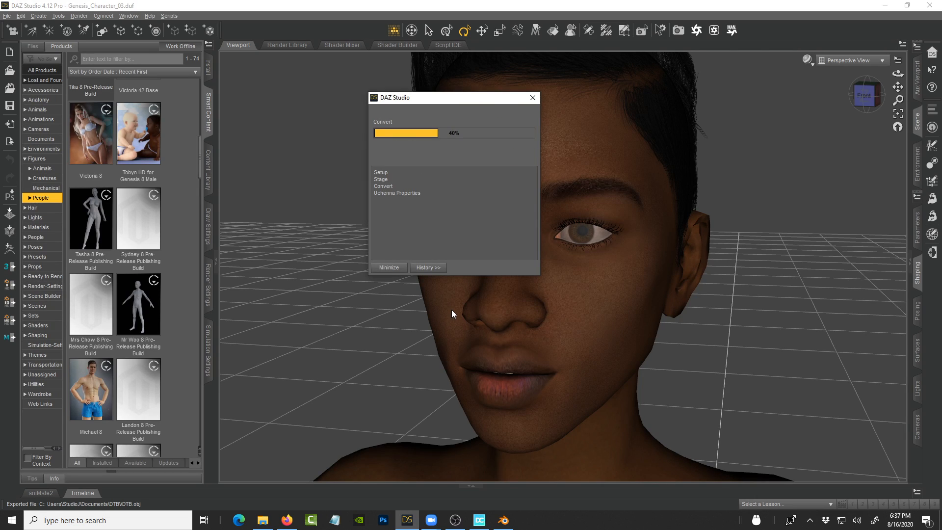
Step: Switch to Firefox and scroll through the Daz 3D sci-fi search results
left_click(287, 520)
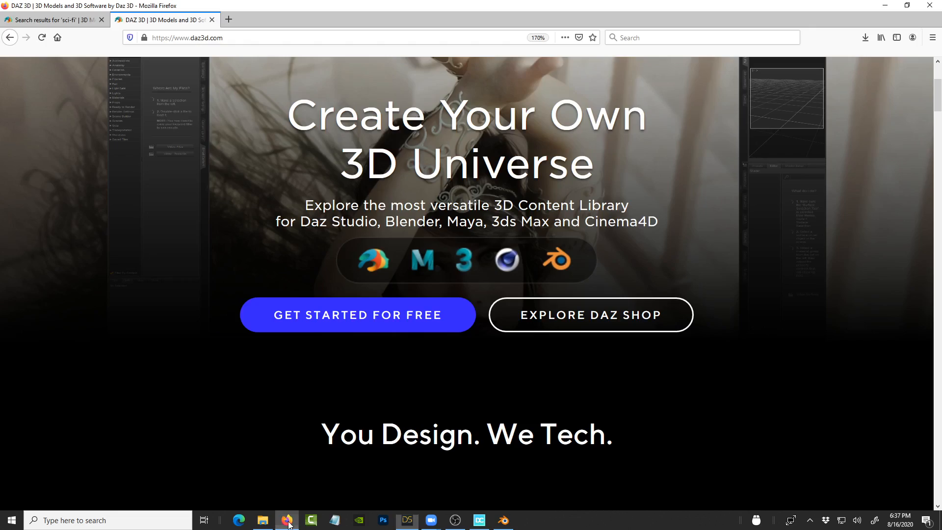
left_click(51, 20)
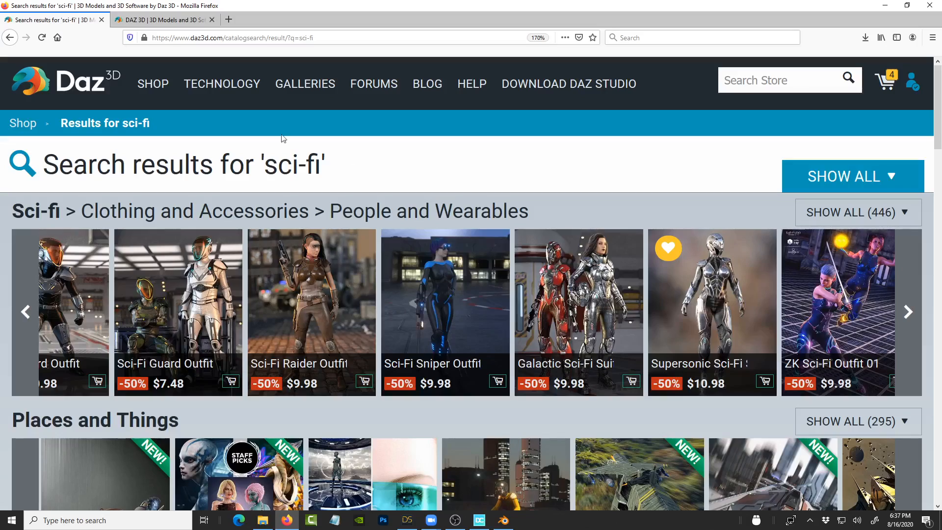
scroll("down", 3)
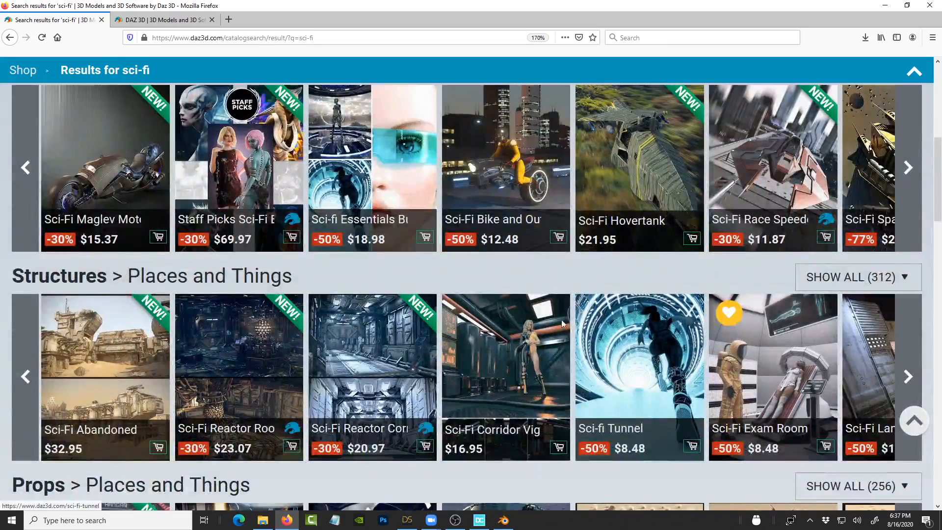
scroll("down", 3)
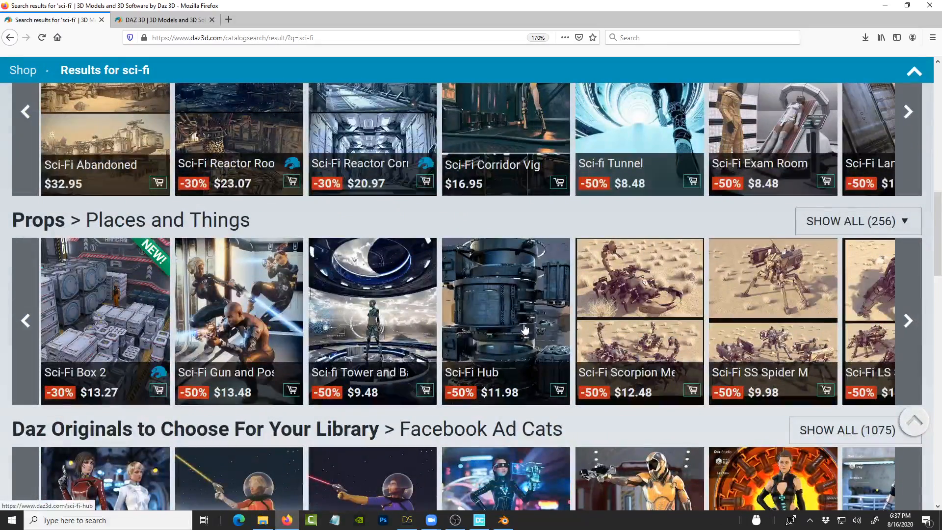
scroll("up", 3)
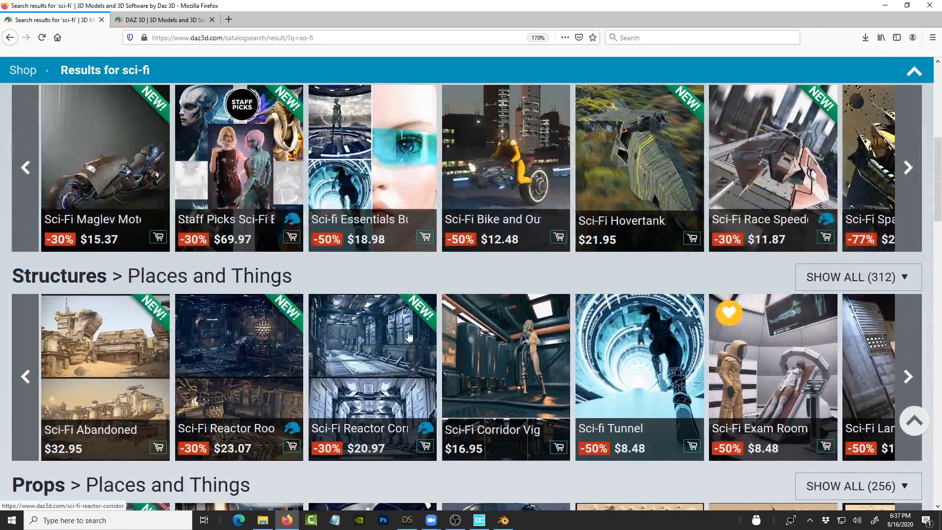
mouse_move(254, 363)
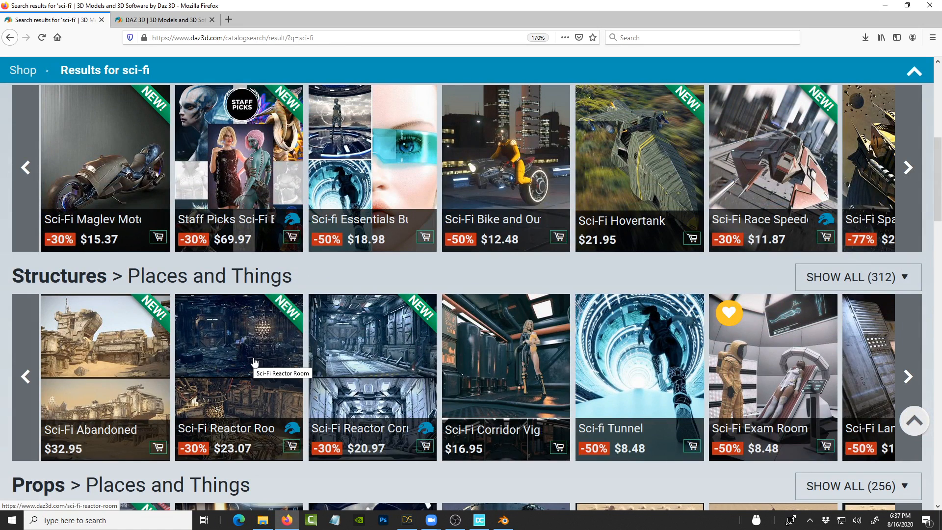
mouse_move(289, 367)
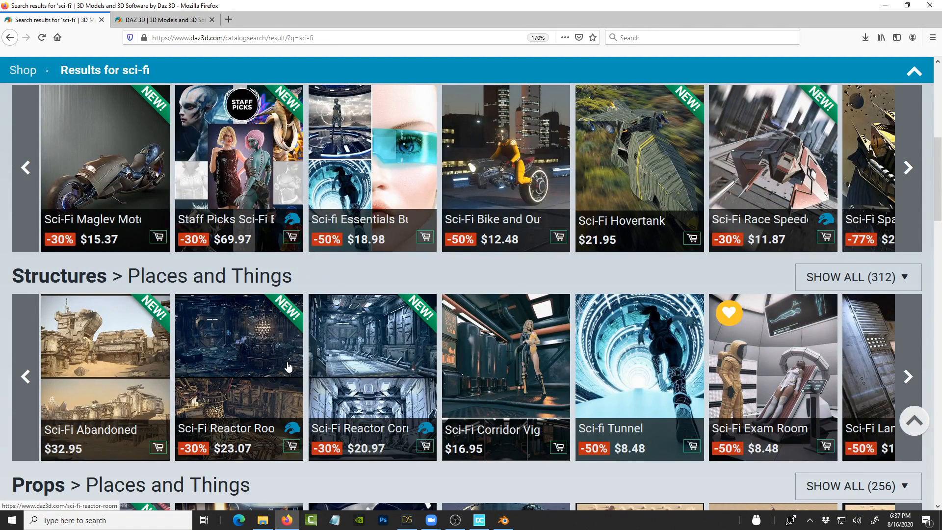
scroll("down", 3)
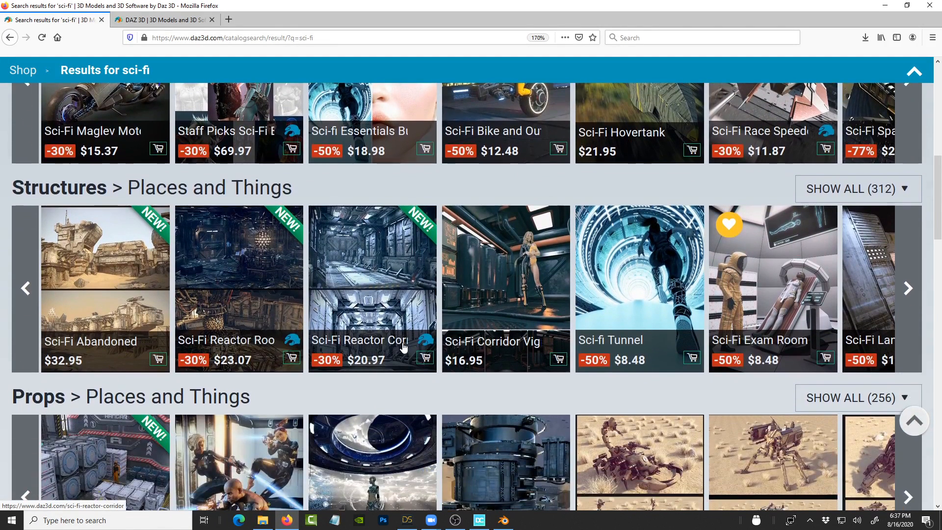
scroll("down", 3)
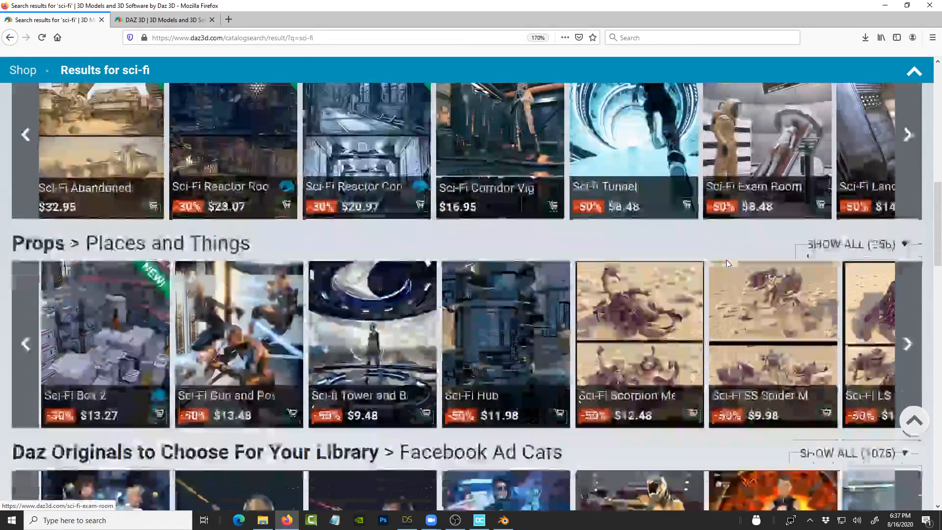
scroll("down", 3)
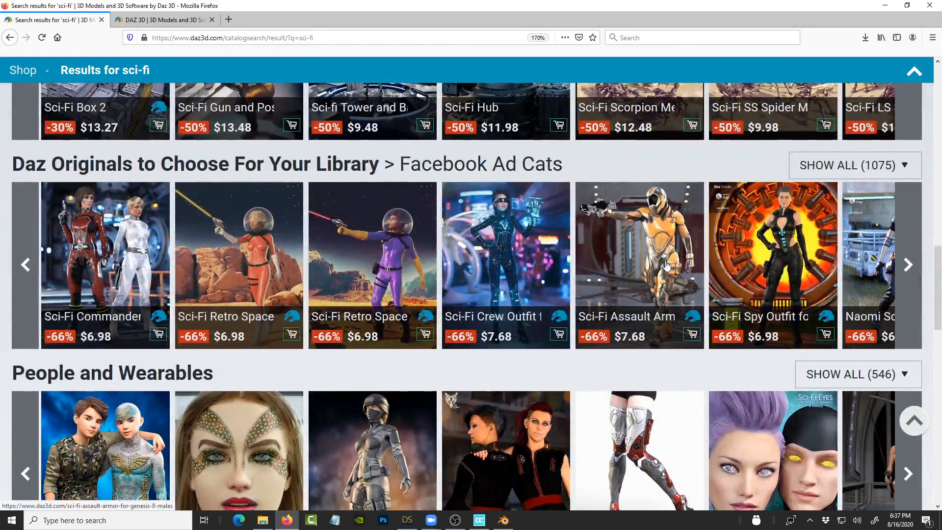
Step: Scroll further down the sci-fi results, then return to Daz Studio
scroll("down", 3)
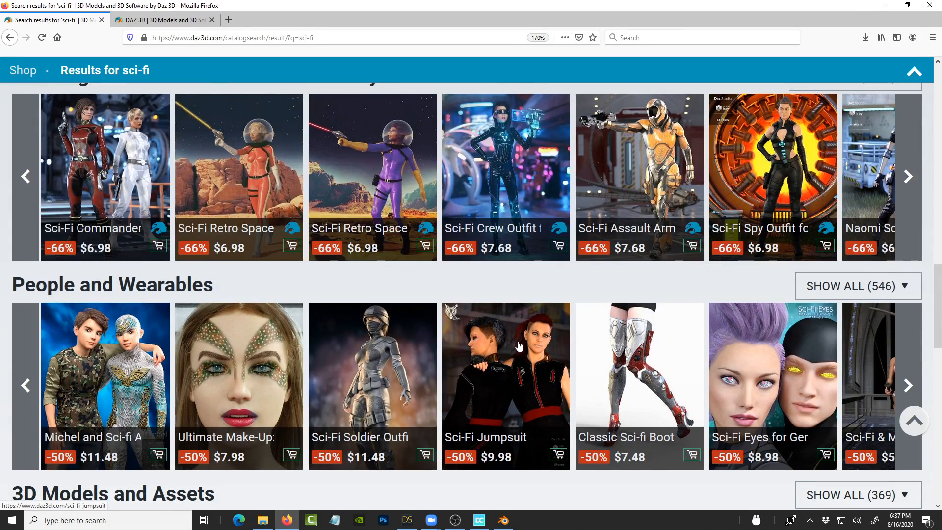
mouse_move(518, 347)
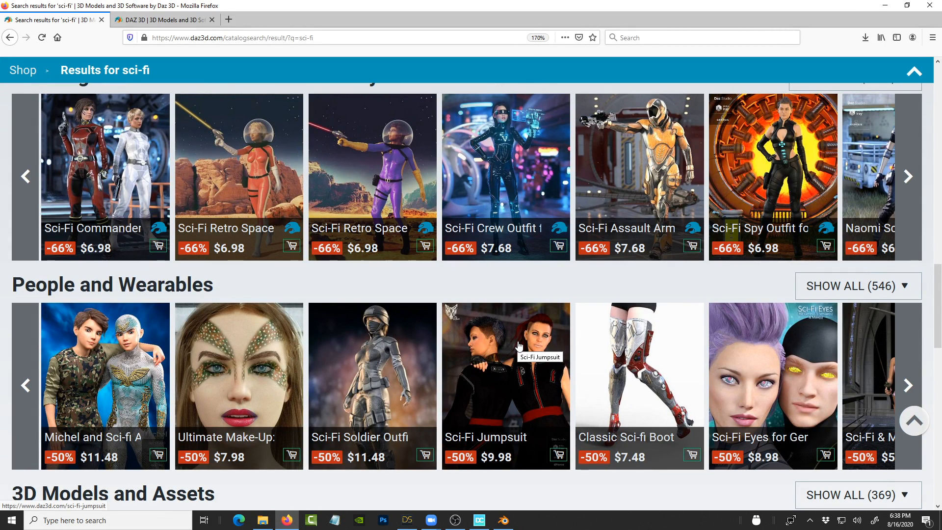
mouse_move(368, 360)
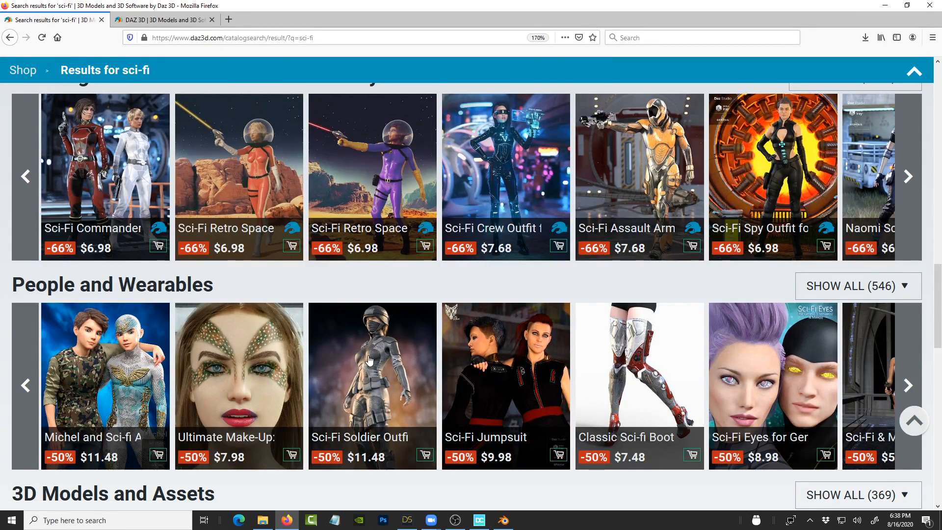
scroll("down", 3)
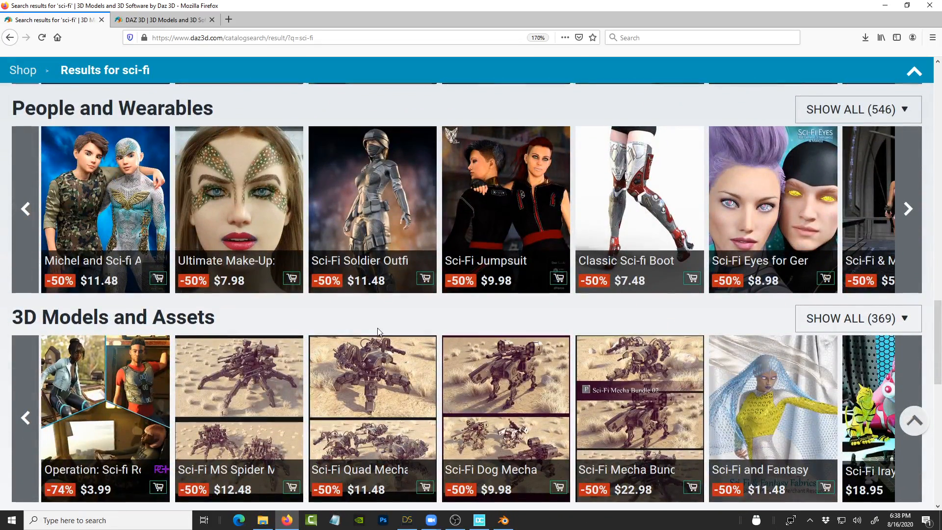
scroll("down", 3)
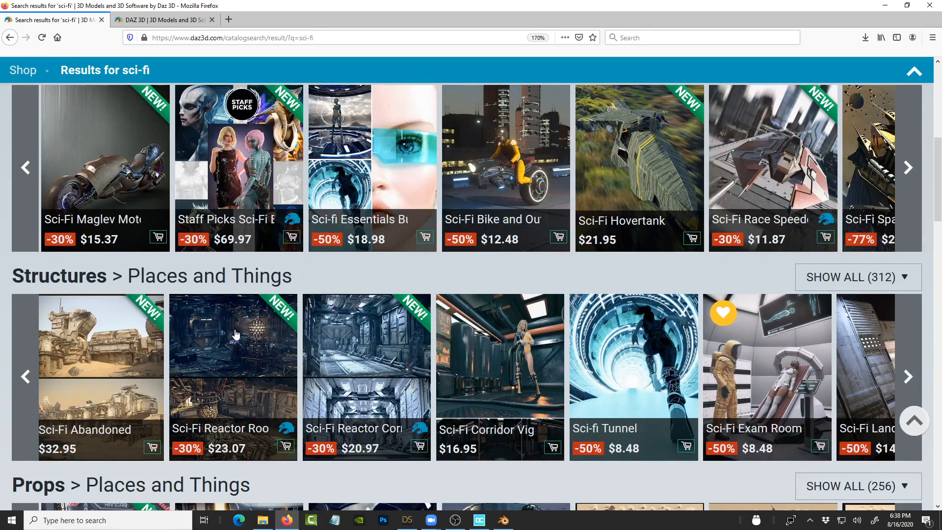
mouse_move(249, 356)
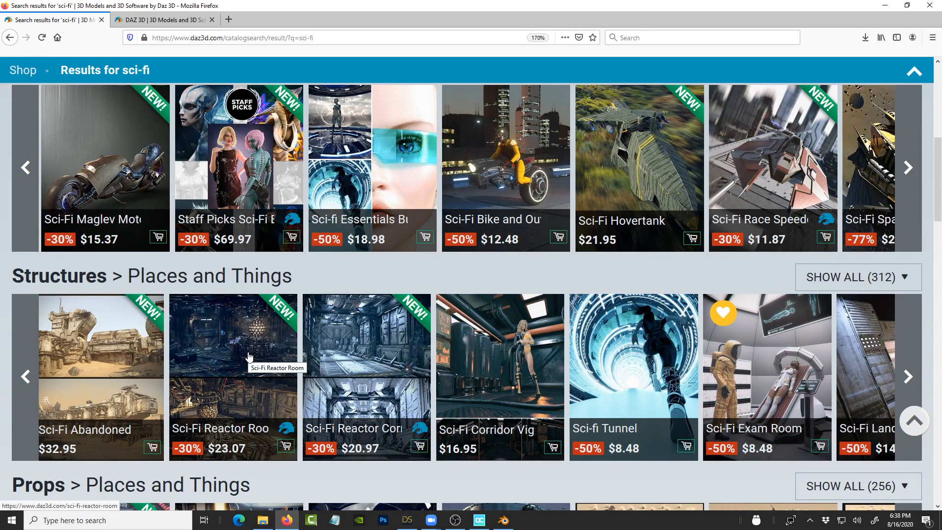
mouse_move(258, 358)
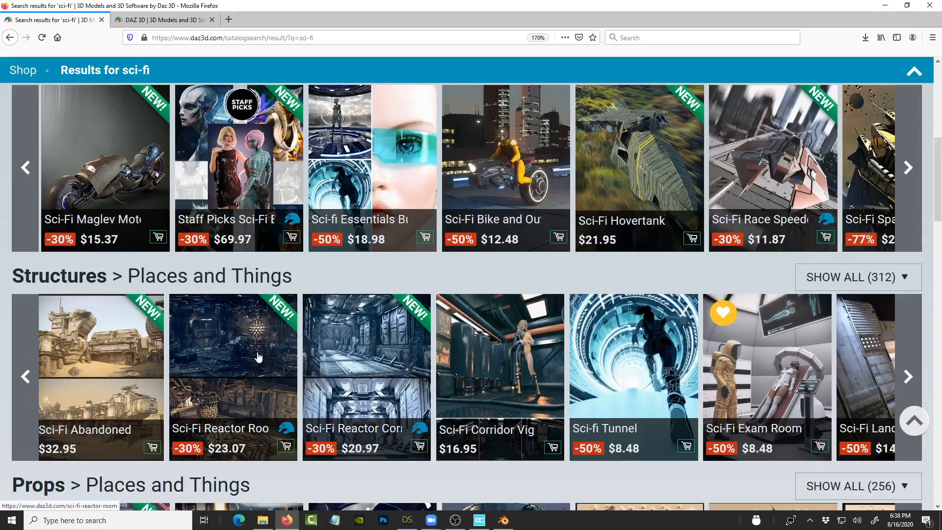
scroll("down", 3)
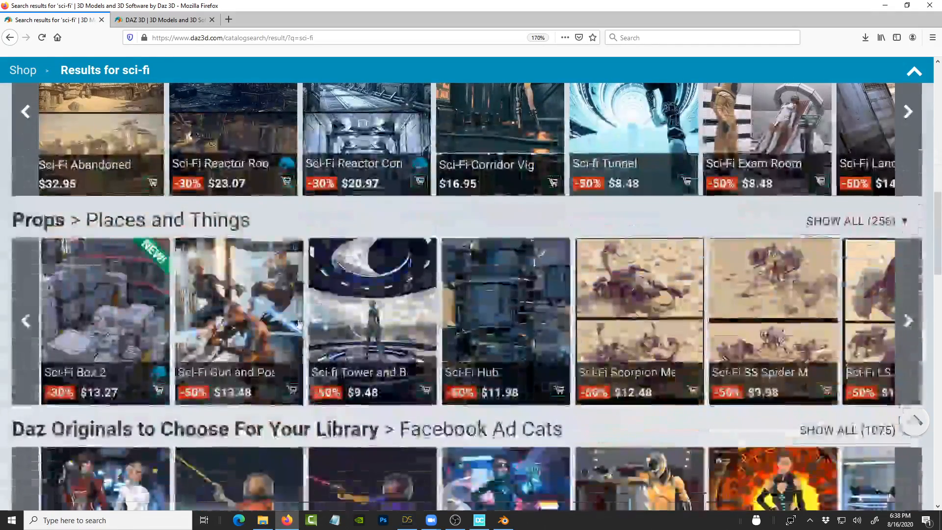
scroll("down", 3)
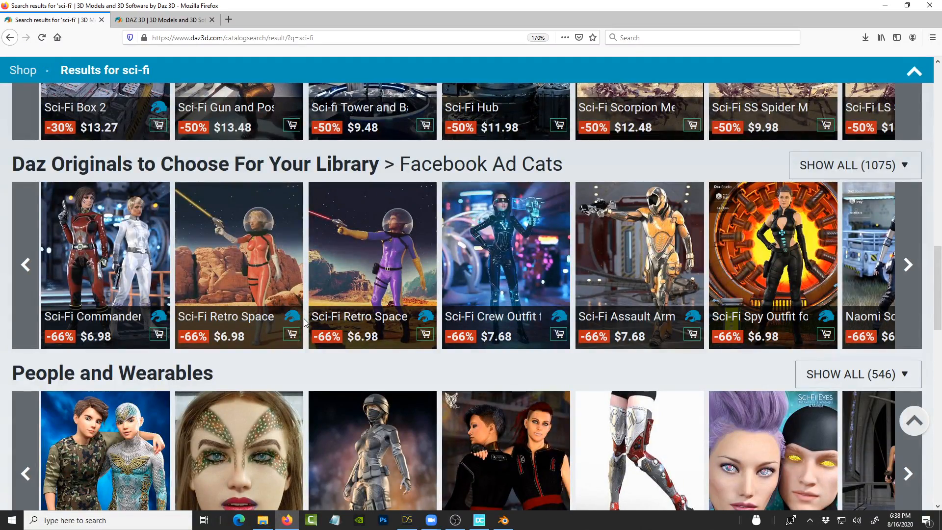
scroll("down", 3)
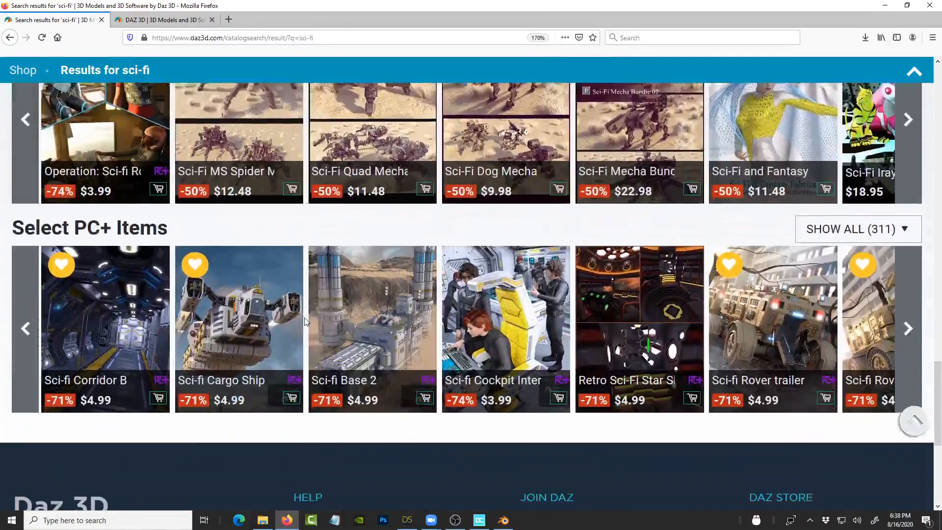
scroll("down", 3)
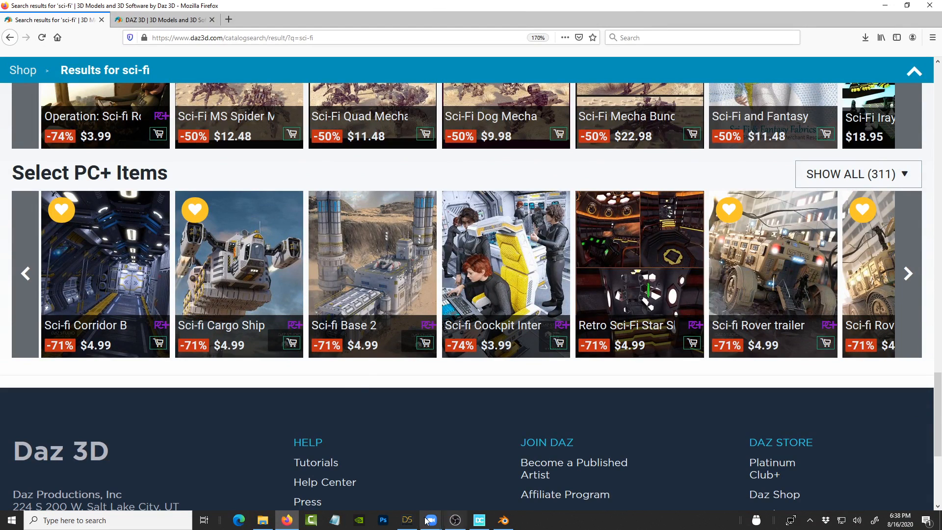
left_click(407, 520)
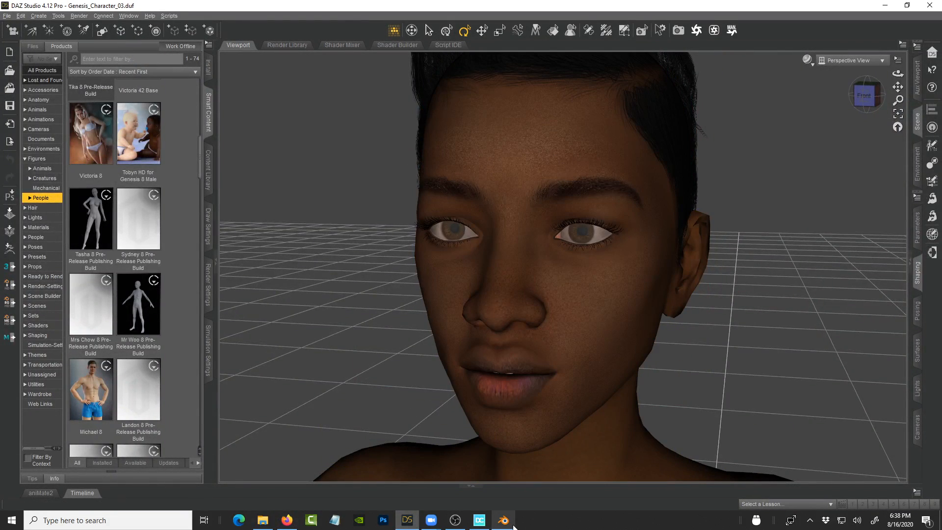
Step: Flip from Blender to Daz Studio to check Uchenna, then back to Blender's DazToBlender panel
left_click(503, 520)
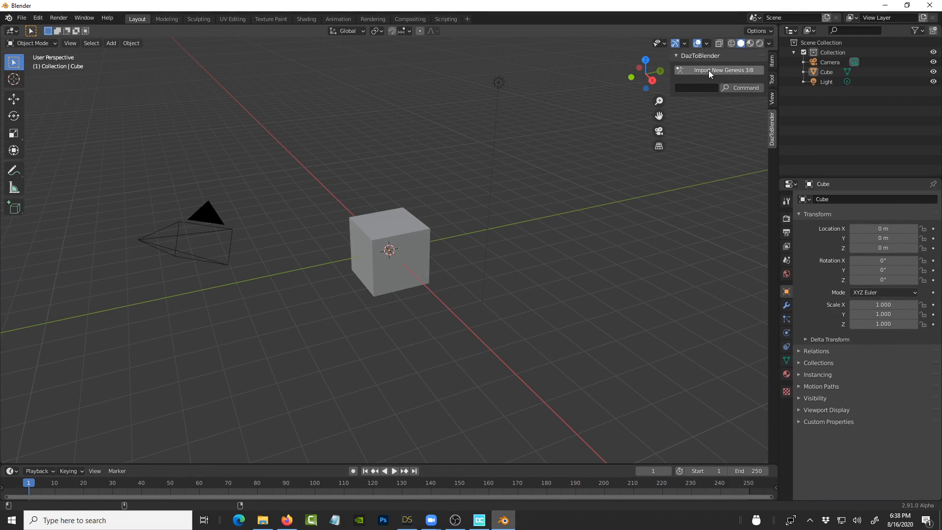
mouse_move(724, 70)
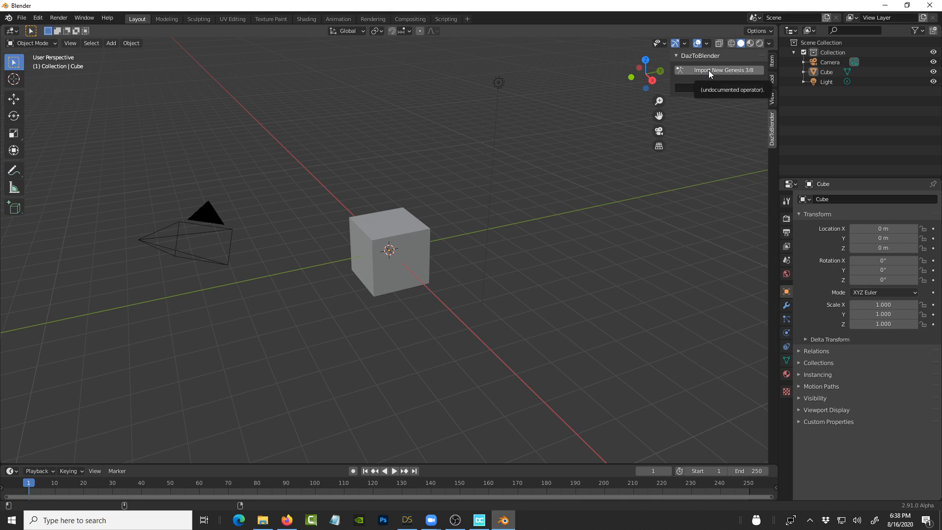
left_click(406, 520)
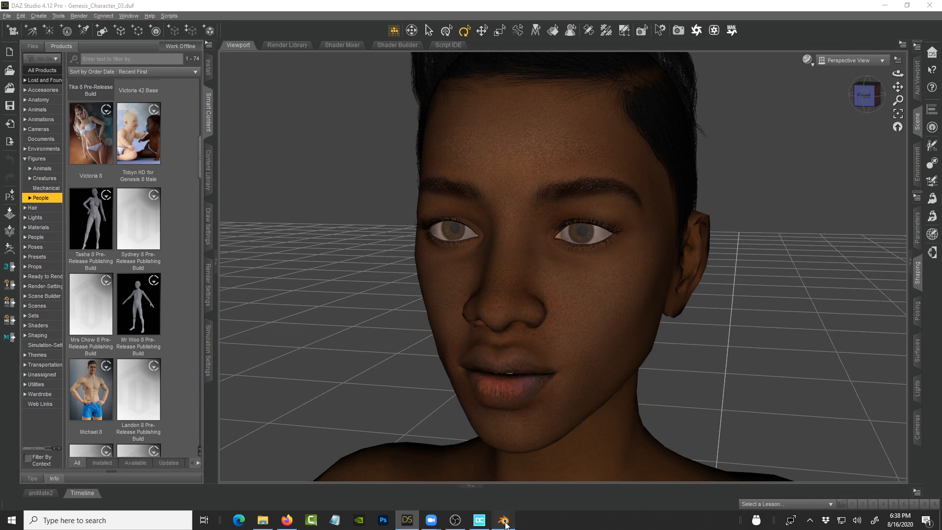
left_click(503, 519)
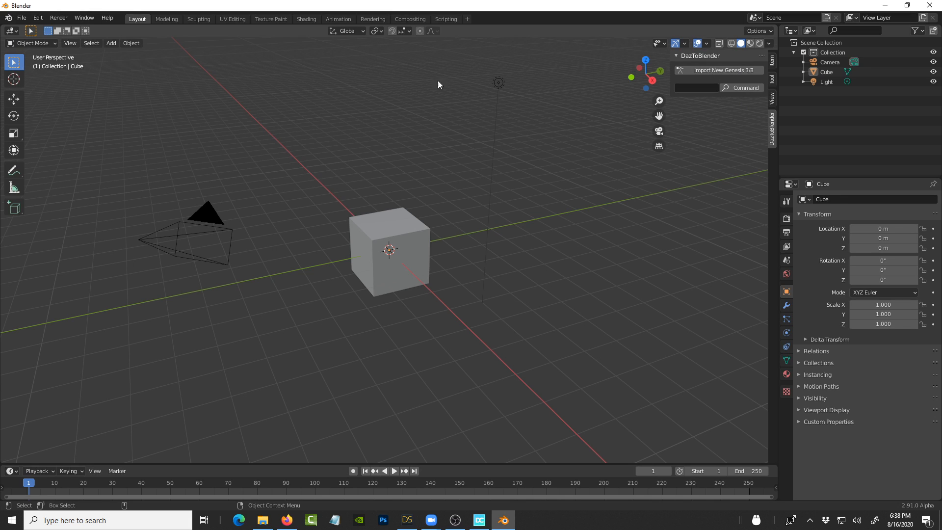
mouse_move(738, 73)
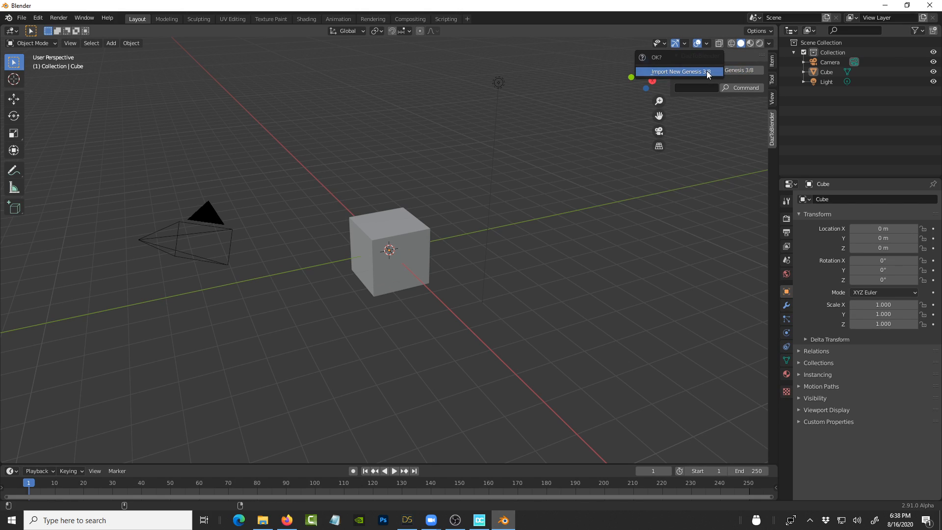
mouse_move(661, 113)
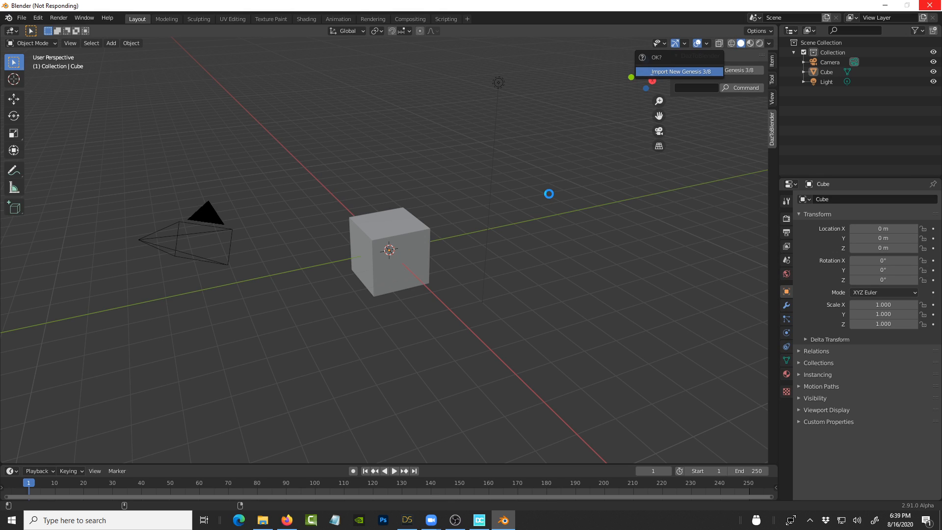
Step: Confirm the OK? popup to import the new Genesis 8 figure
left_click(679, 71)
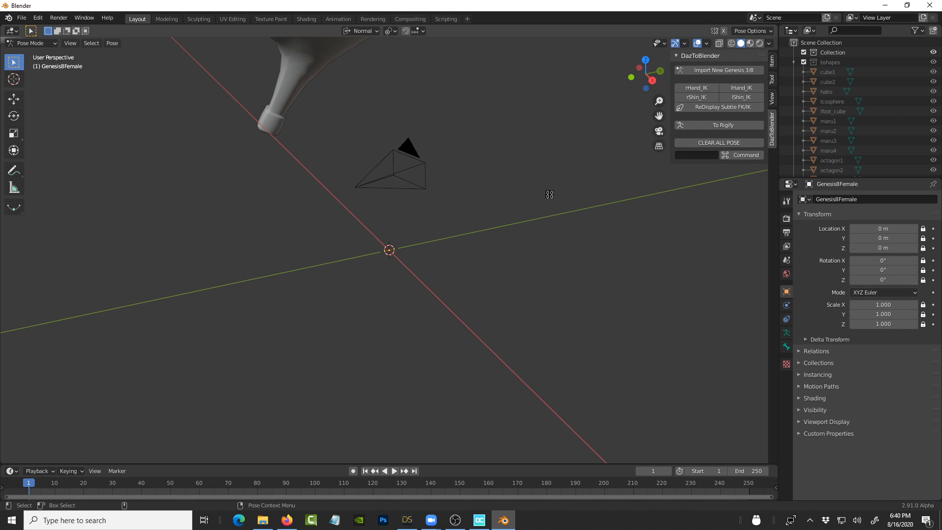
mouse_move(517, 218)
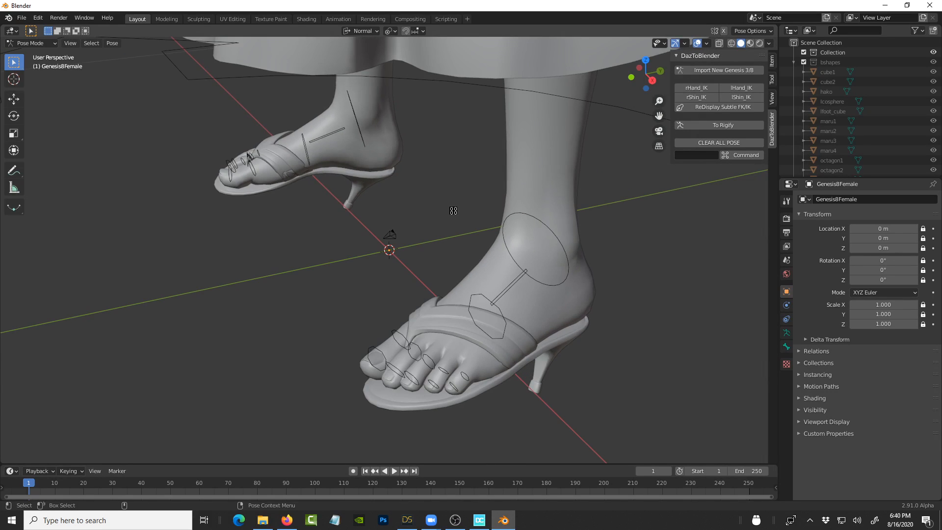
Step: Zoom the viewport from the figure's feet up to her face and its control rig
scroll("down", 3)
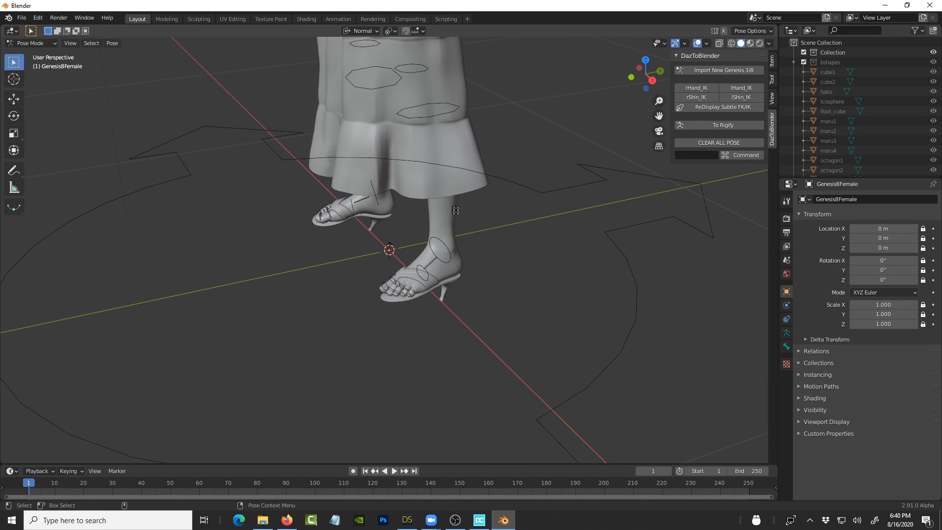
mouse_move(495, 133)
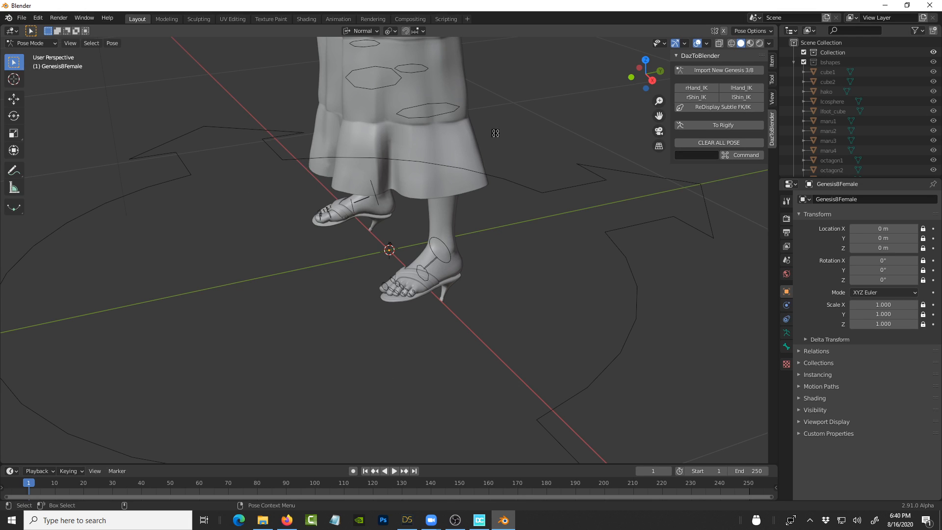
mouse_move(404, 122)
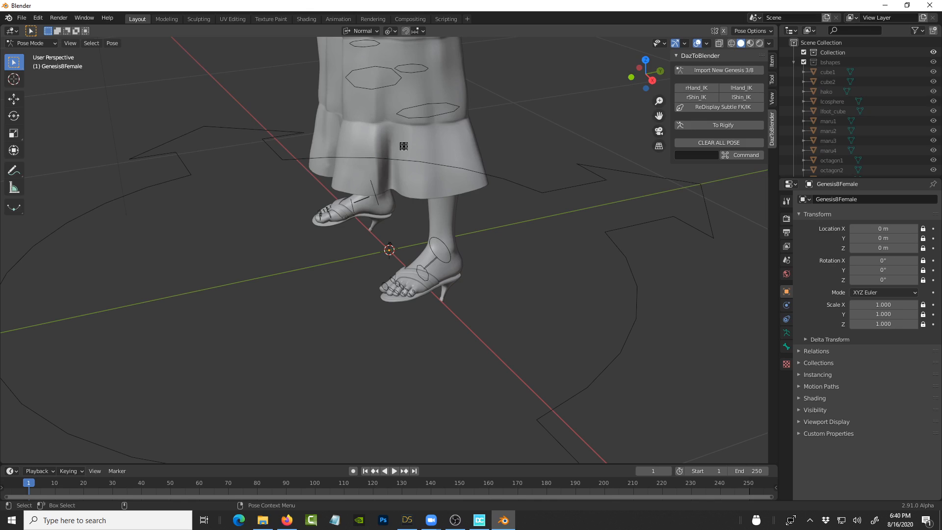
mouse_move(425, 222)
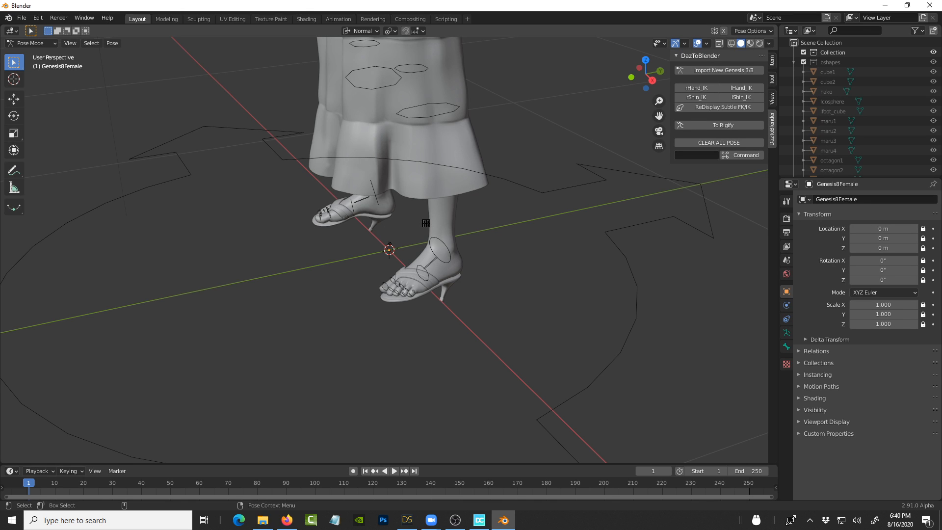
mouse_move(471, 177)
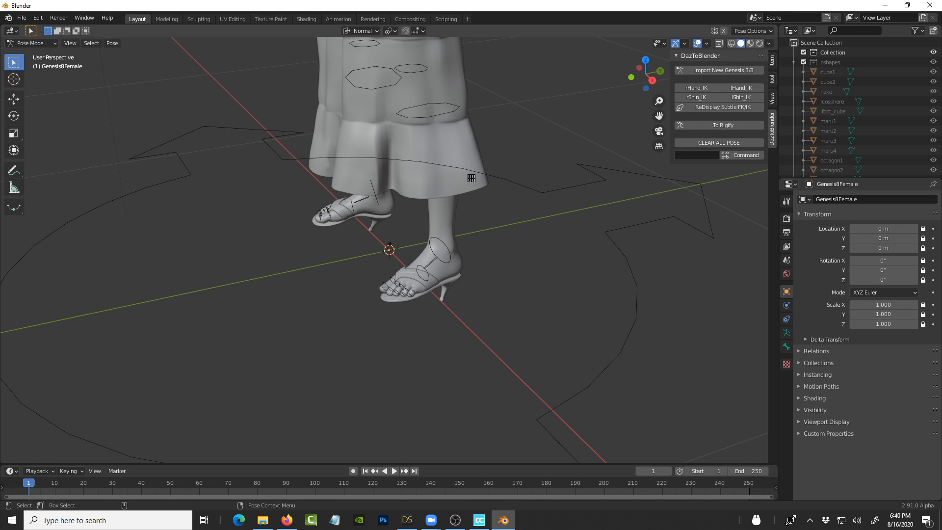
mouse_move(466, 168)
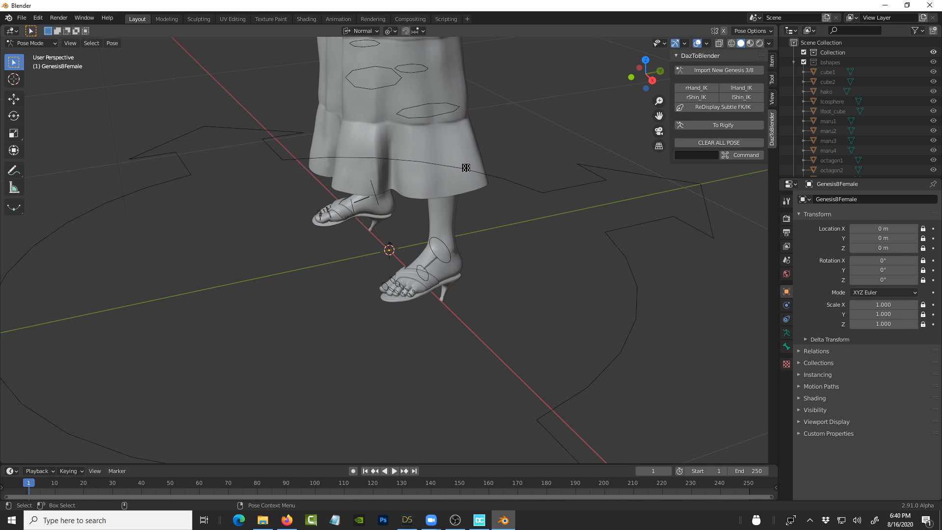
mouse_move(497, 154)
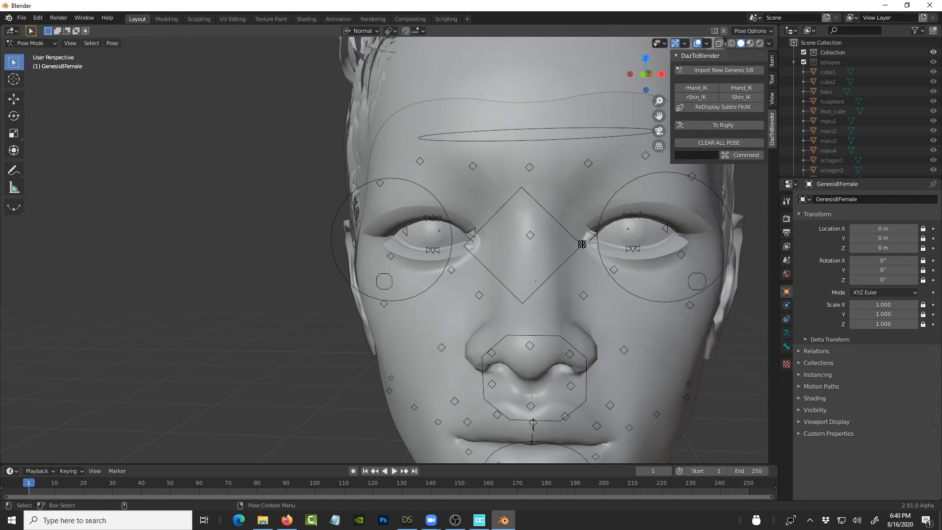
mouse_move(642, 153)
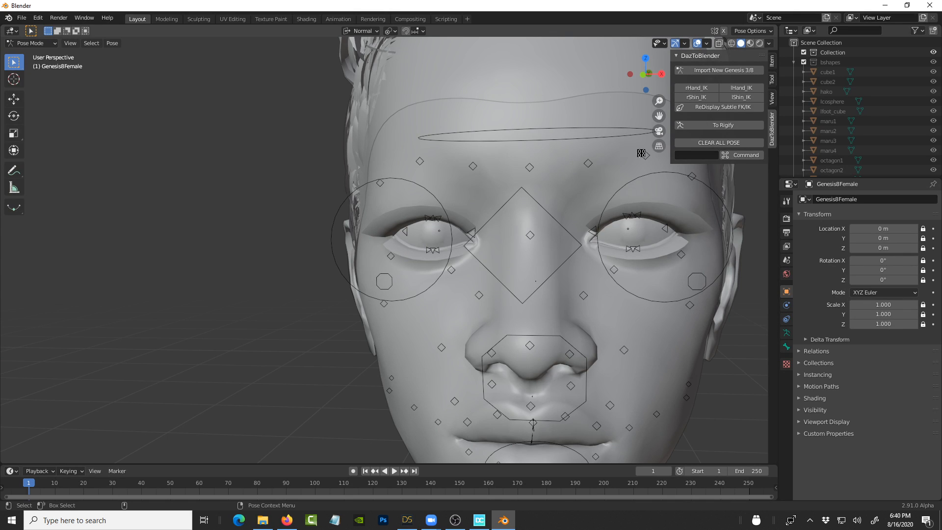
mouse_move(248, 236)
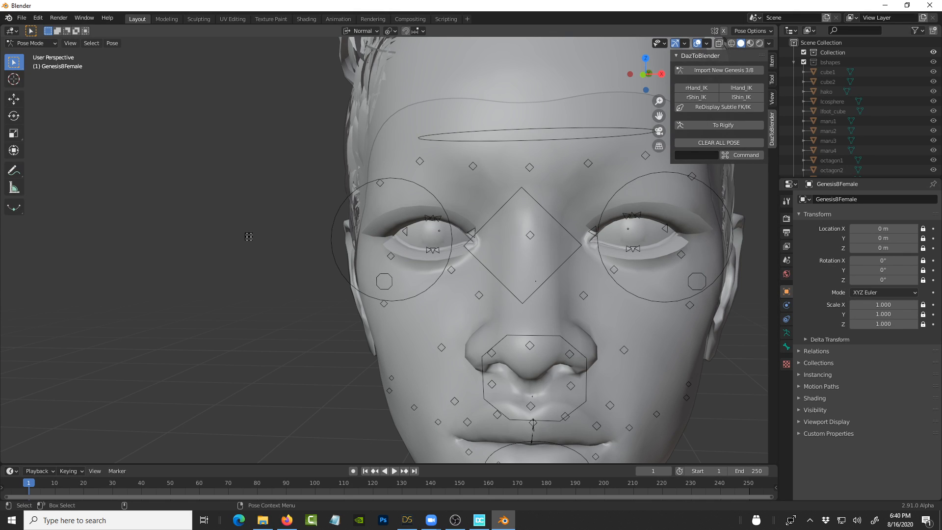
left_click(356, 241)
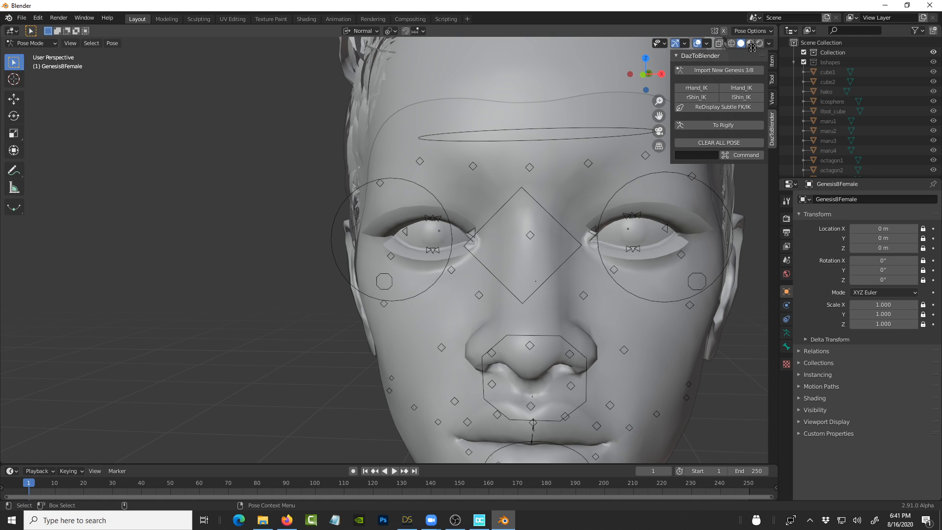
mouse_move(573, 174)
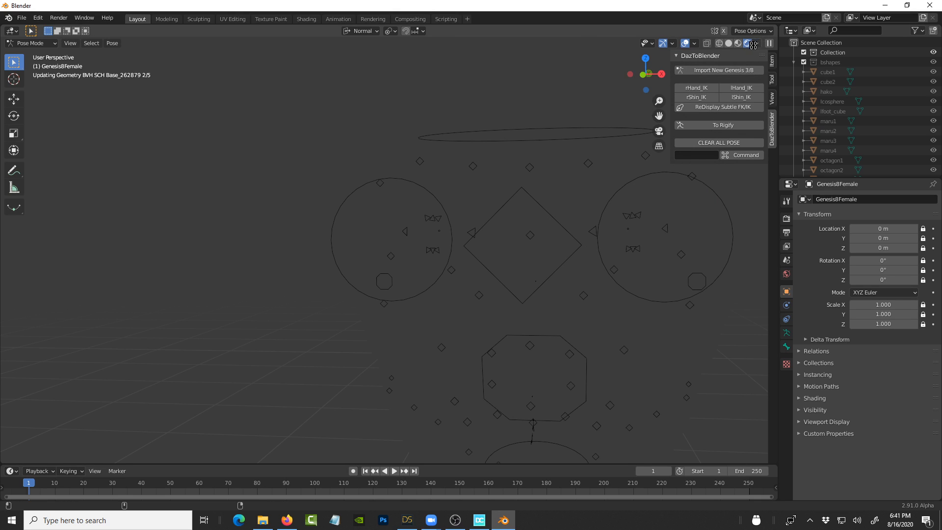
mouse_move(747, 43)
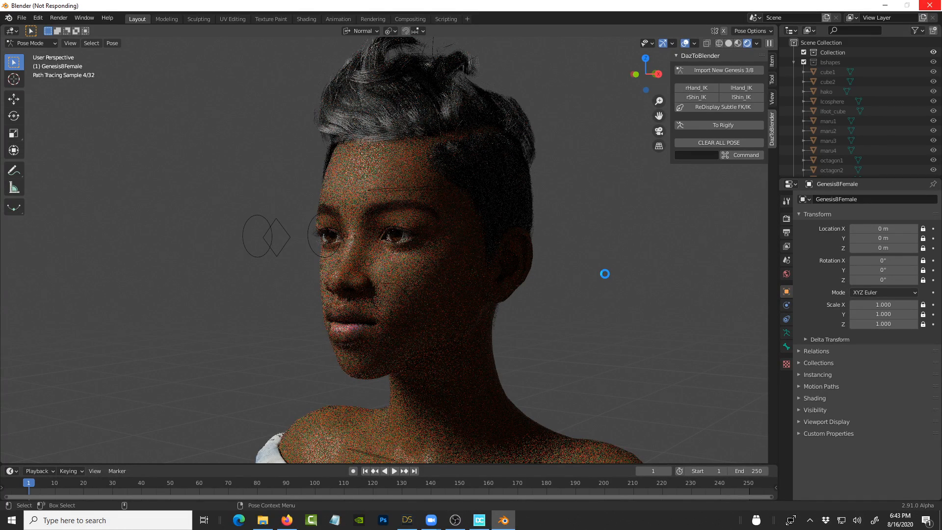
left_click(406, 520)
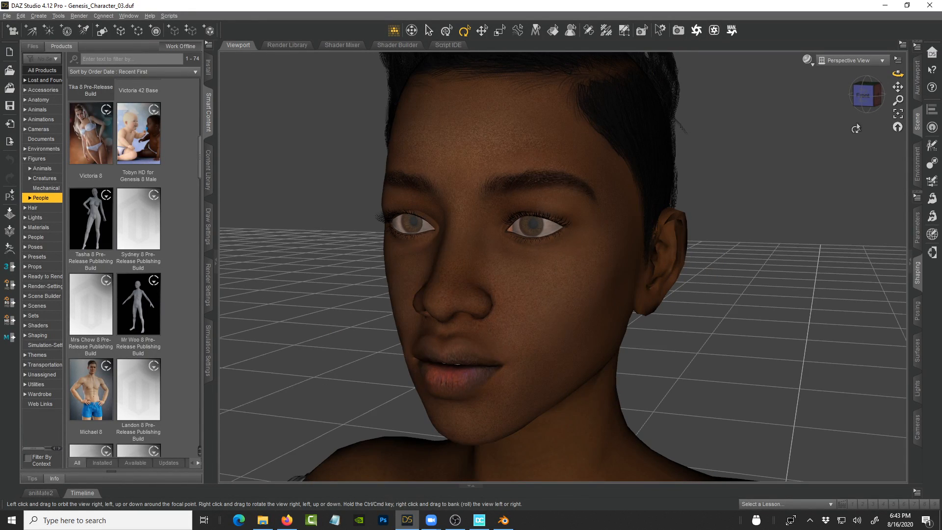
left_click(503, 520)
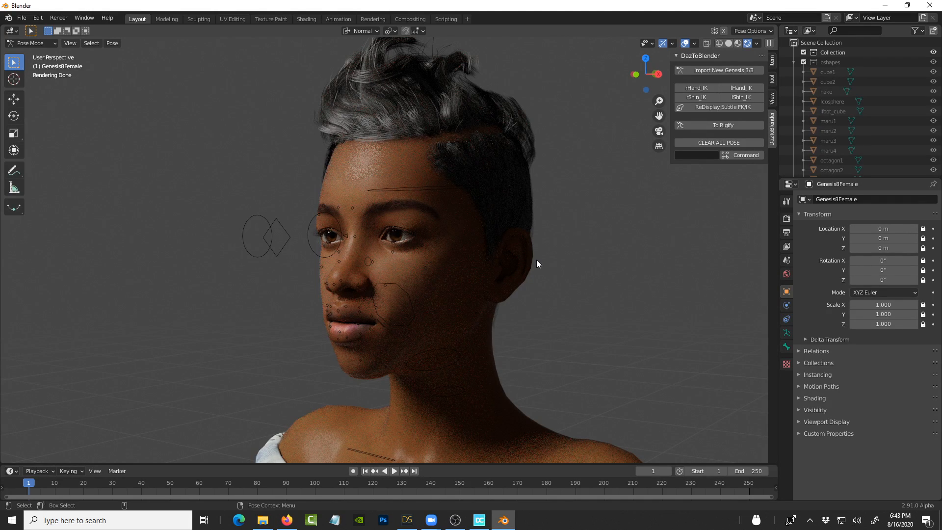
mouse_move(566, 233)
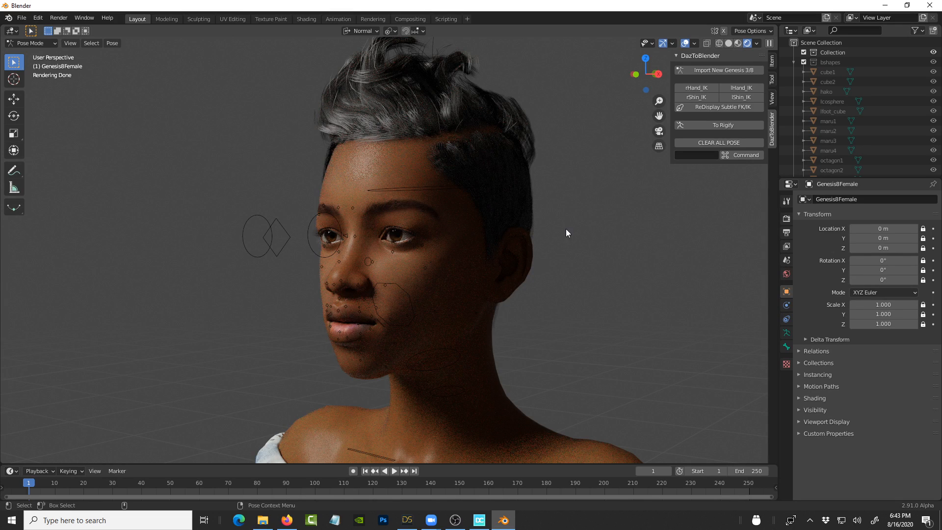